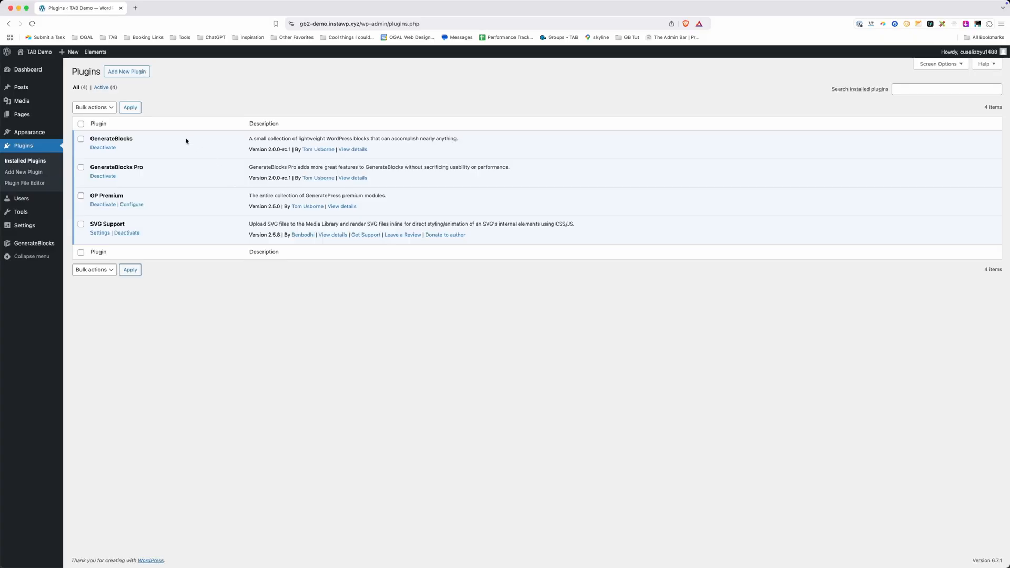
mouse_move(246, 189)
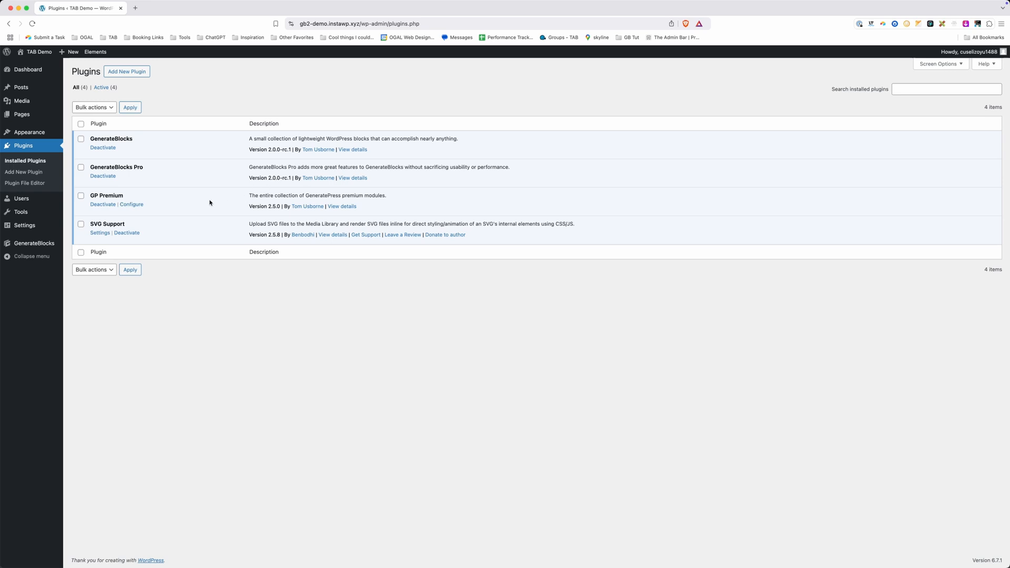
mouse_move(193, 233)
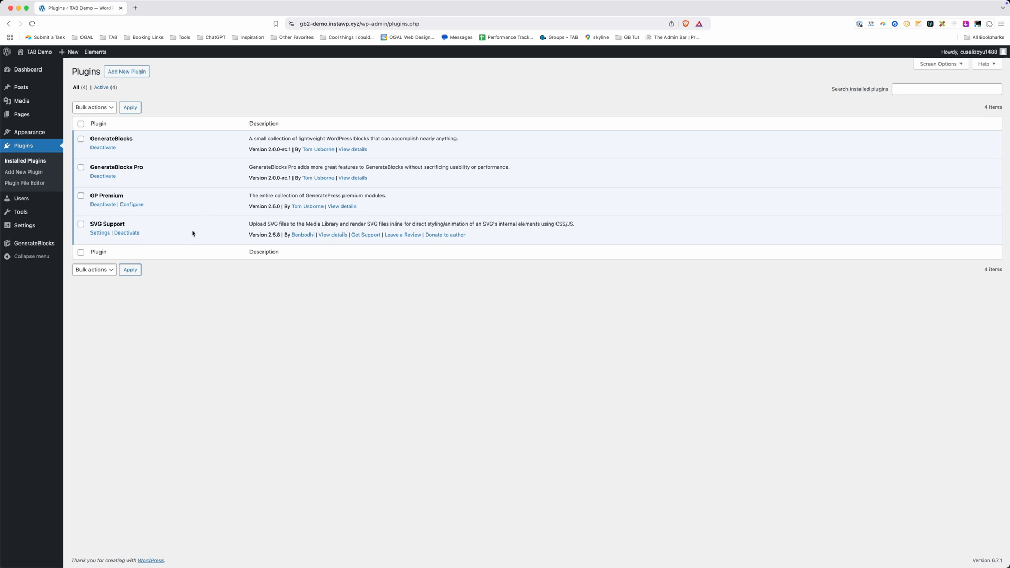
mouse_move(21, 114)
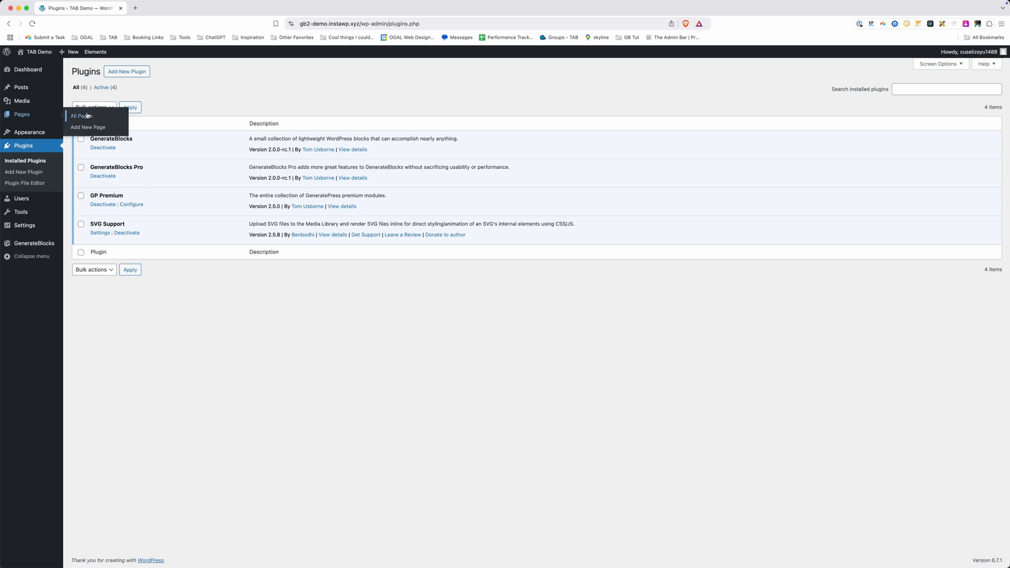
Open the Pattern Blur page for editing and show the block outline
left_click(80, 115)
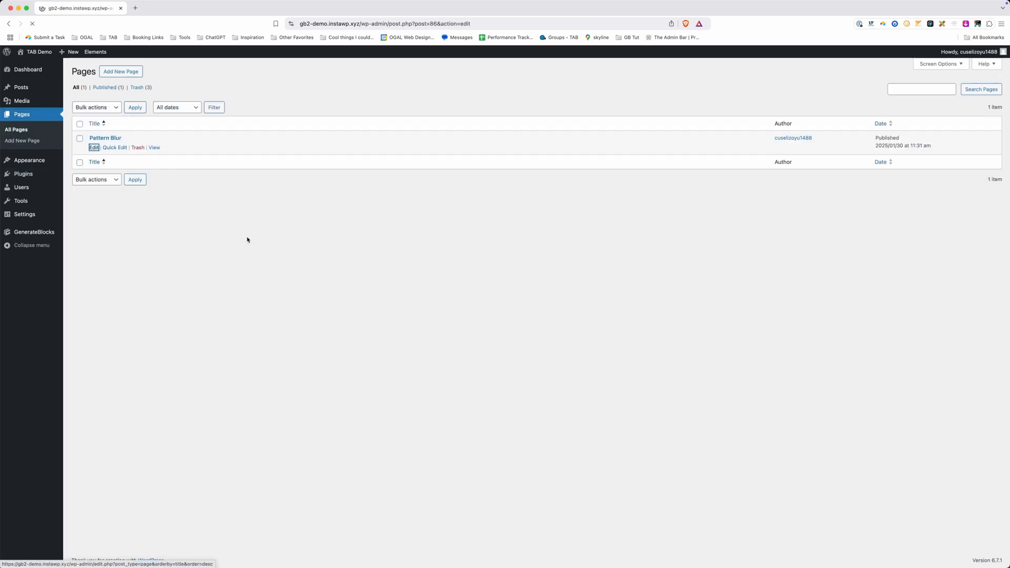
left_click(94, 147)
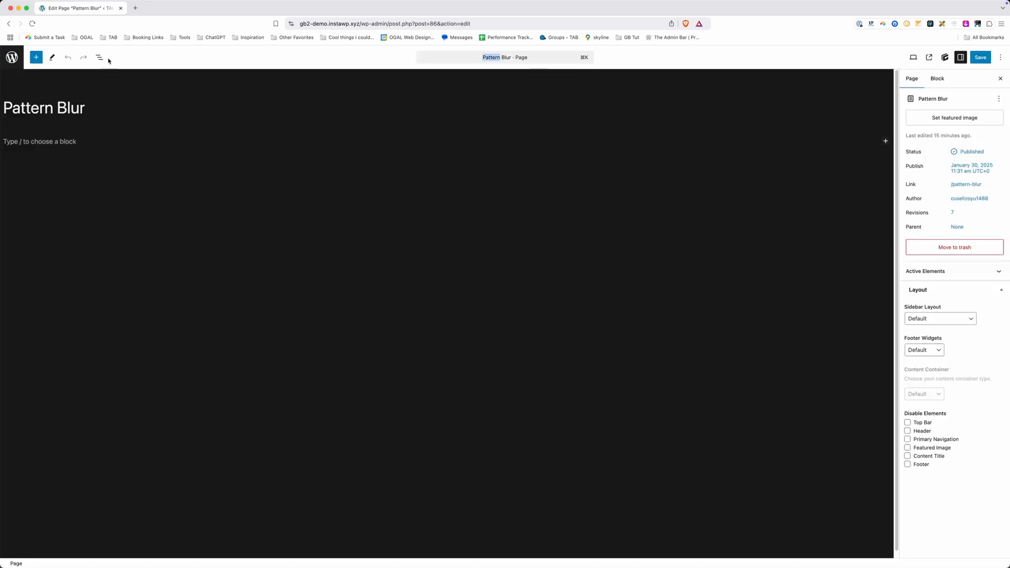
left_click(98, 58)
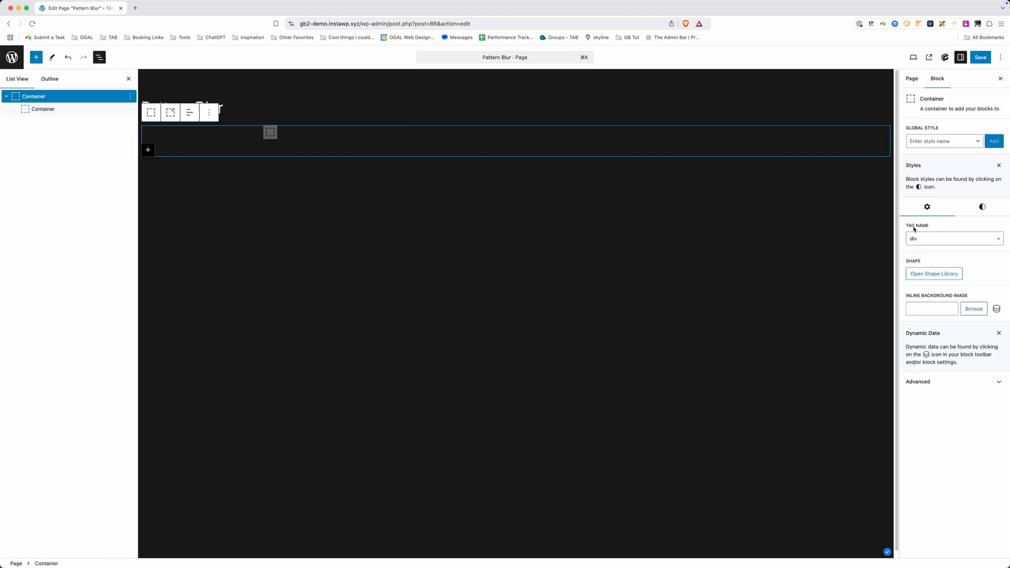
Give the section container 160 px top and bottom padding
left_click(982, 207)
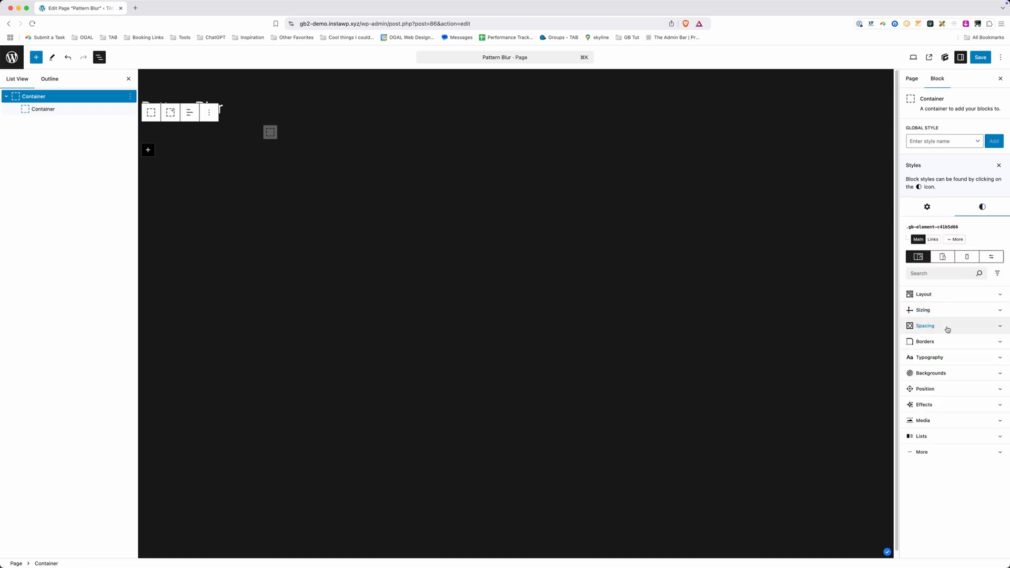
left_click(925, 325)
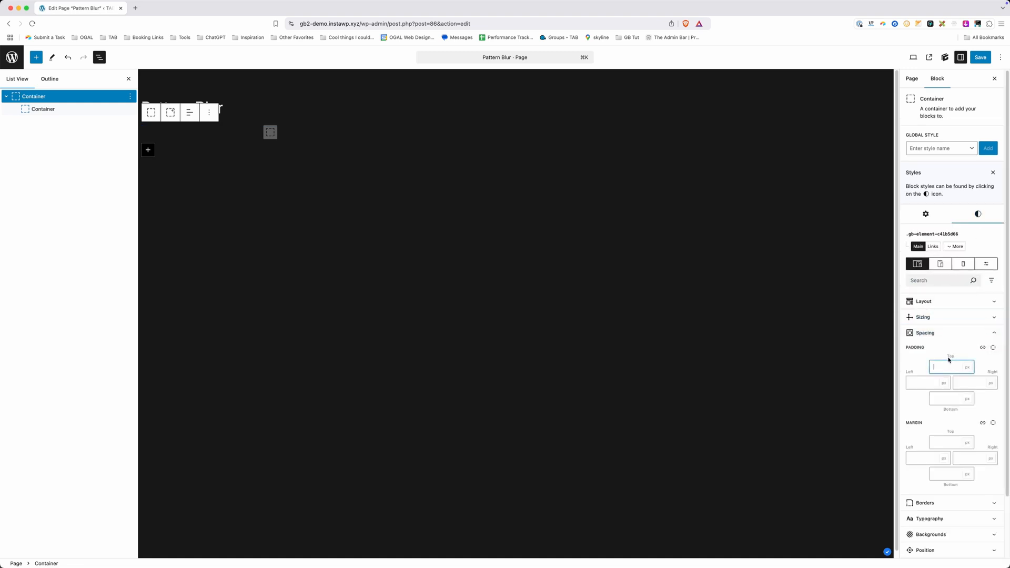
type("160")
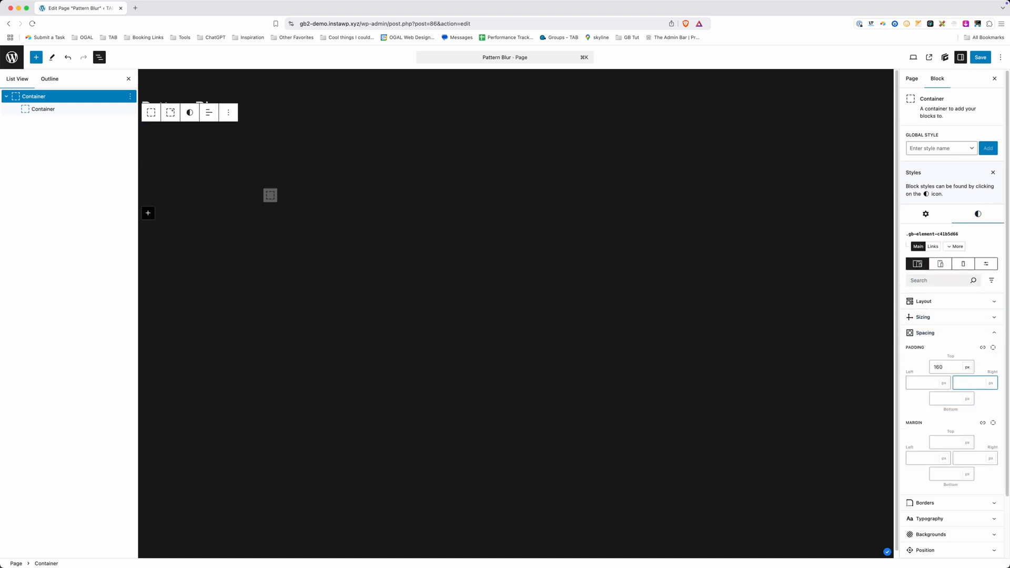
type("160")
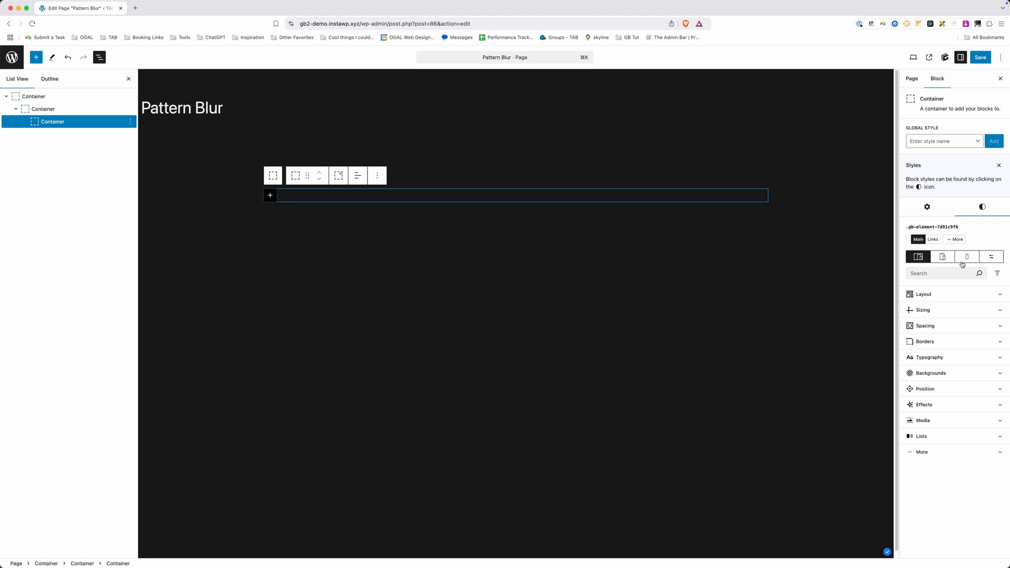
Style the innermost card with a dark background, 1px contrast-3 border and 16px radius
left_click(925, 325)
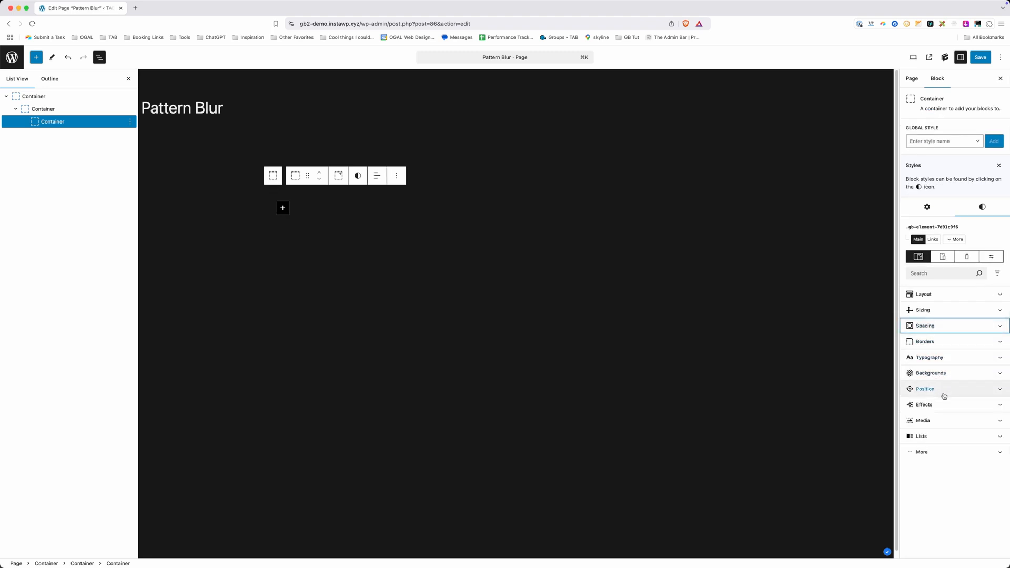
left_click(930, 373)
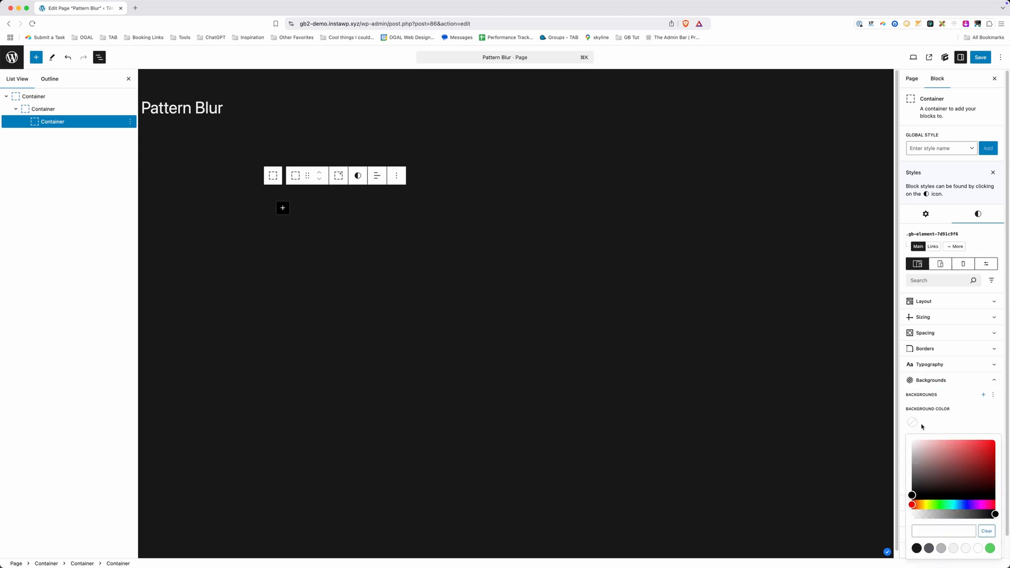
left_click(911, 503)
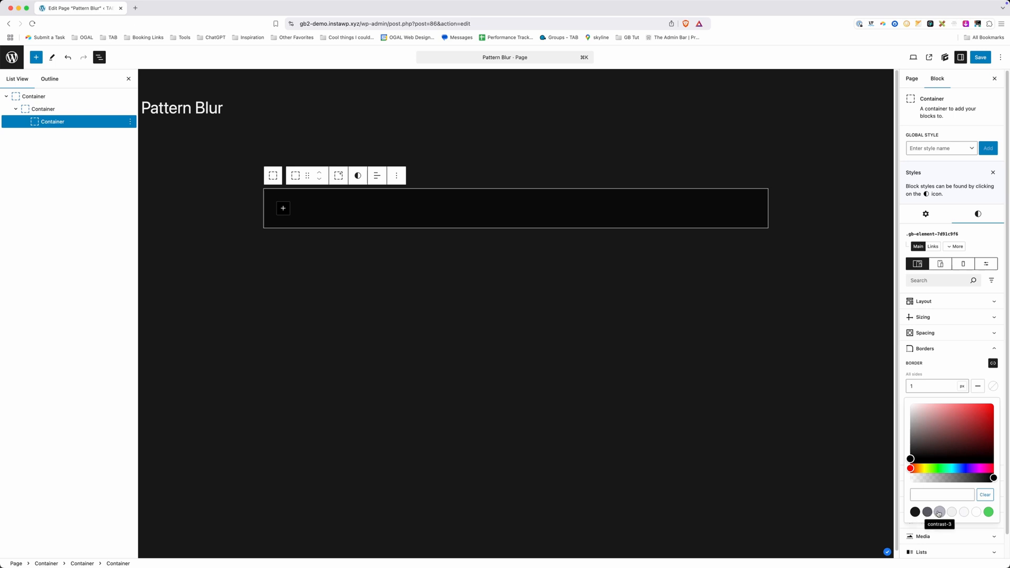
left_click(927, 512)
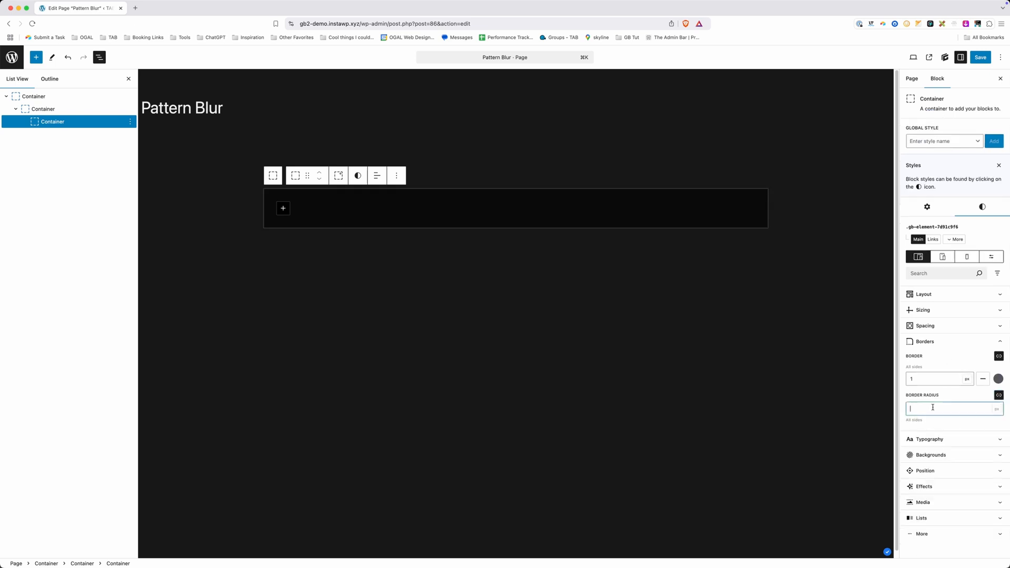
type("16")
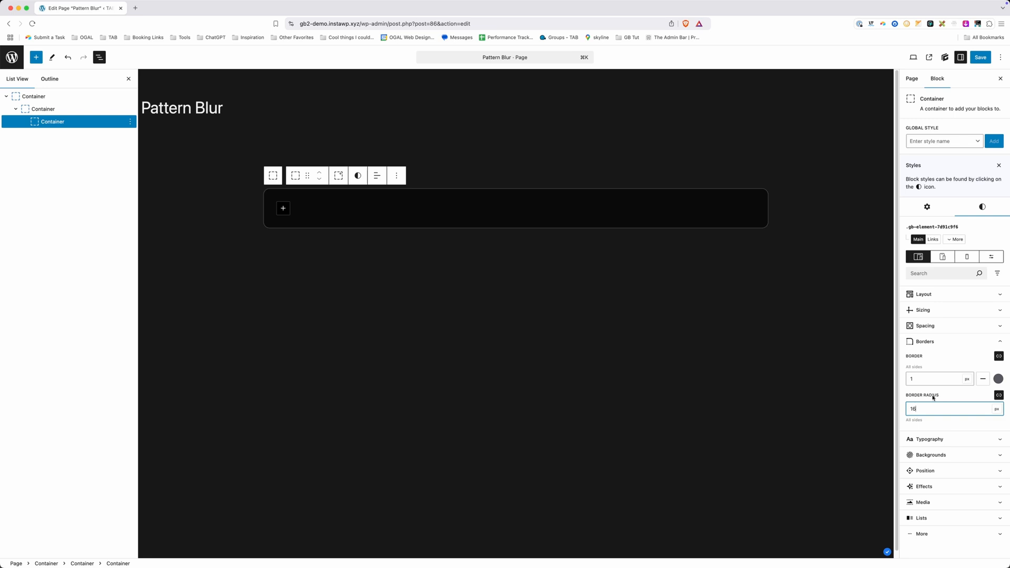
left_click(283, 207)
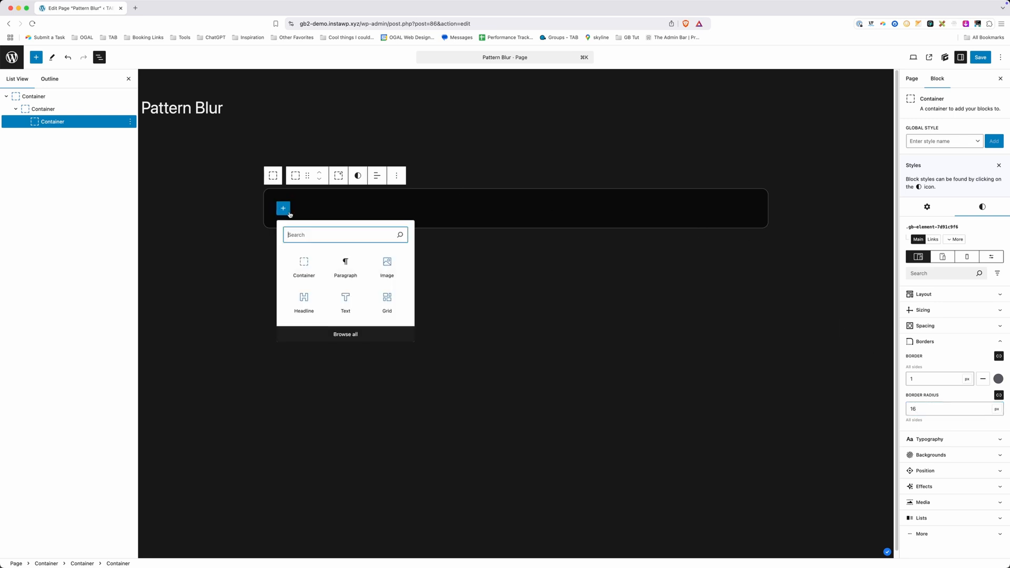
Insert the backpack icon image (icon-2.svg) from the Media Library into the card
left_click(388, 267)
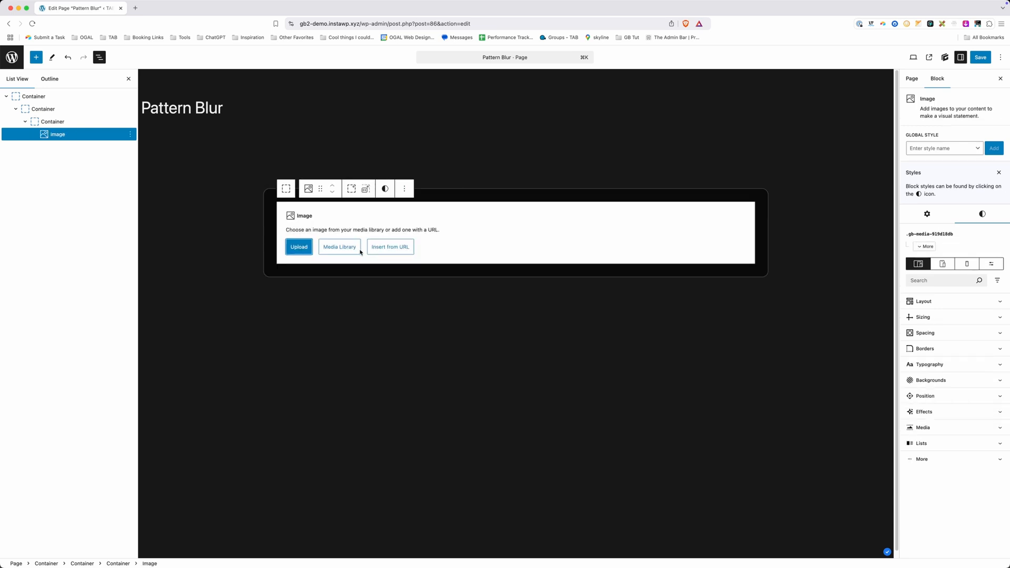
left_click(339, 246)
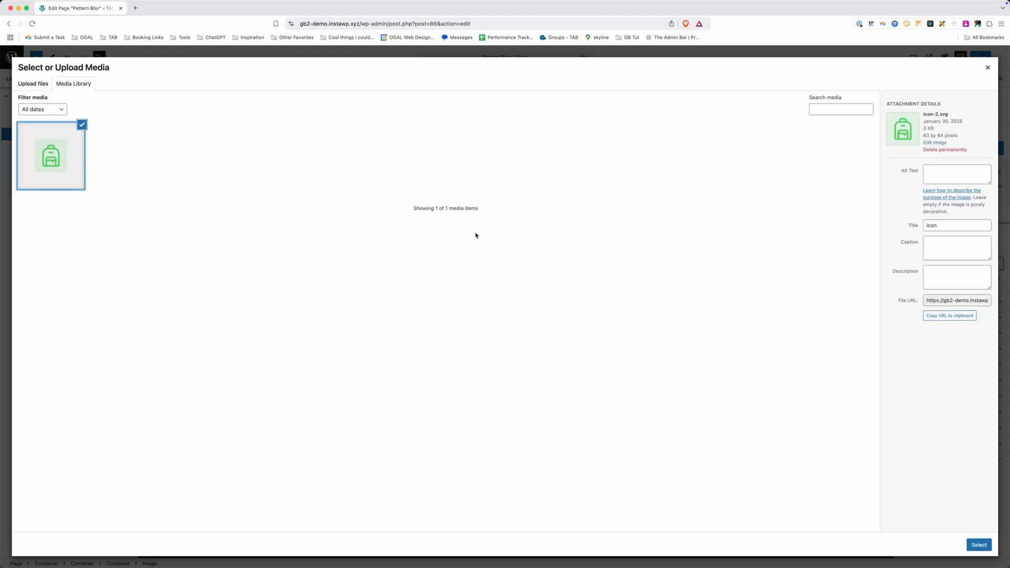
left_click(978, 545)
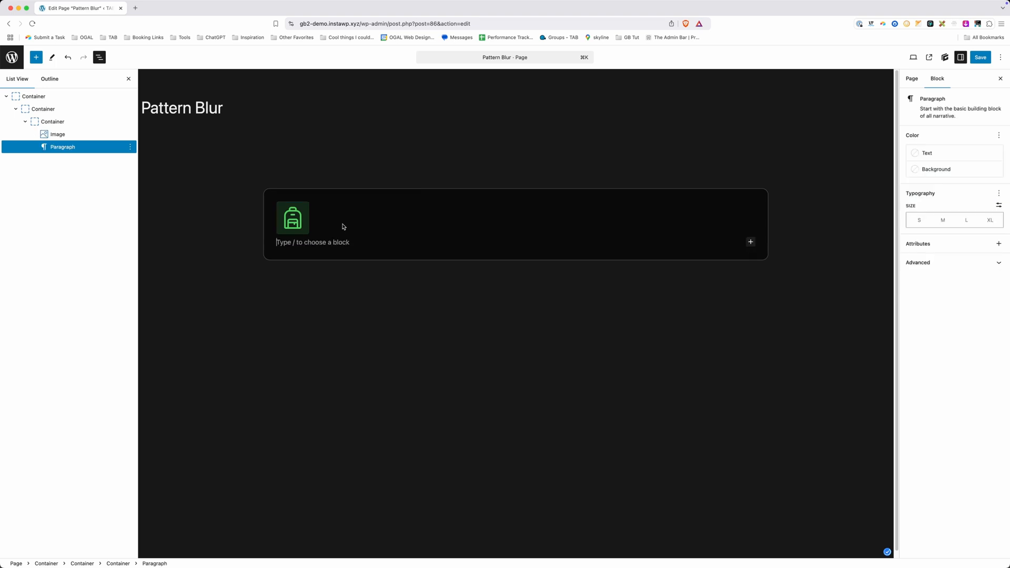
Add a /con container with headline and text, giving the headline a margin of 4
type("/con")
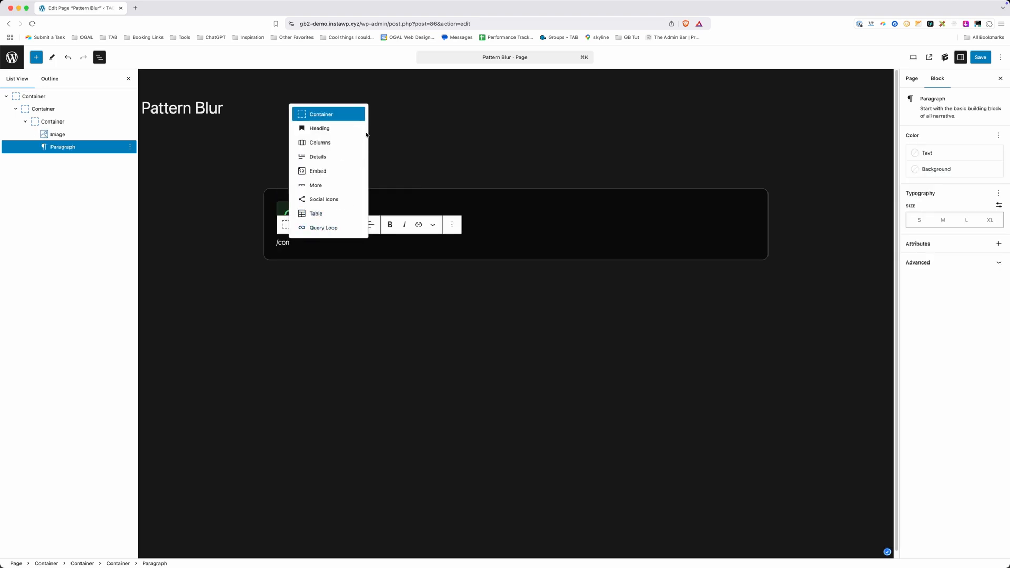
left_click(322, 115)
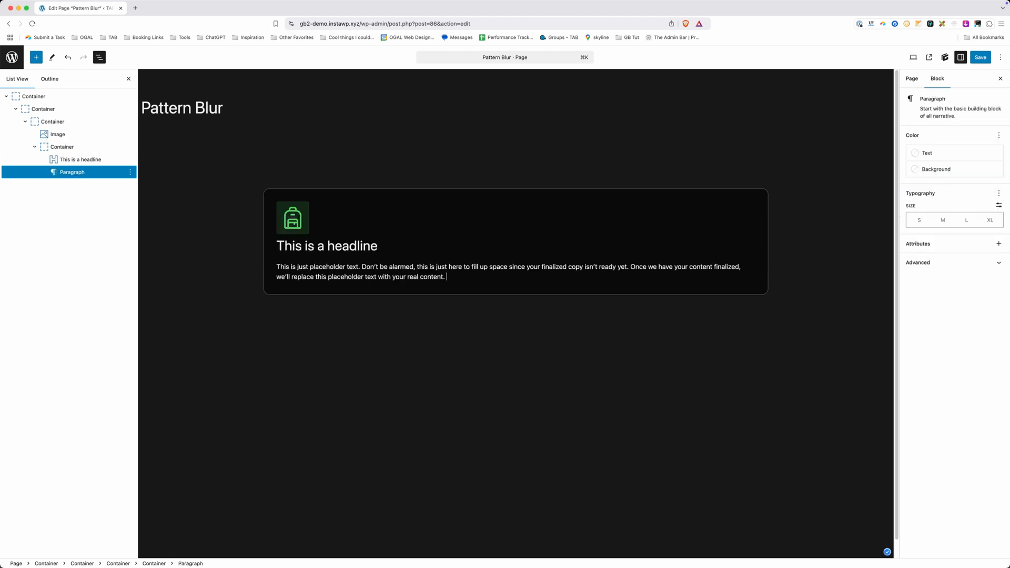
left_click(327, 246)
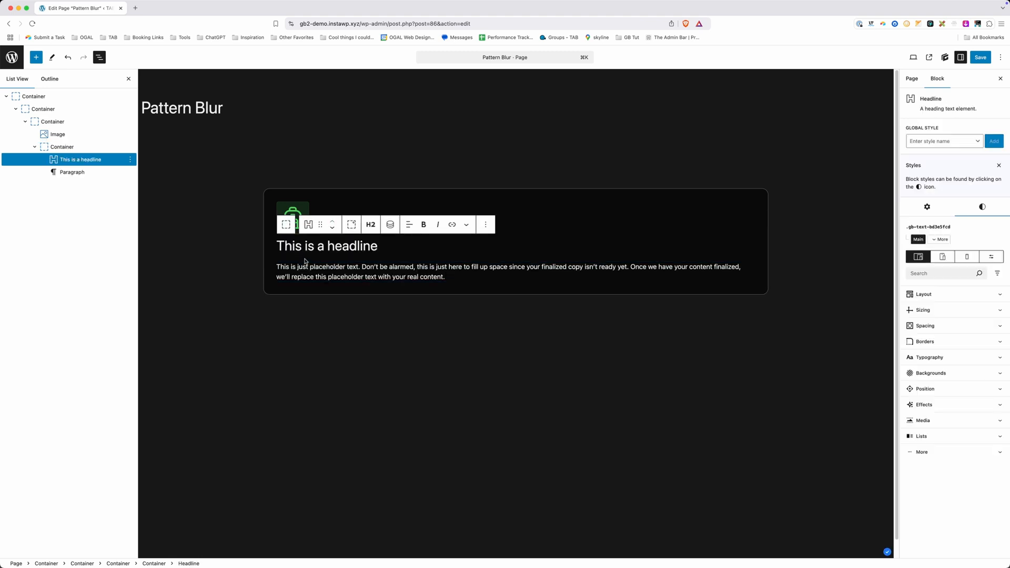
left_click(925, 325)
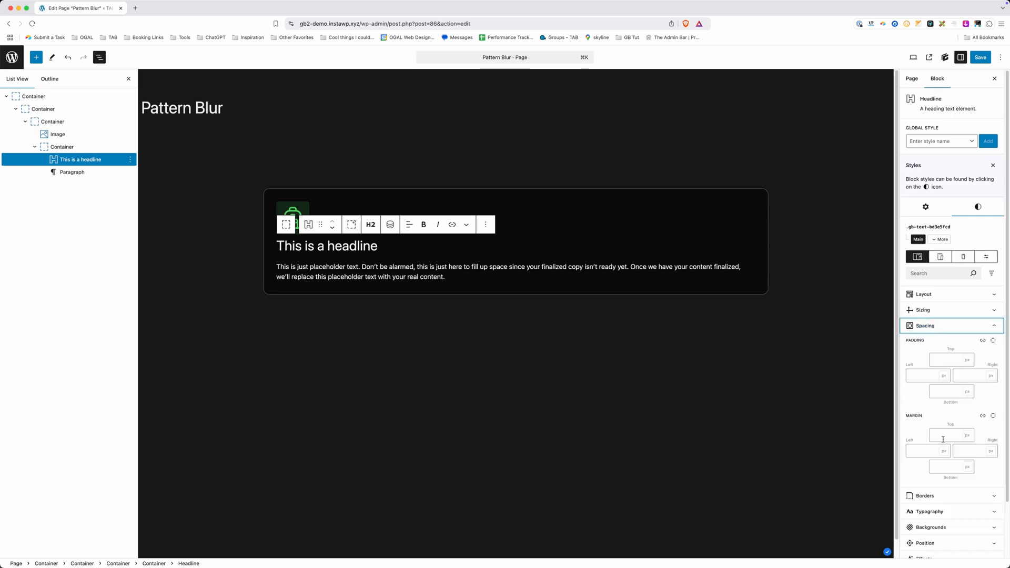
type("4")
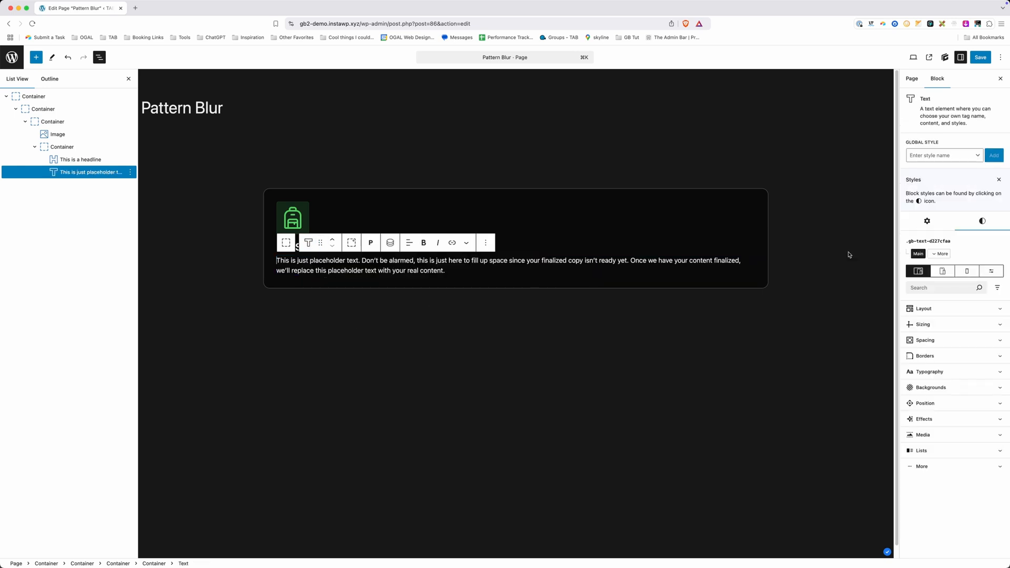
Set the card's body text colour to the base palette swatch
left_click(929, 372)
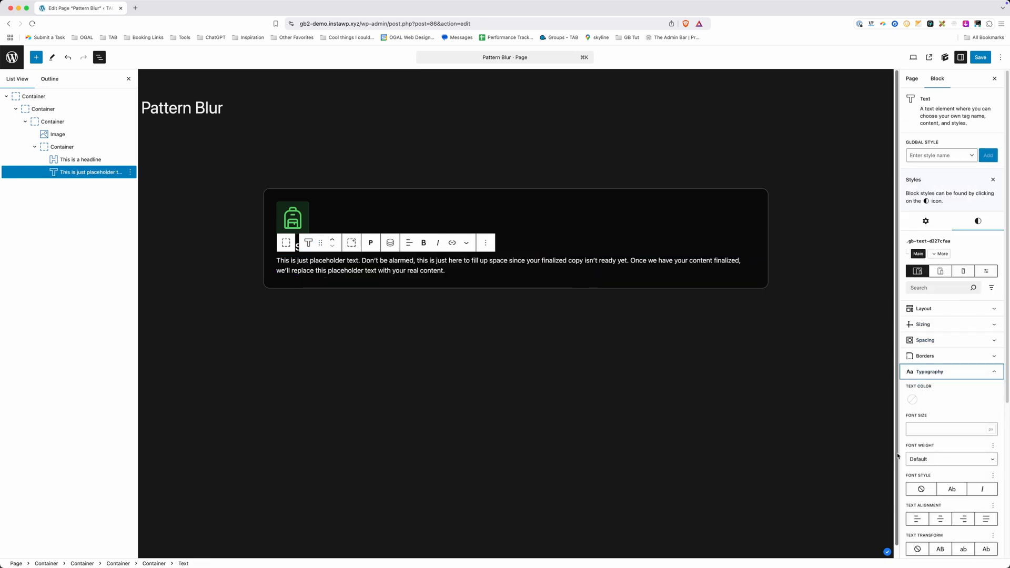
left_click(913, 400)
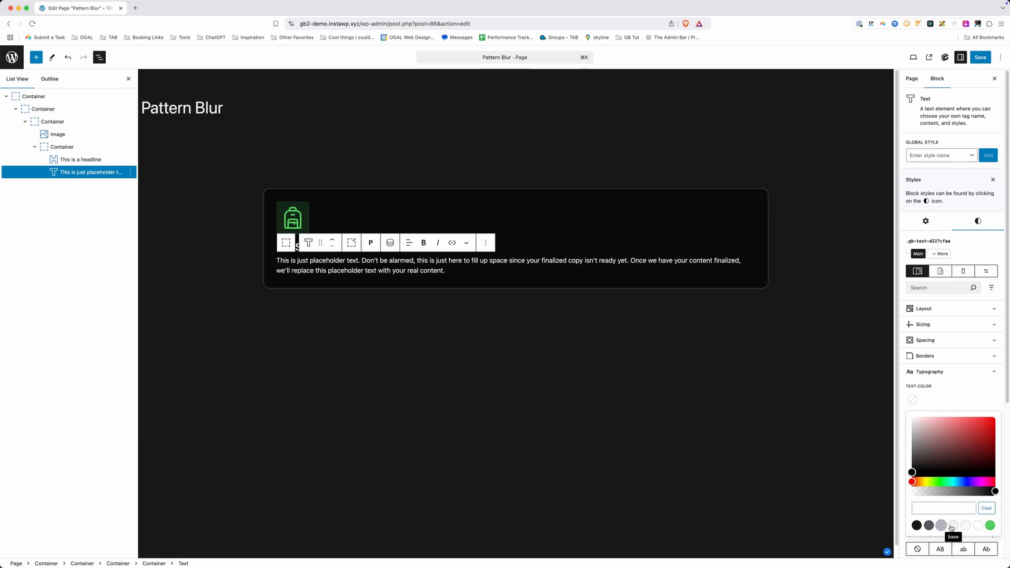
left_click(953, 525)
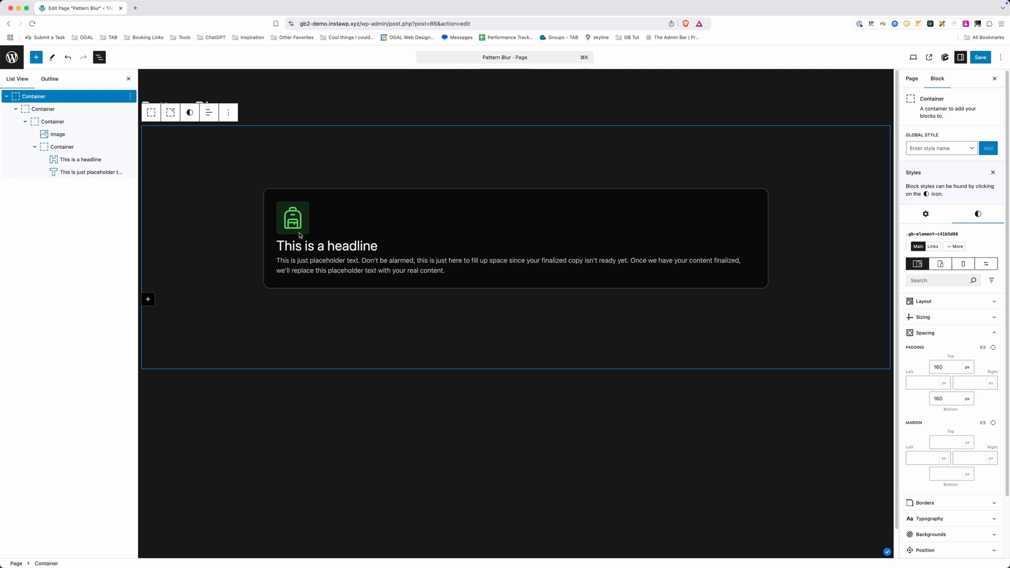
Align card contents to start with space-between, and set a 400px minimum height
left_click(52, 121)
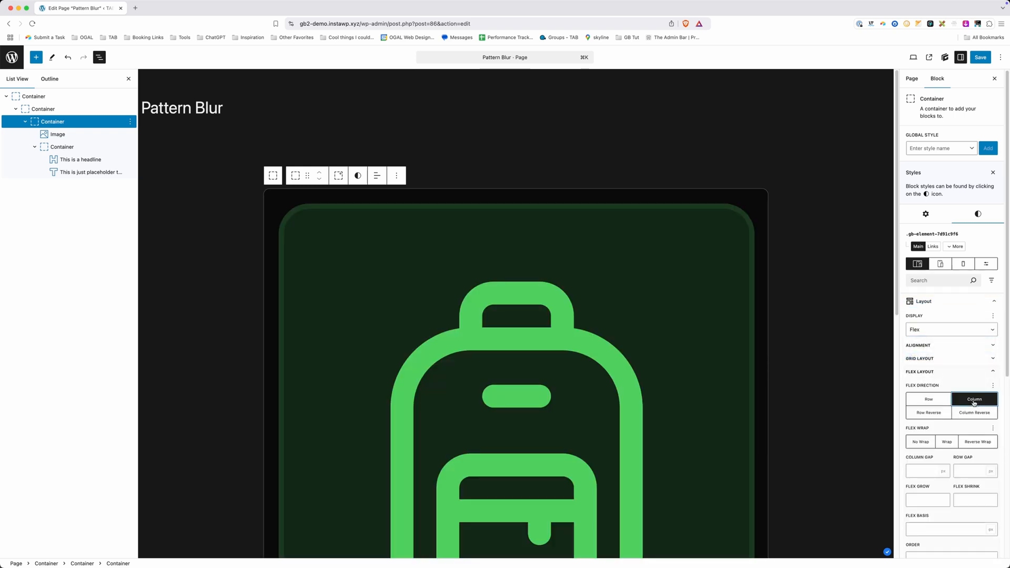
left_click(925, 345)
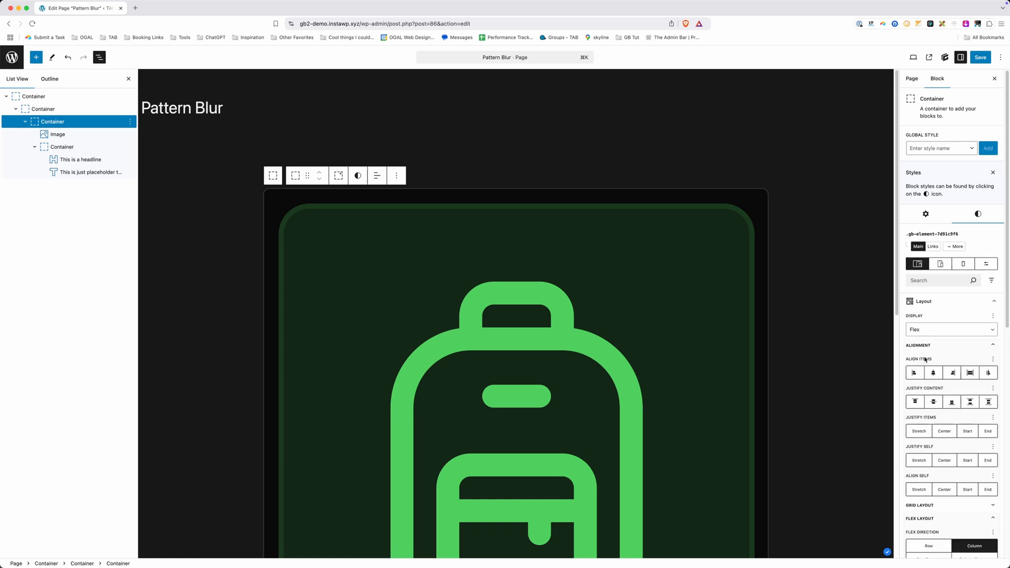
left_click(915, 373)
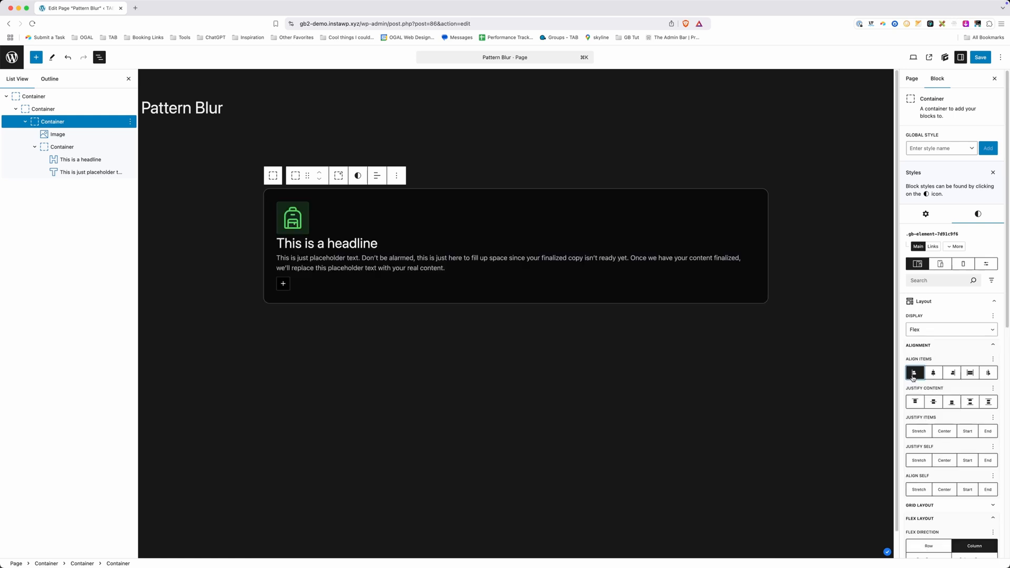
left_click(970, 401)
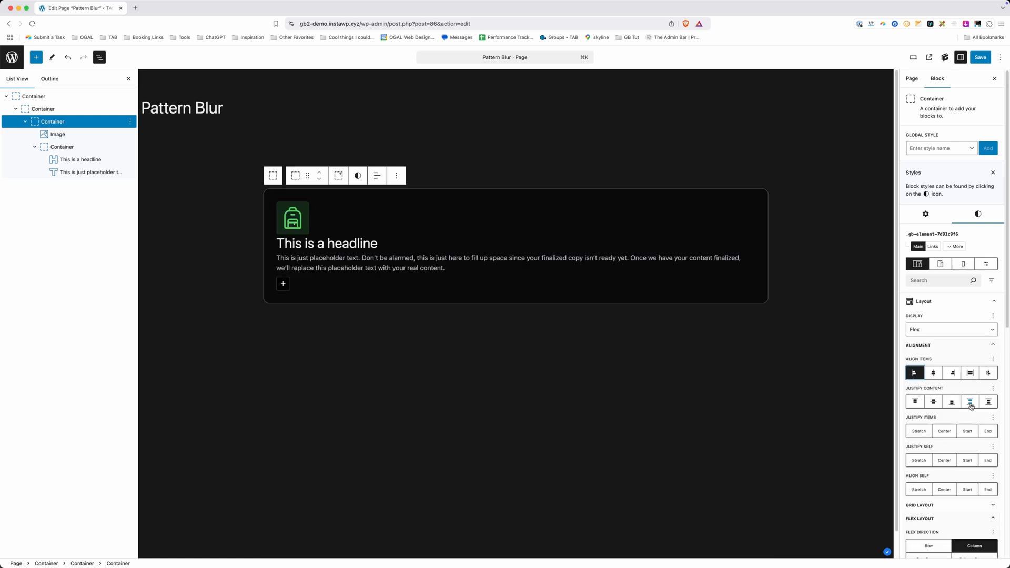
left_click(970, 402)
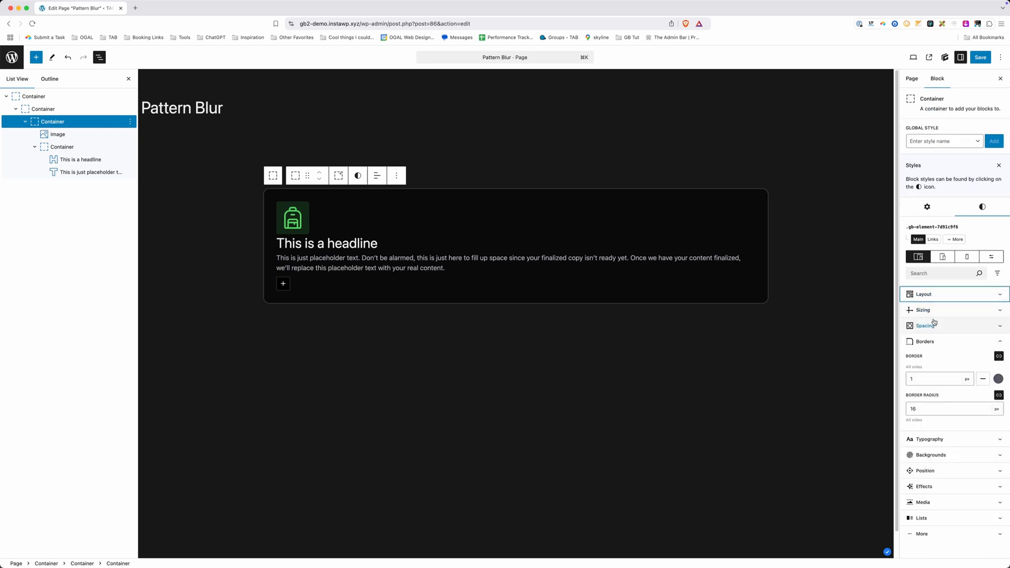
left_click(923, 310)
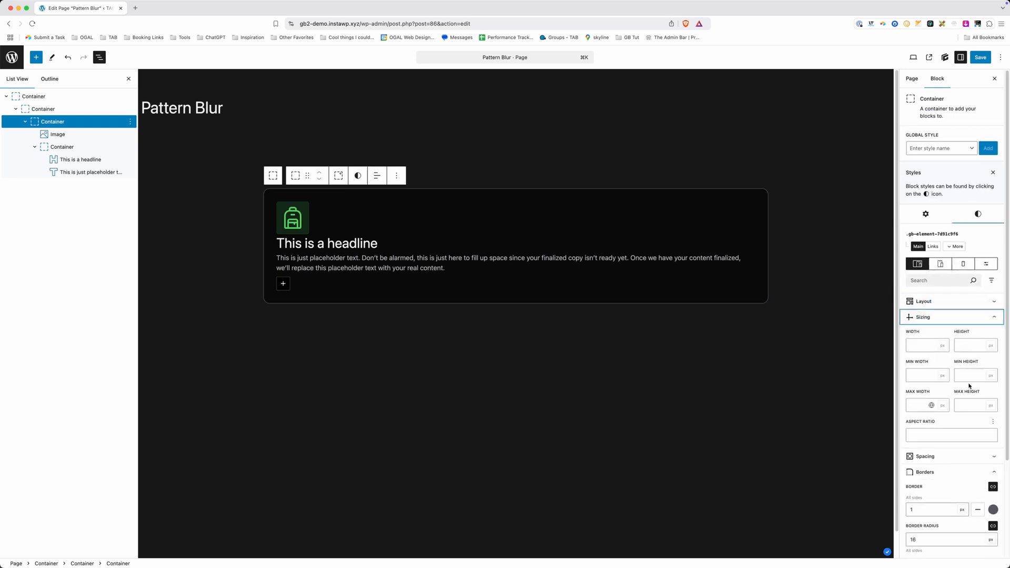
type("400")
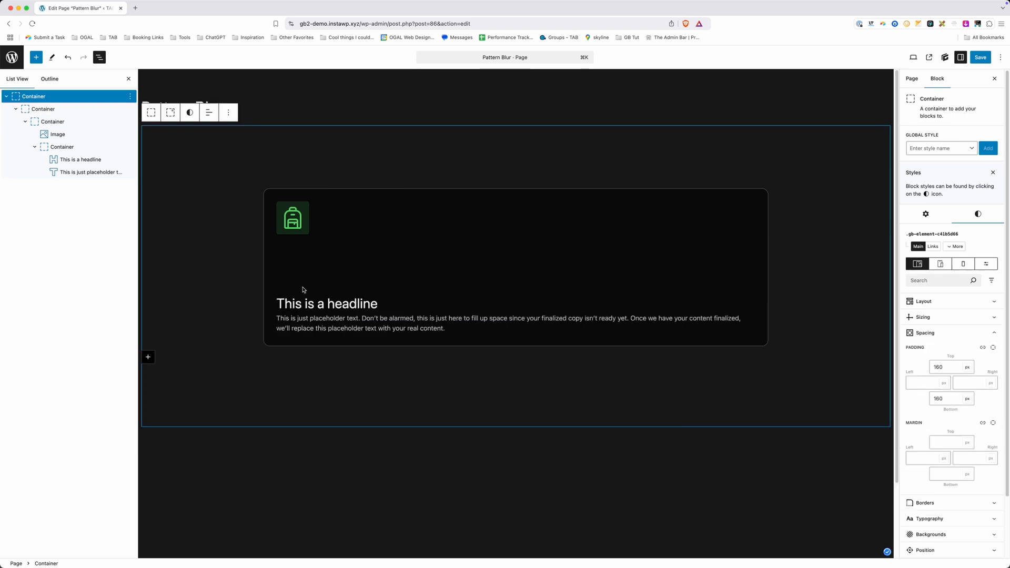
mouse_move(332, 254)
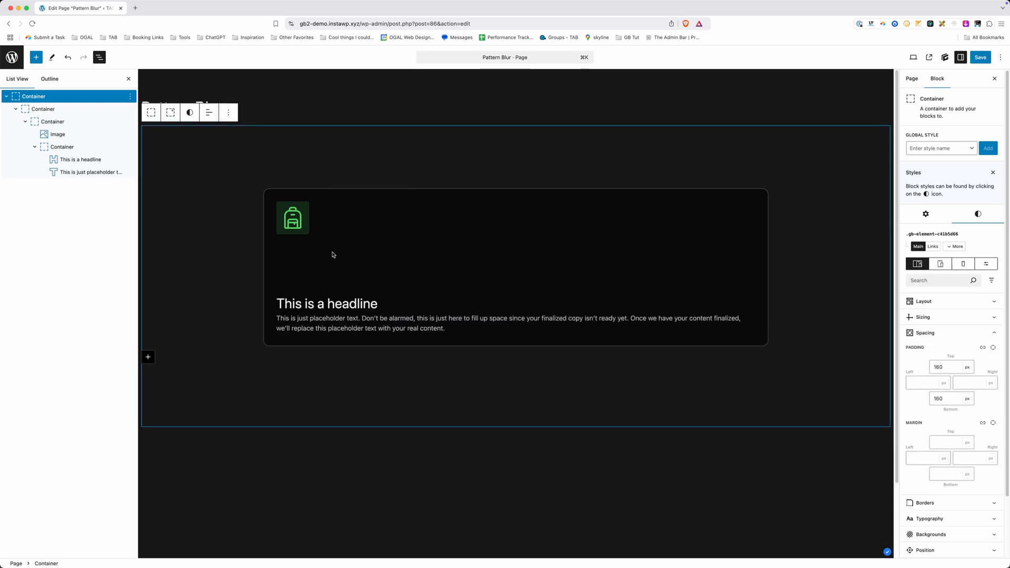
mouse_move(296, 292)
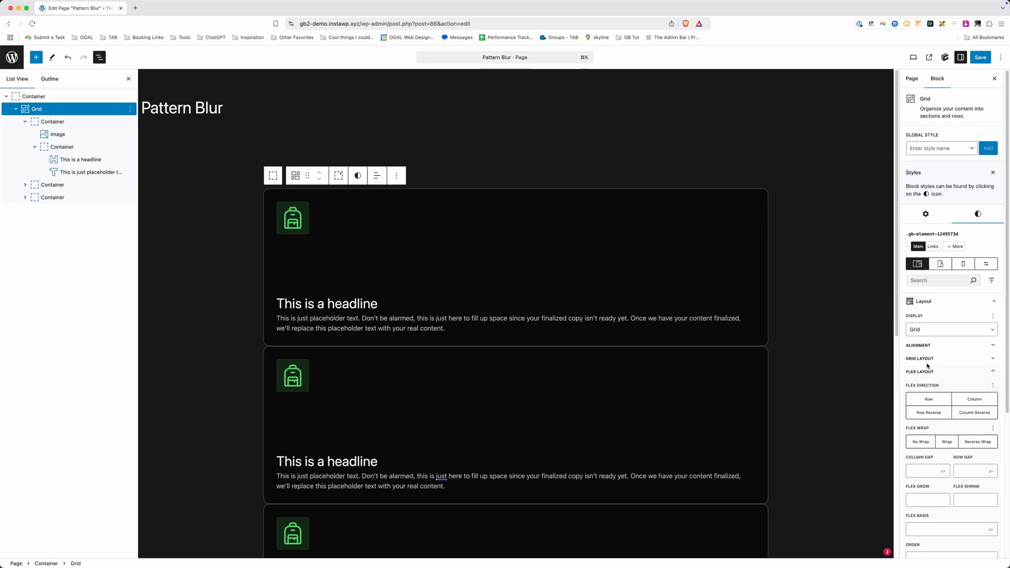
Set the grid's template columns to repeat(auto-fit, …) for equal side-by-side cards
left_click(920, 359)
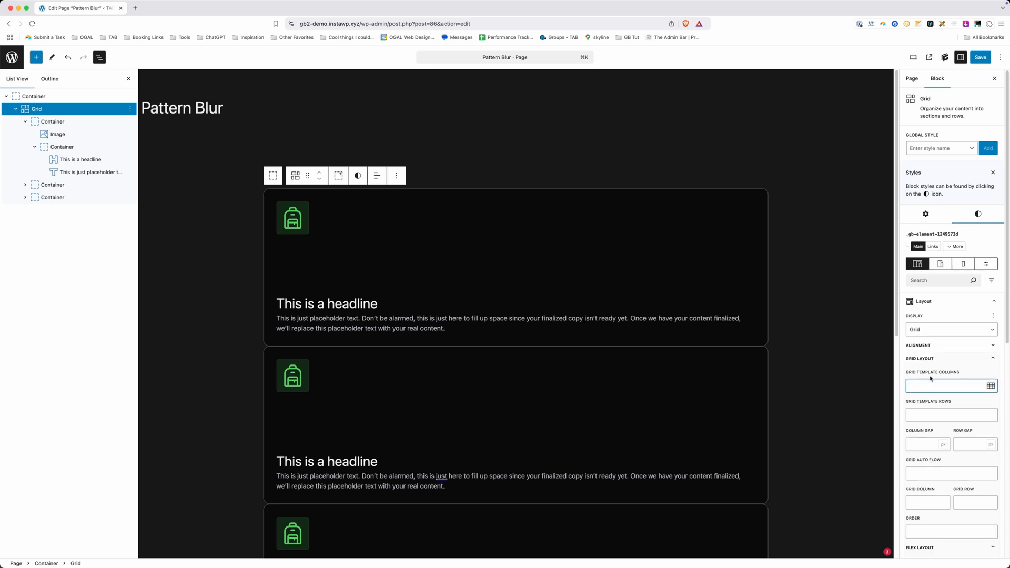
type("repeat(")
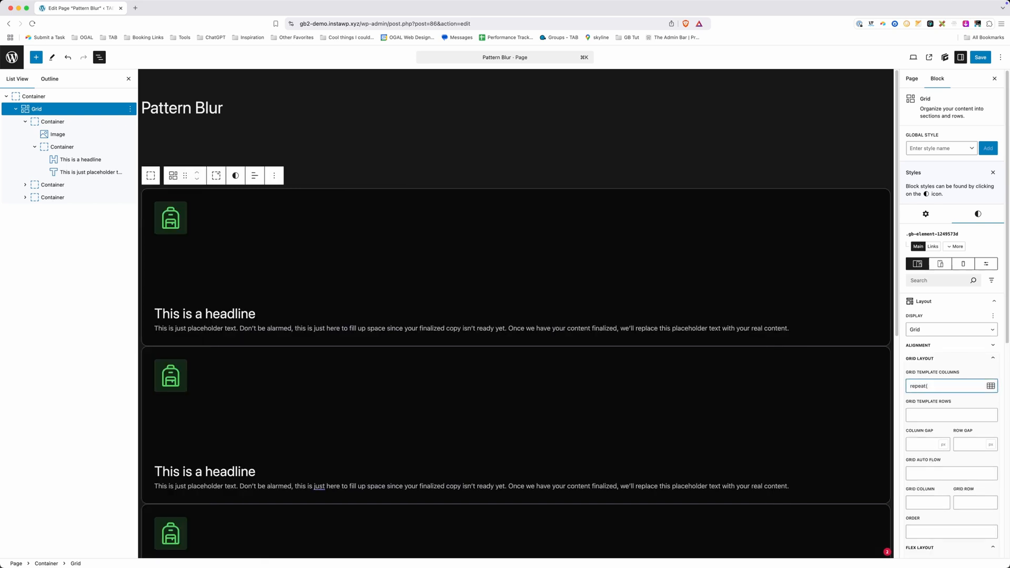
type("auto-fit")
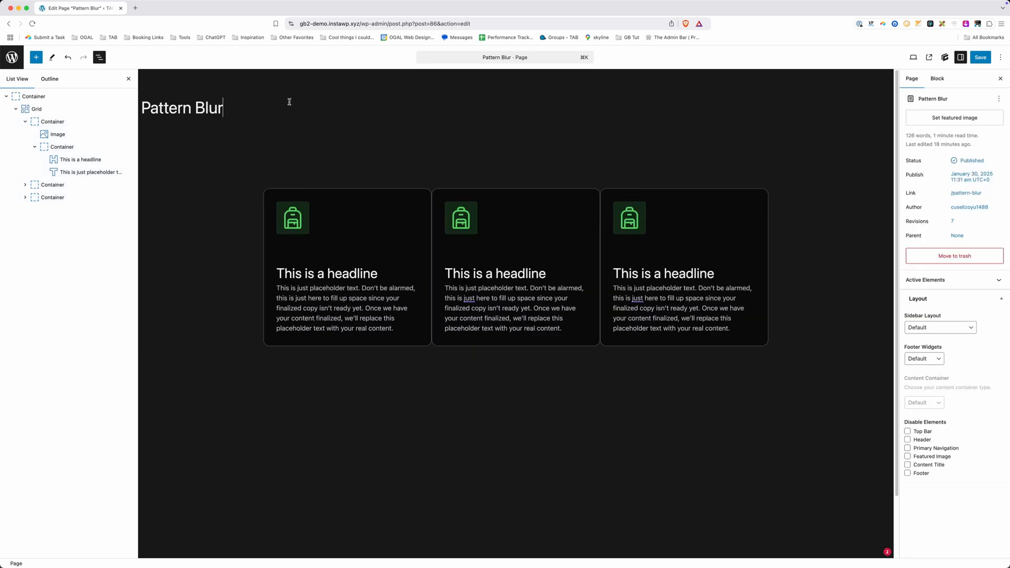
mouse_move(738, 229)
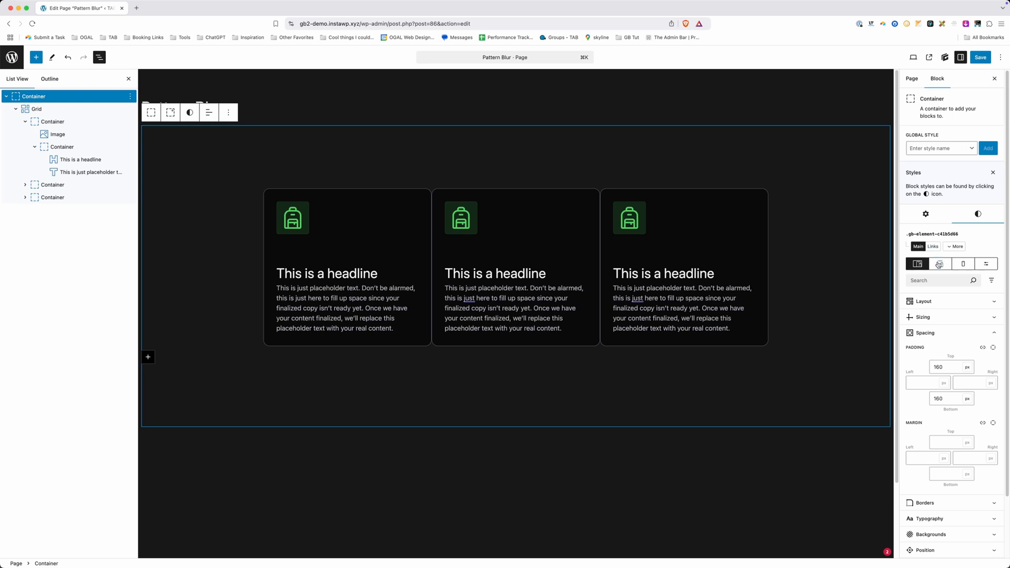
left_click(963, 264)
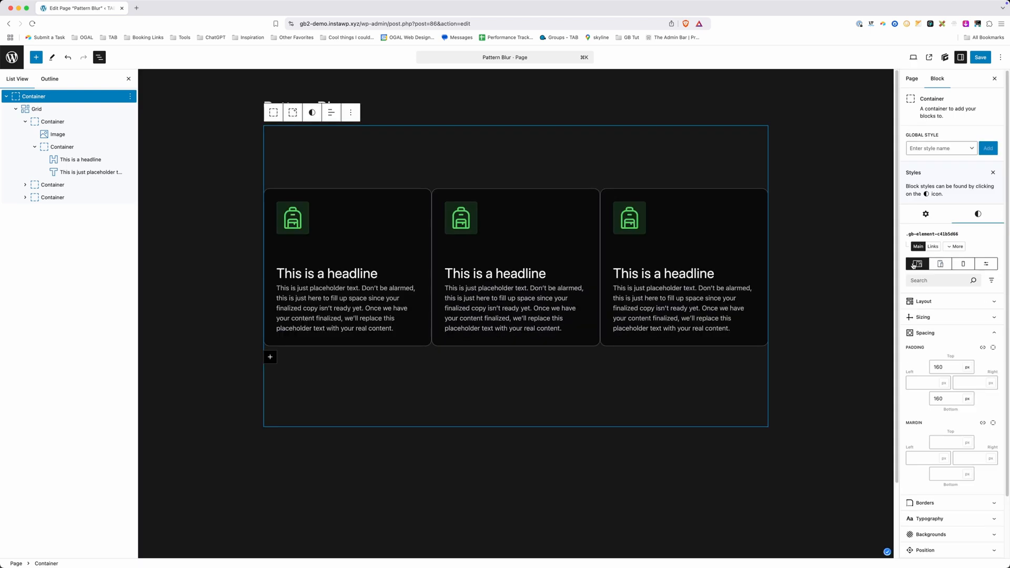
mouse_move(916, 265)
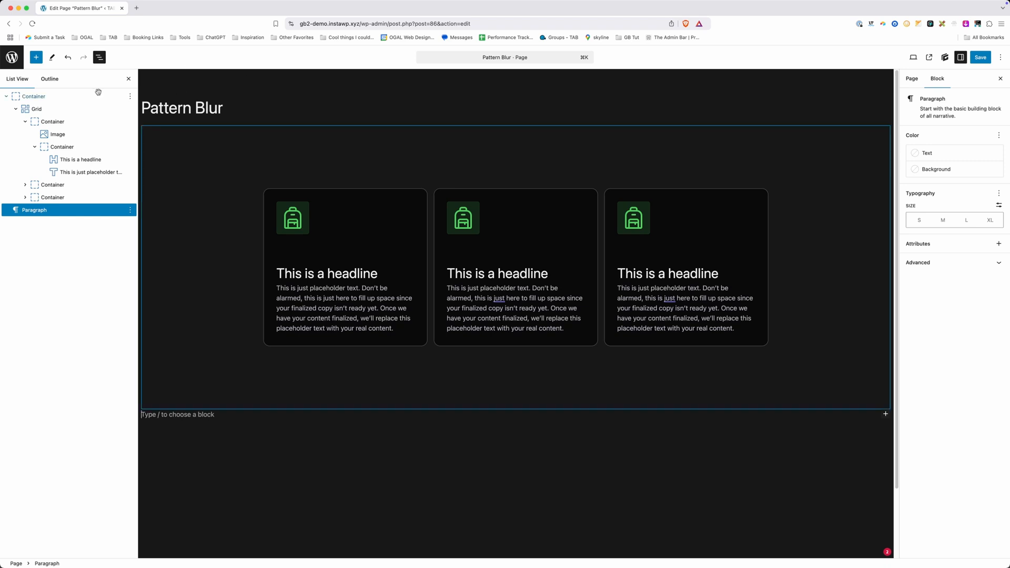
Create a custom &:before selector on the outer dark section
left_click(34, 96)
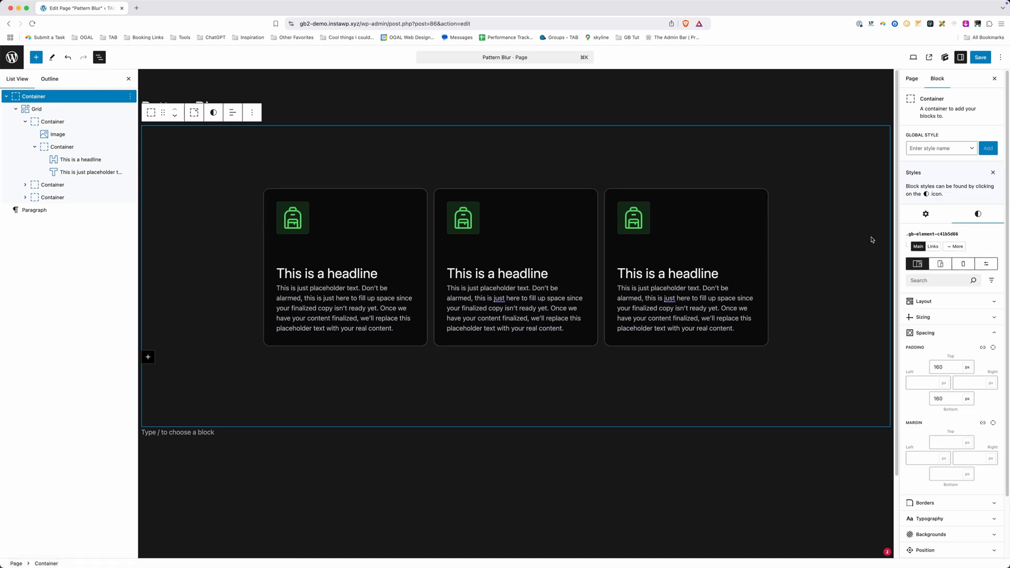
left_click(956, 247)
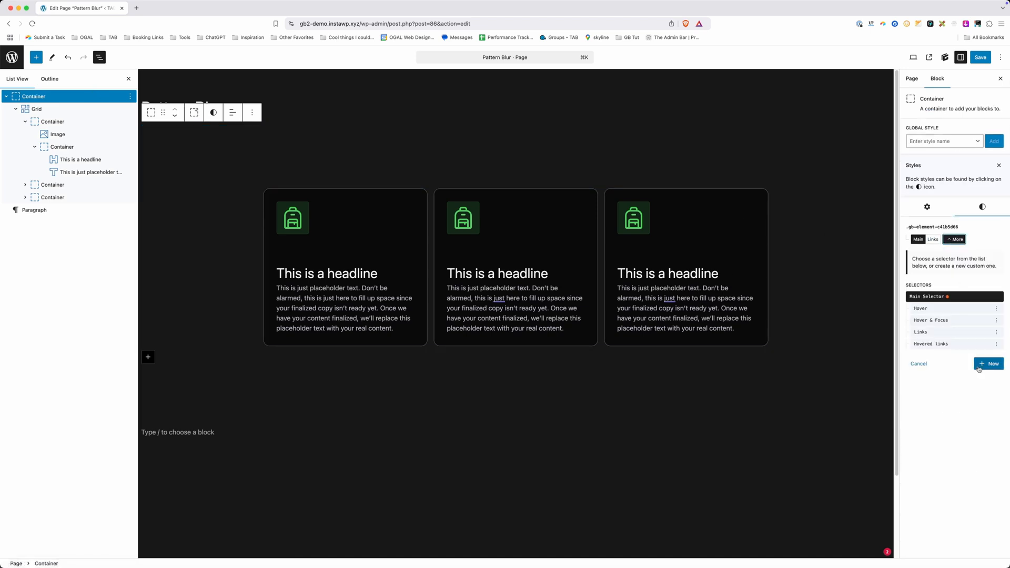
left_click(990, 365)
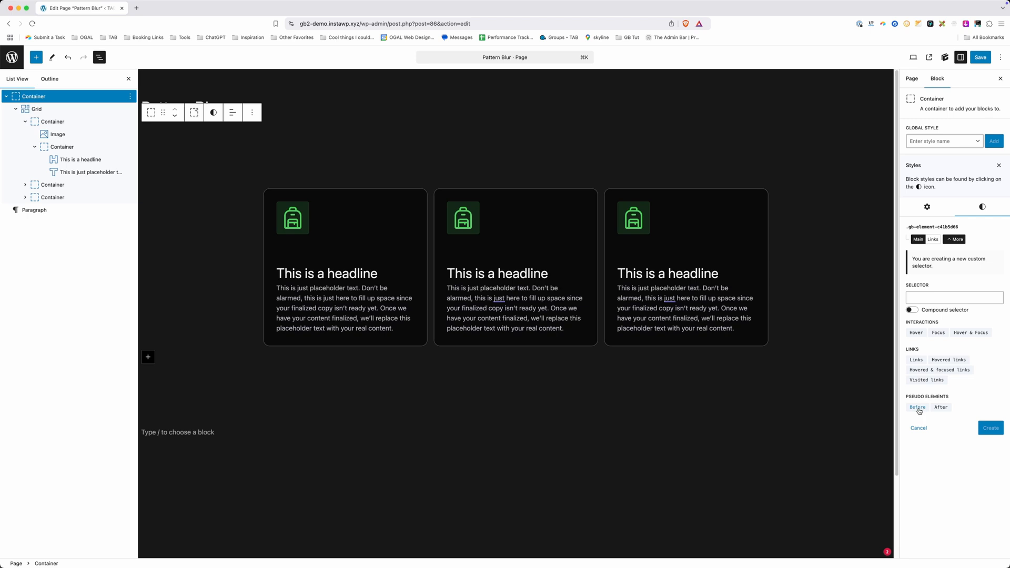
left_click(918, 407)
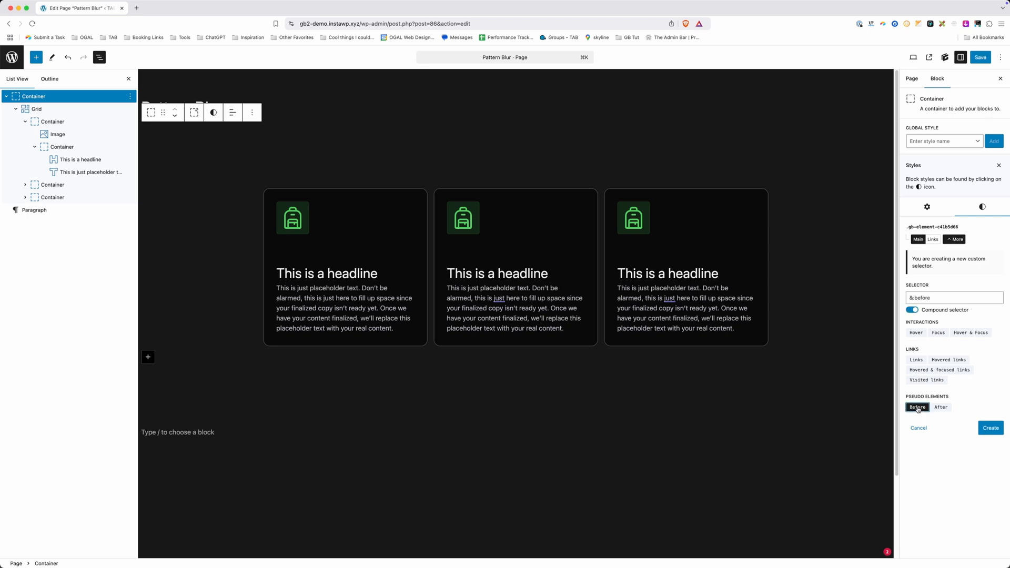
left_click(990, 428)
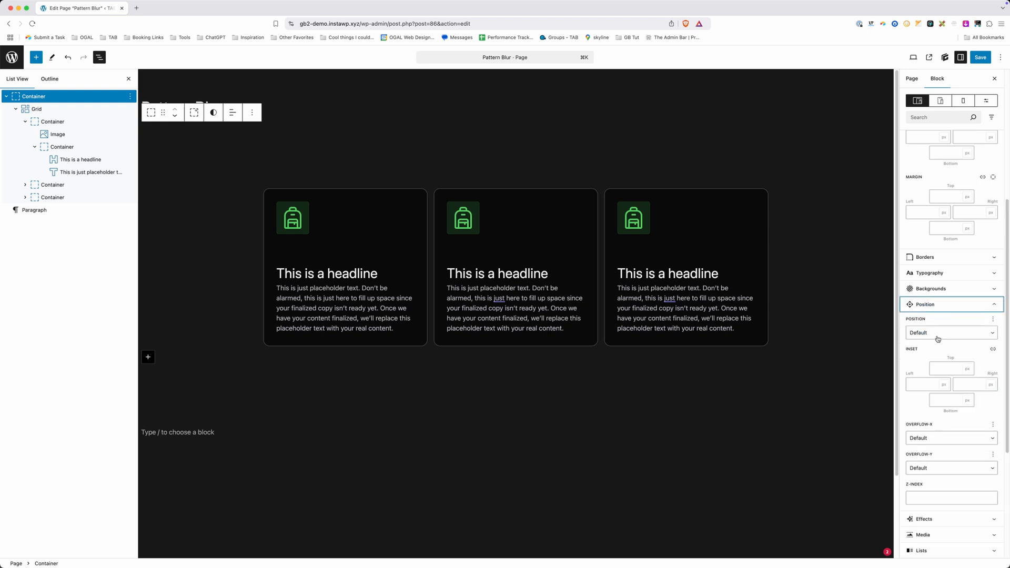
Position the before pseudo-element absolutely at inset 0 and add a background image layer
left_click(951, 333)
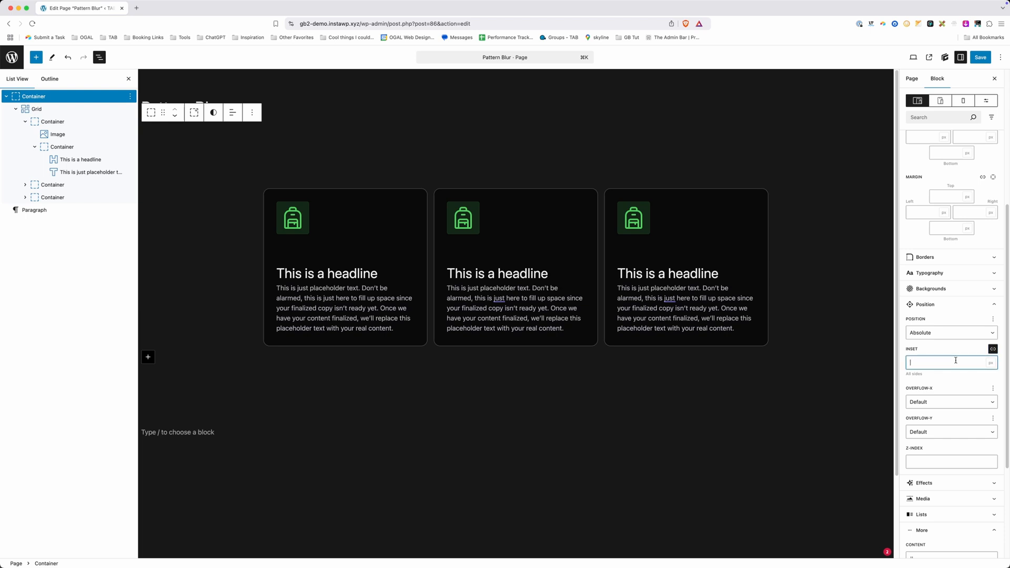
type("0")
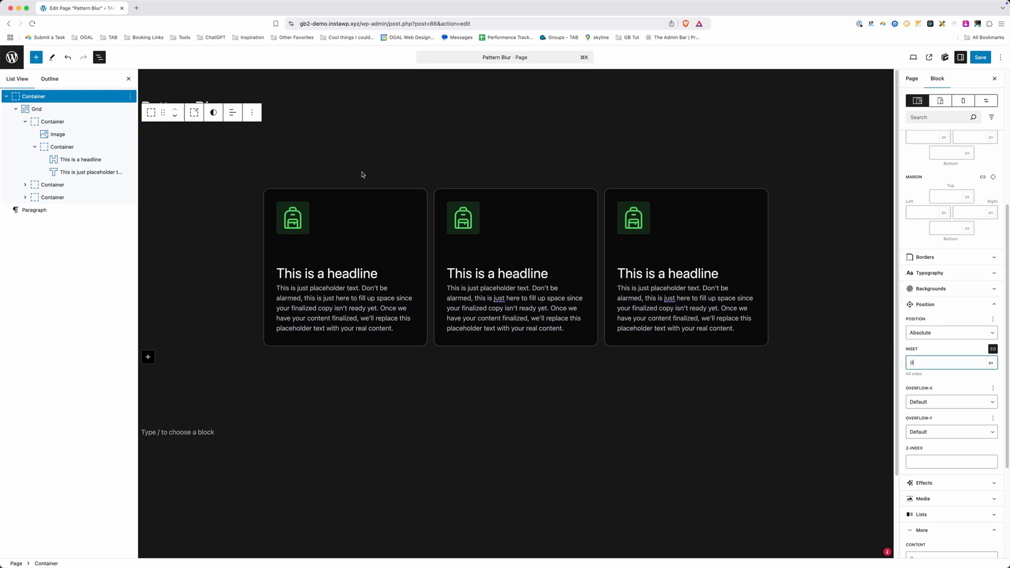
mouse_move(829, 332)
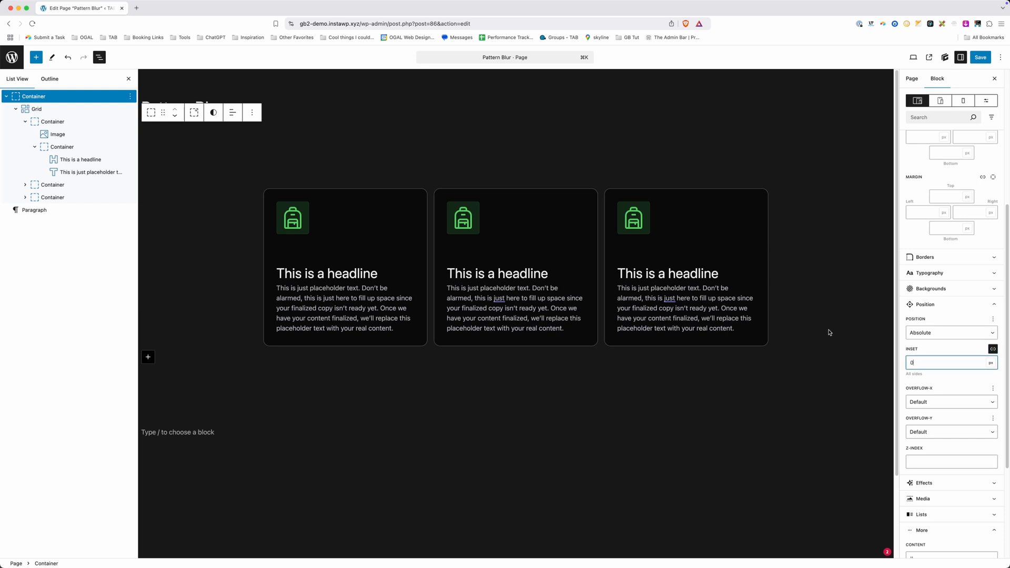
left_click(931, 289)
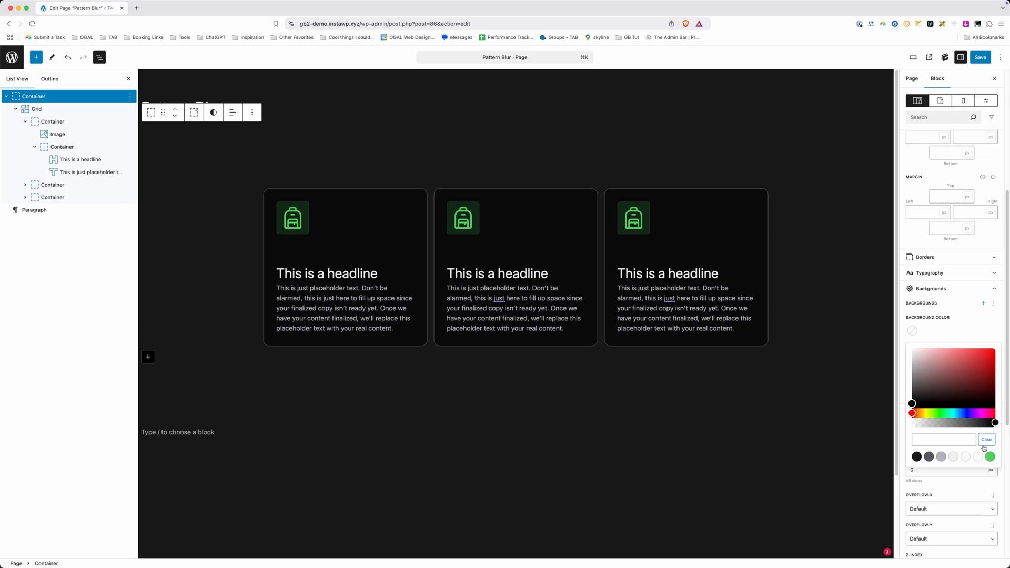
left_click(990, 457)
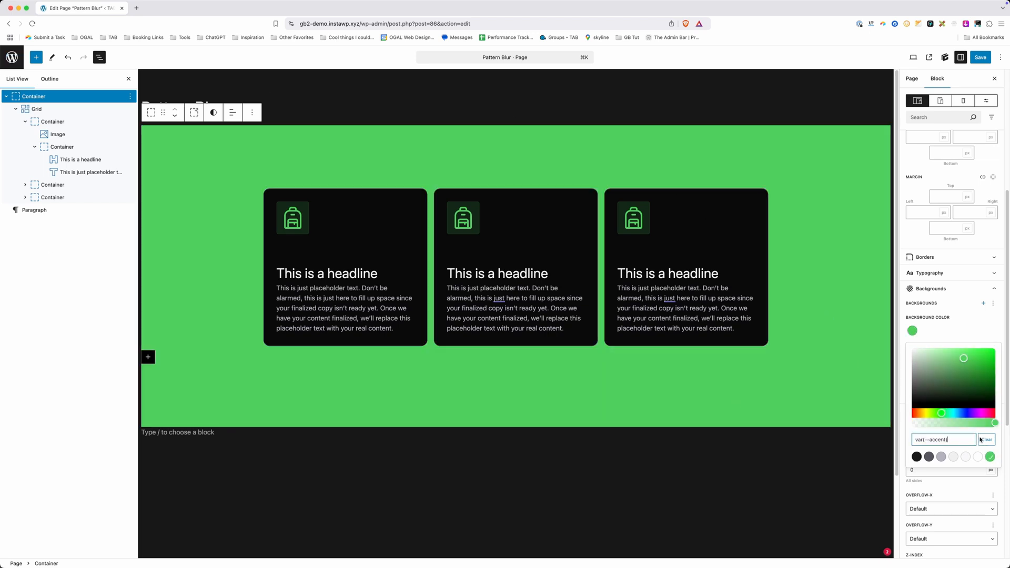
left_click(987, 439)
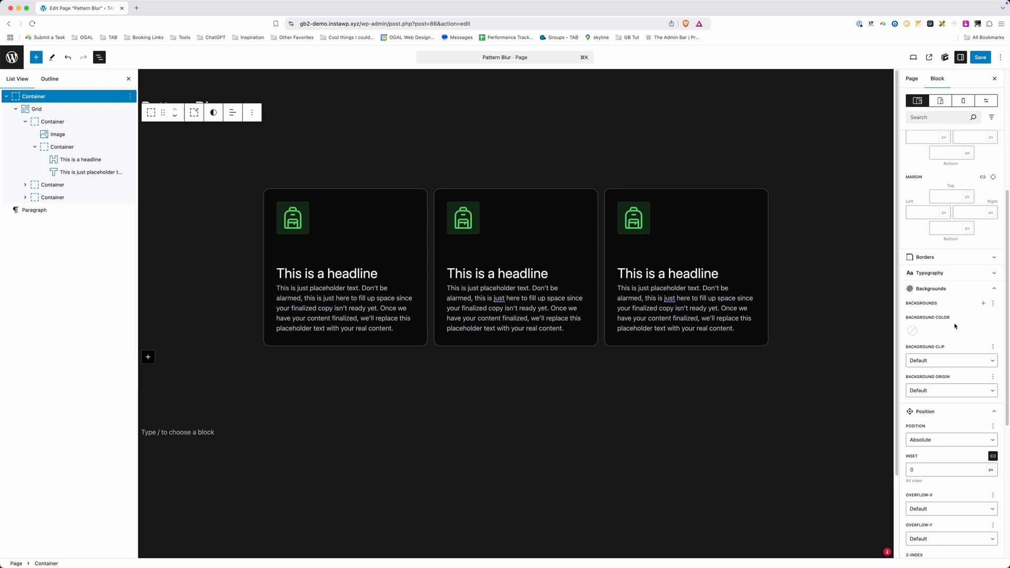
mouse_move(984, 303)
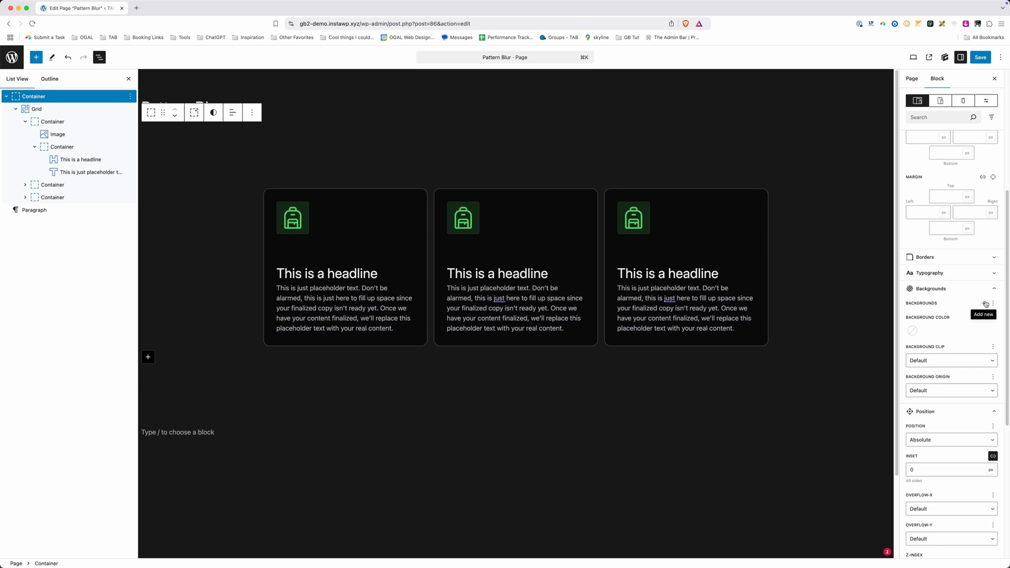
left_click(985, 304)
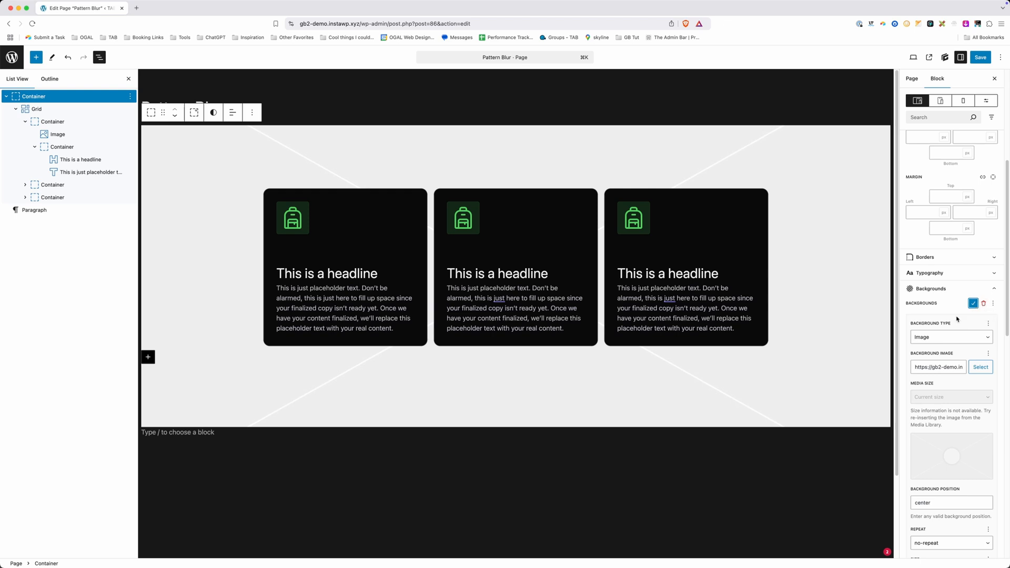
Use the green blob image as the background and change its size from cover to auto
left_click(981, 366)
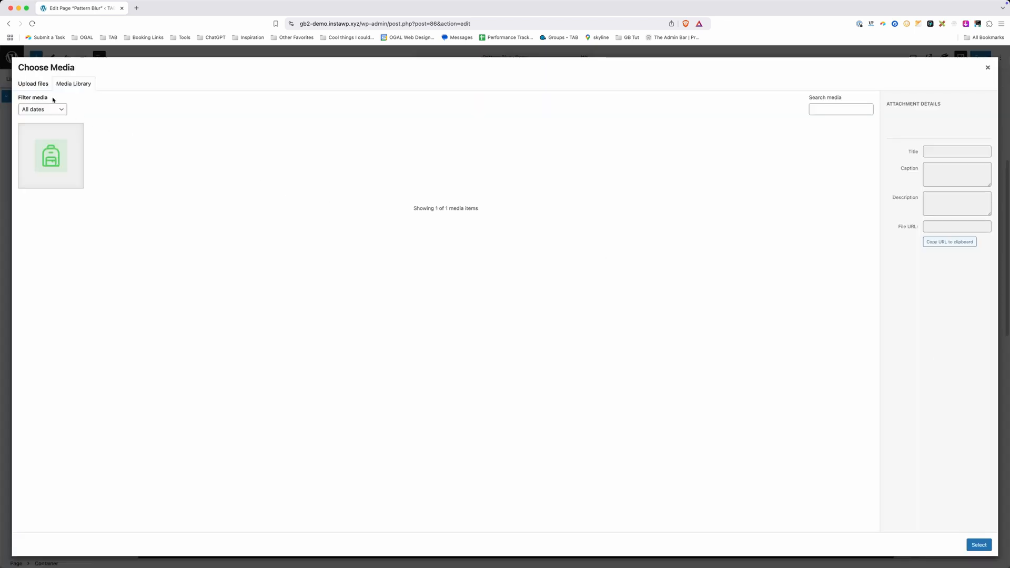
left_click(33, 84)
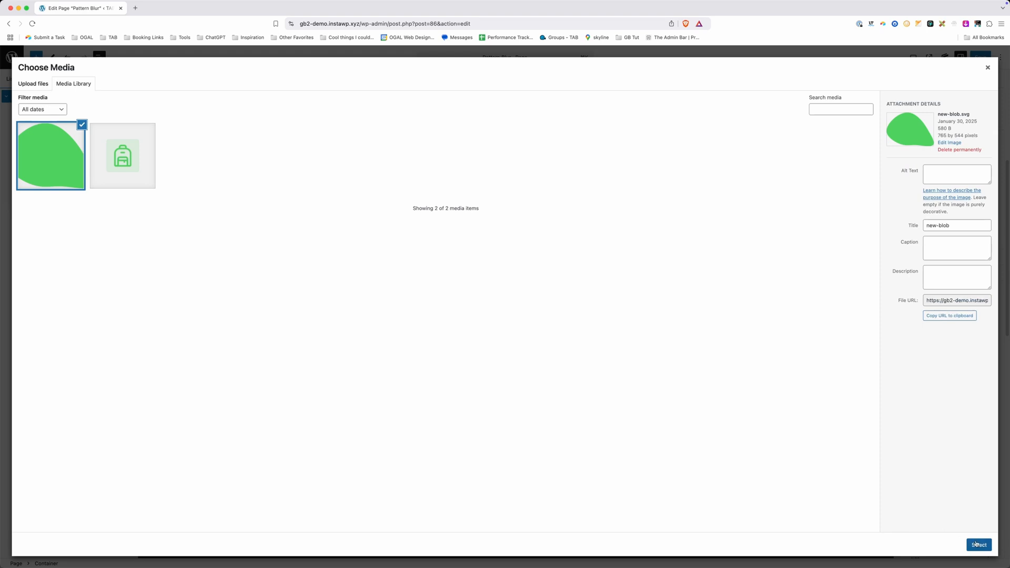
left_click(979, 545)
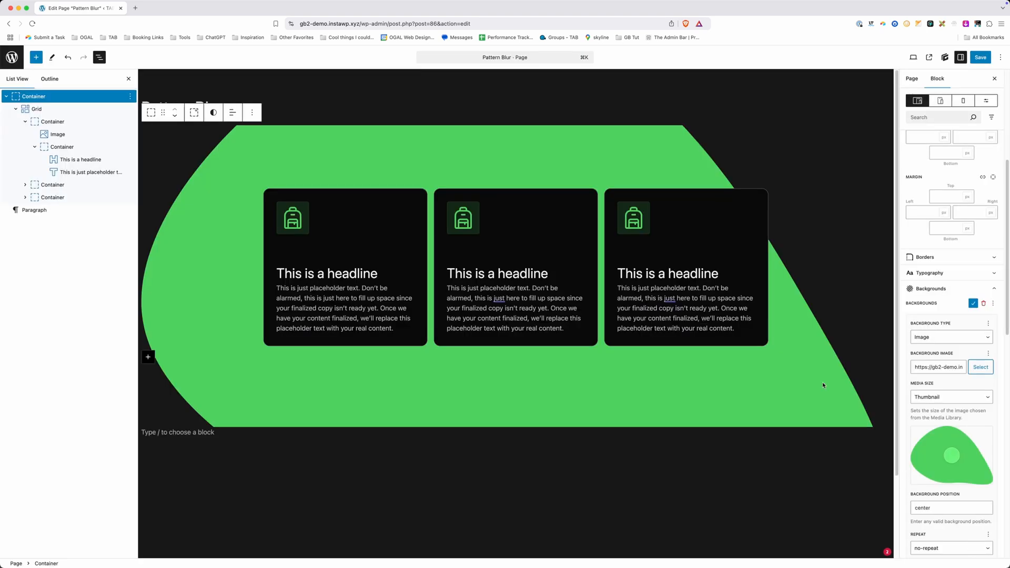
scroll("down", 3)
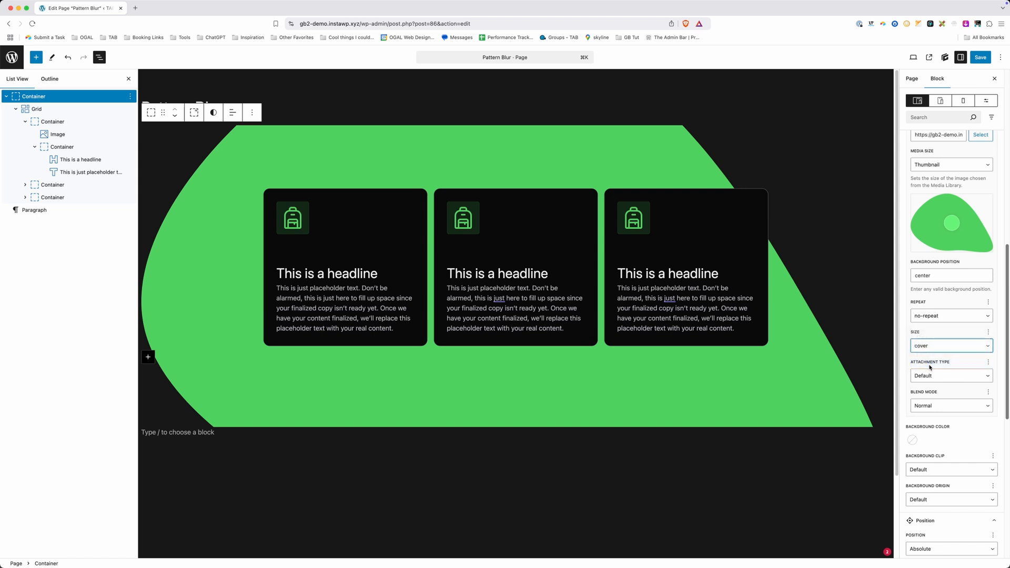
left_click(950, 345)
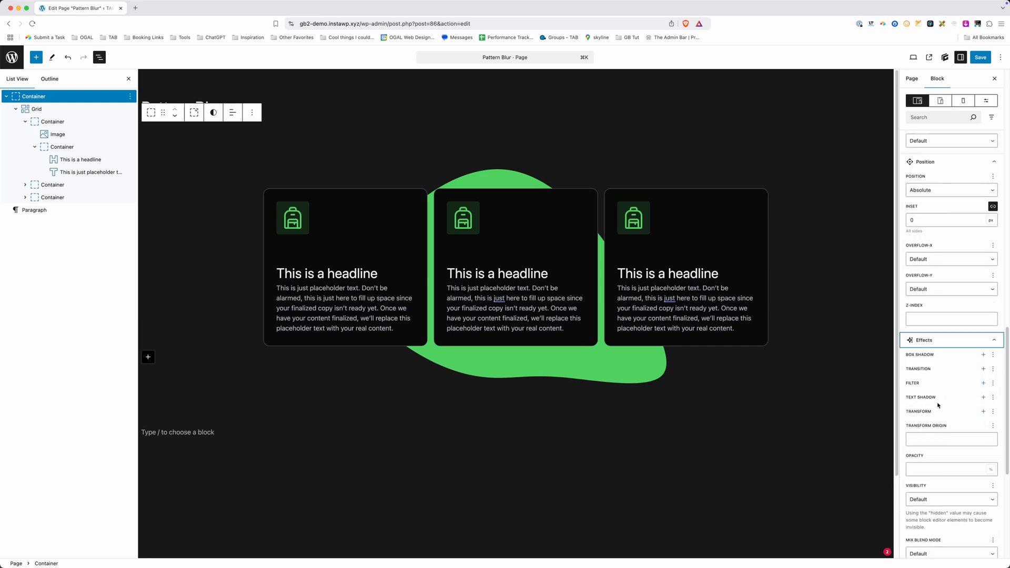
Add a 180px blur filter to the blob and set its opacity to 40
left_click(984, 383)
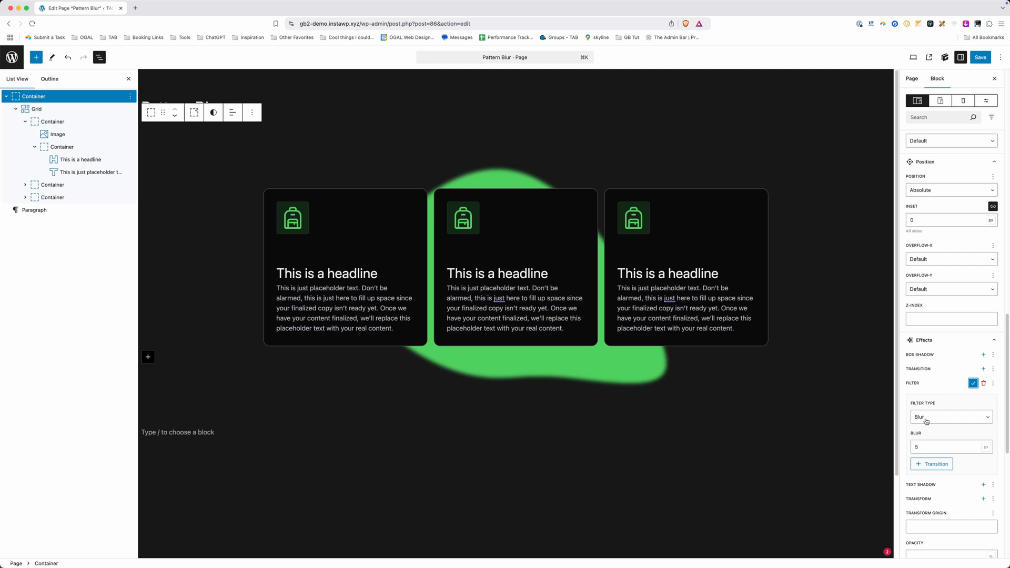
left_click(947, 446)
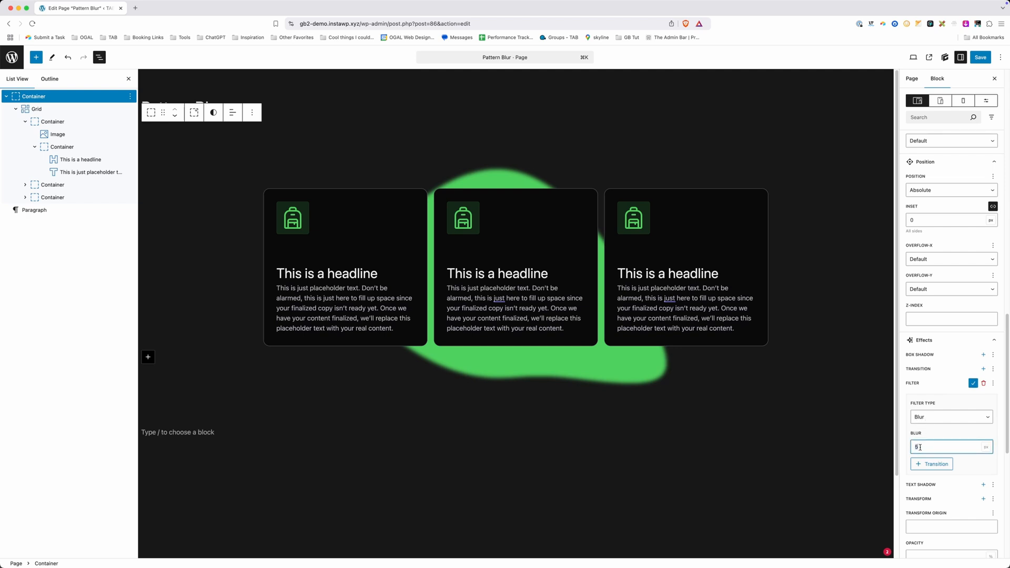
type("180")
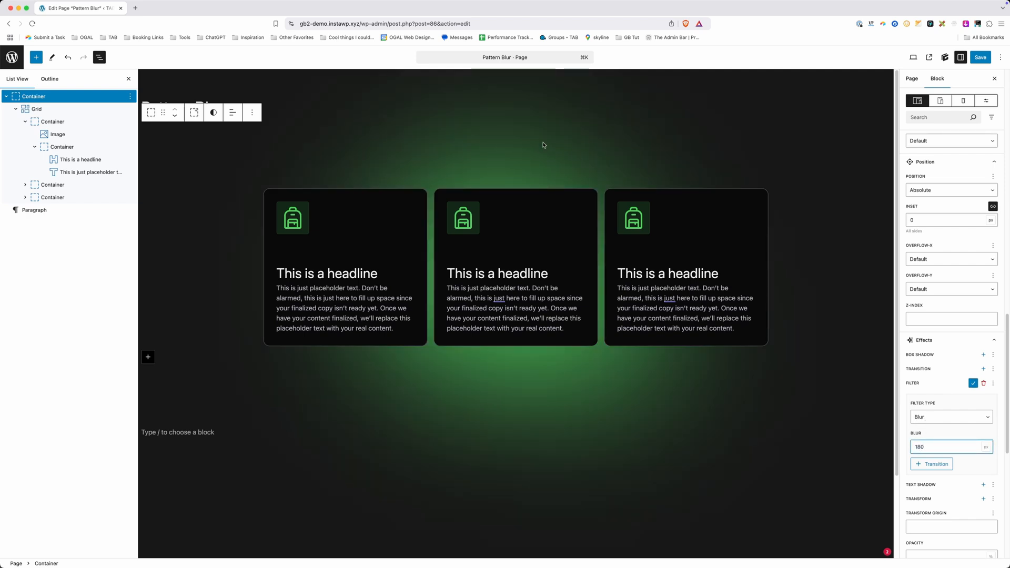
left_click(947, 447)
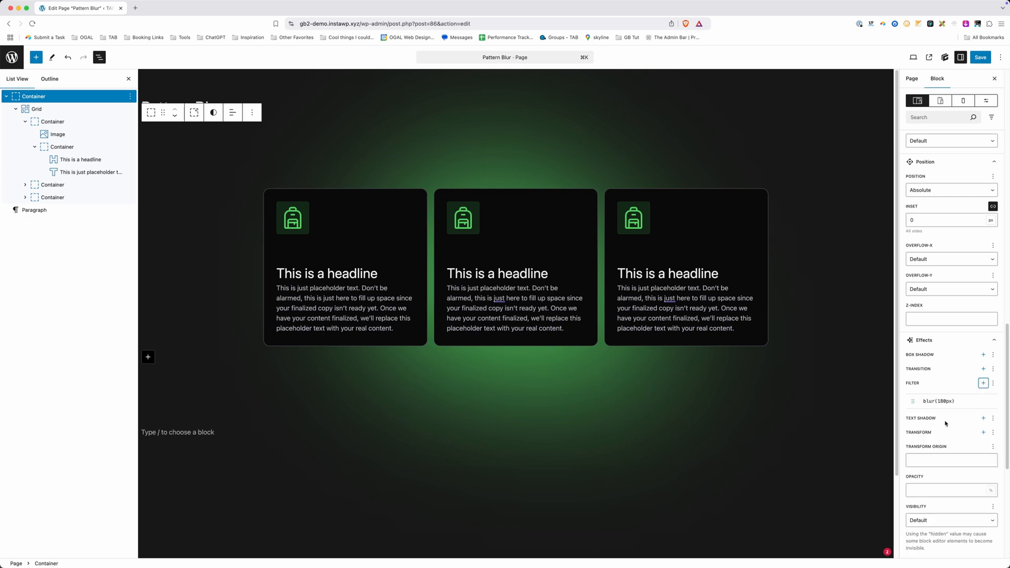
left_click(951, 491)
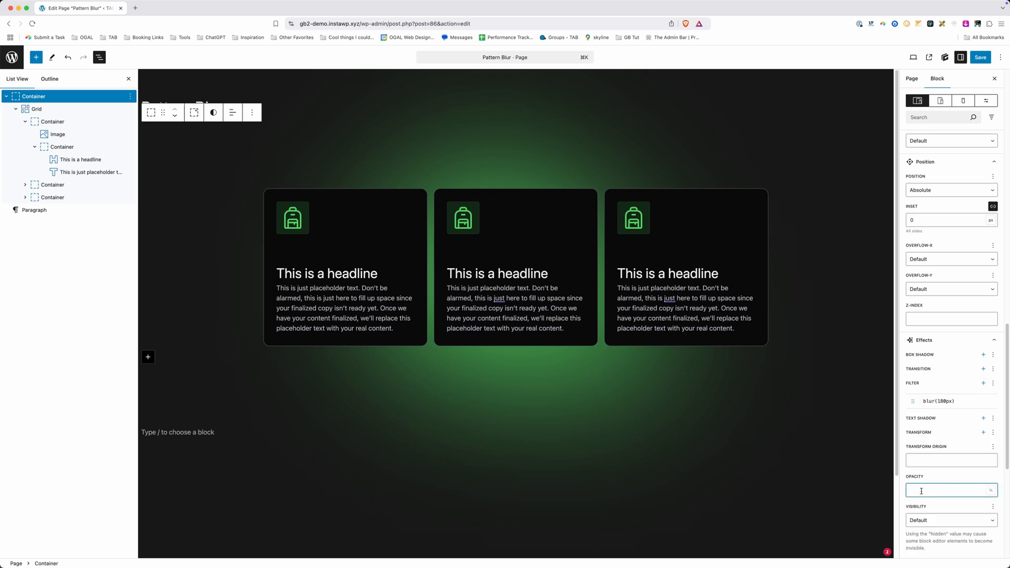
type("40")
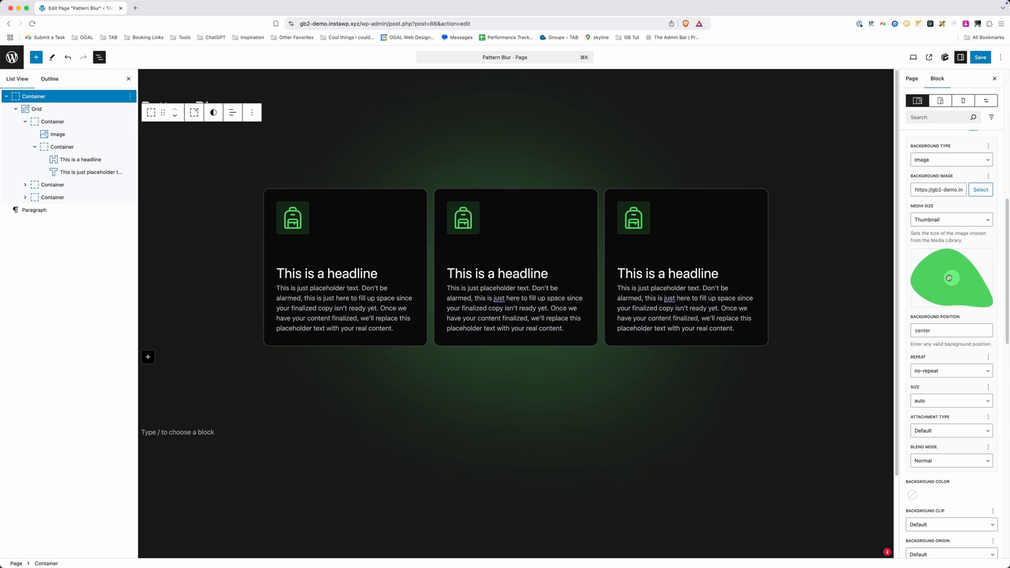
Drag the glow's focal point to 16% 82%, toward the lower left
left_click_drag(949, 278, 922, 296)
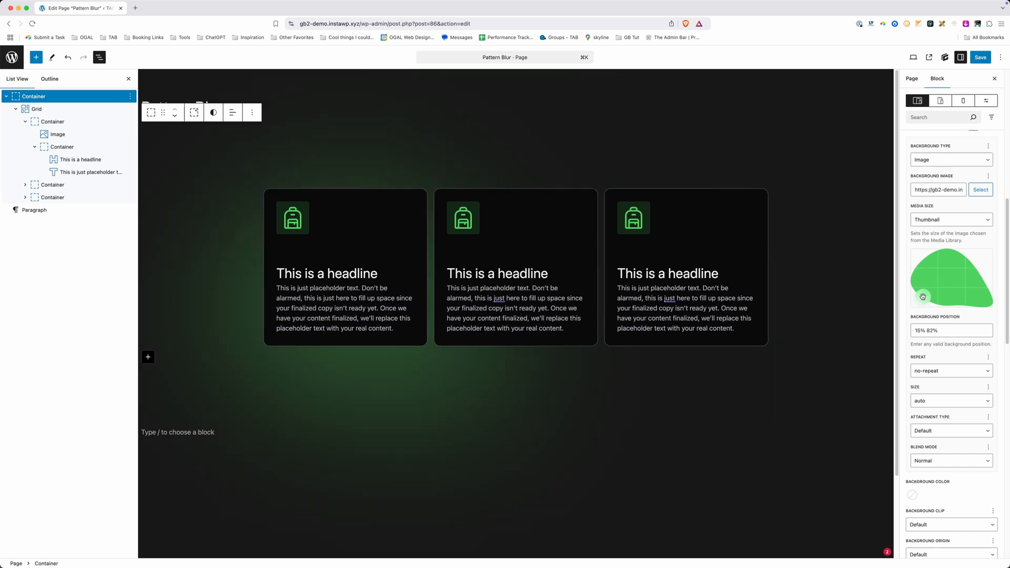
left_click_drag(922, 297, 922, 297)
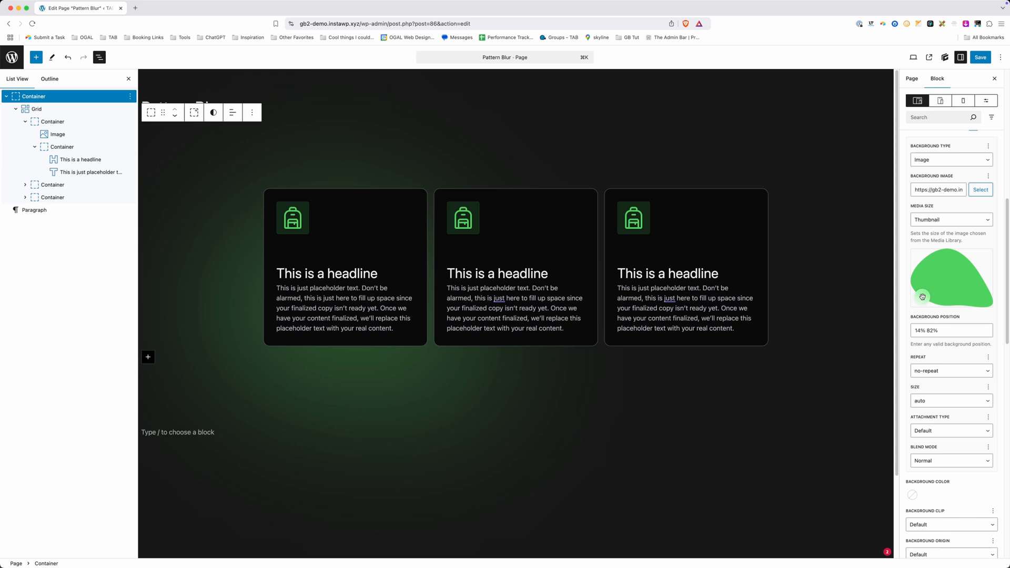
left_click(951, 330)
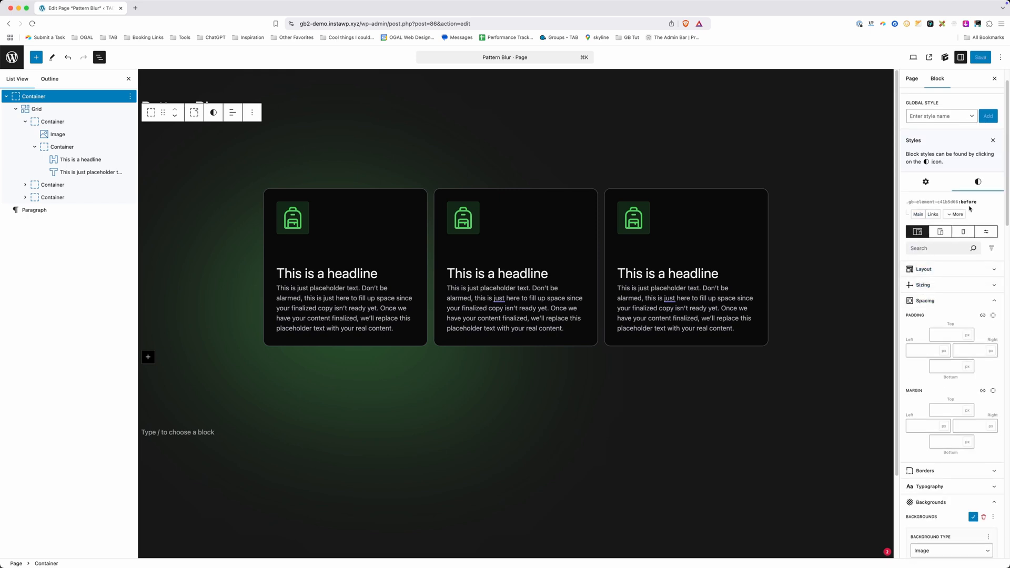
Add an :after pseudo-element to the container with quote content, Absolute position and inset 0
left_click(917, 214)
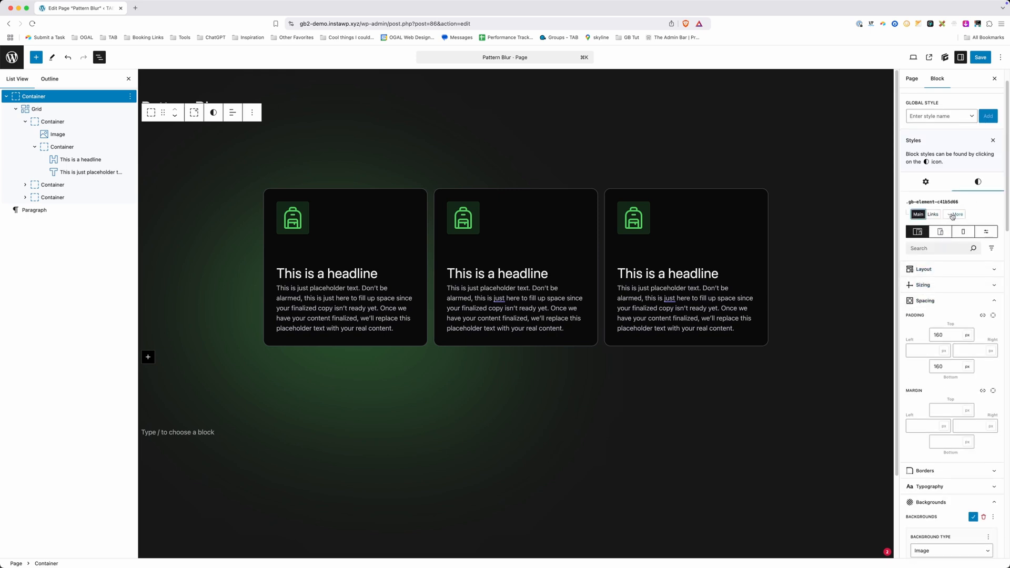
left_click(956, 215)
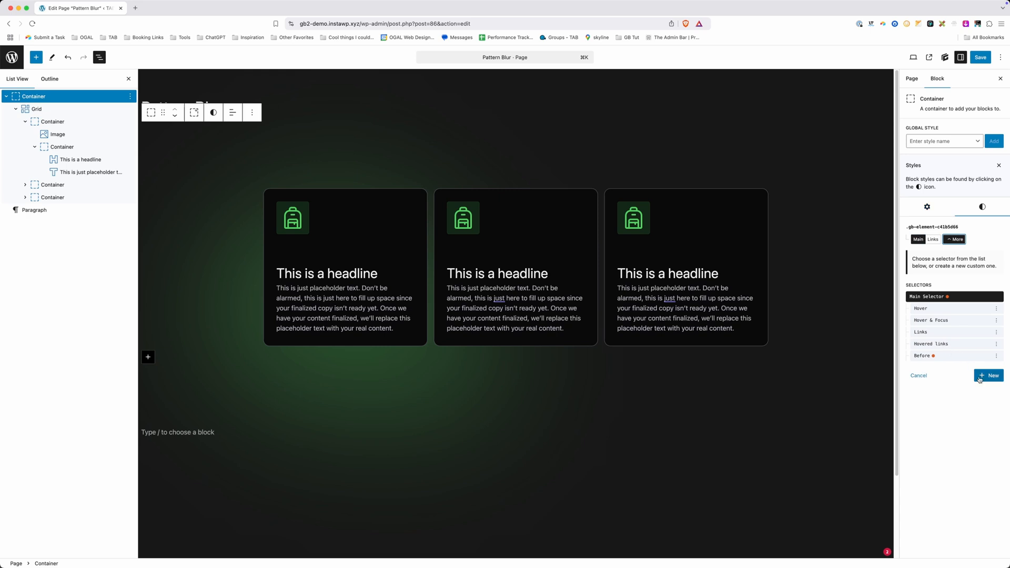
left_click(990, 376)
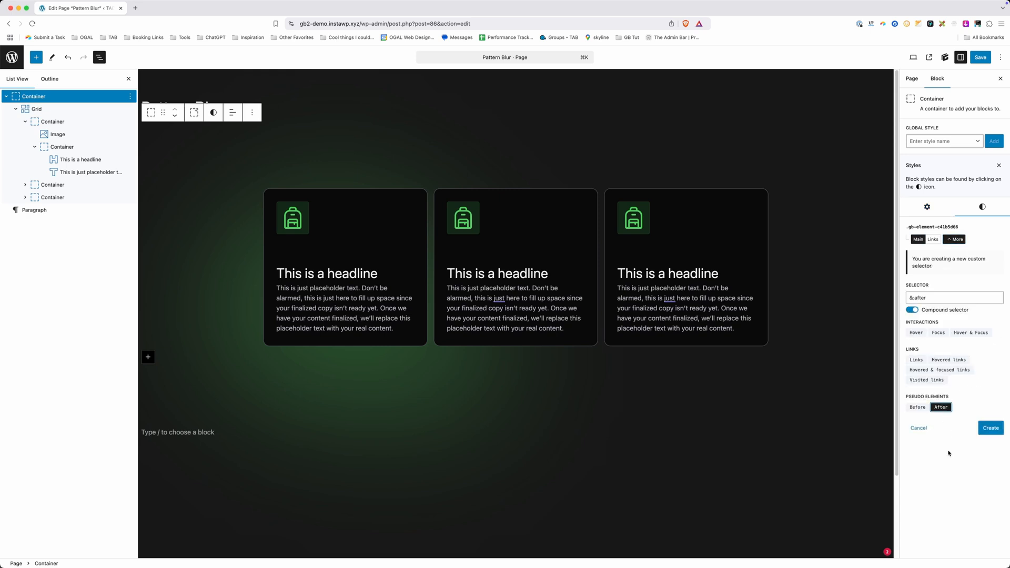
left_click(990, 428)
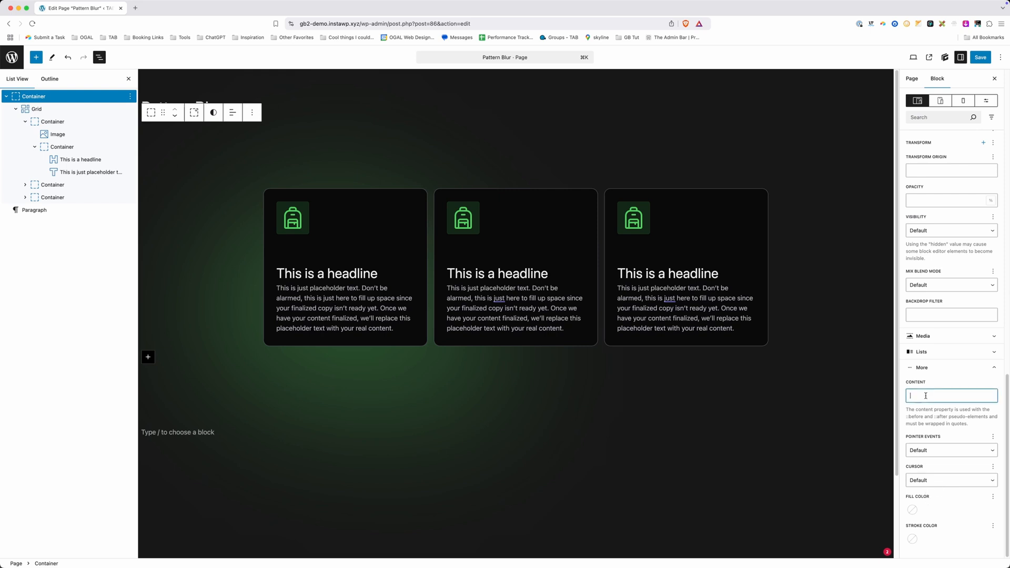
type("1")
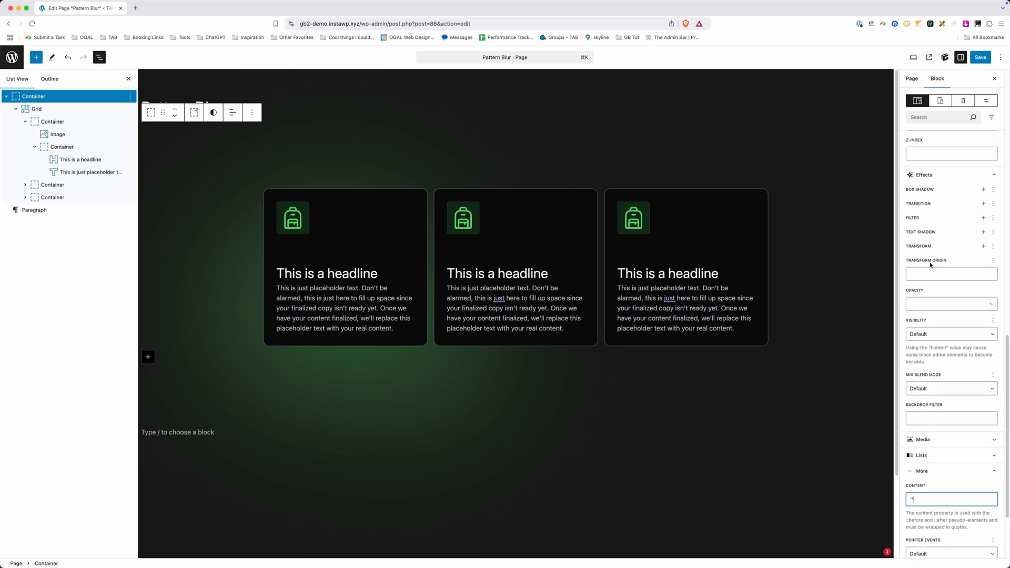
left_click(950, 138)
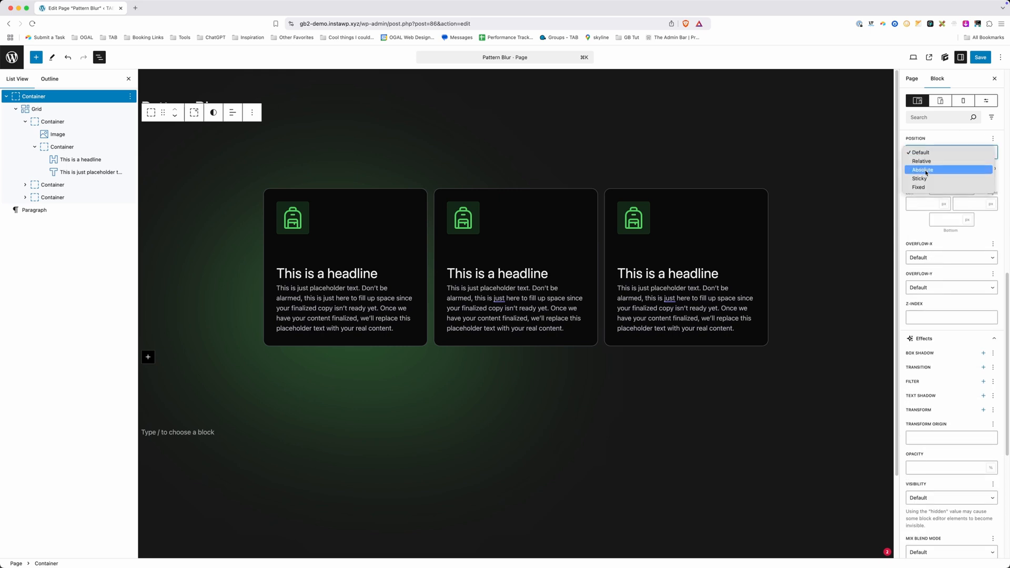
left_click(923, 170)
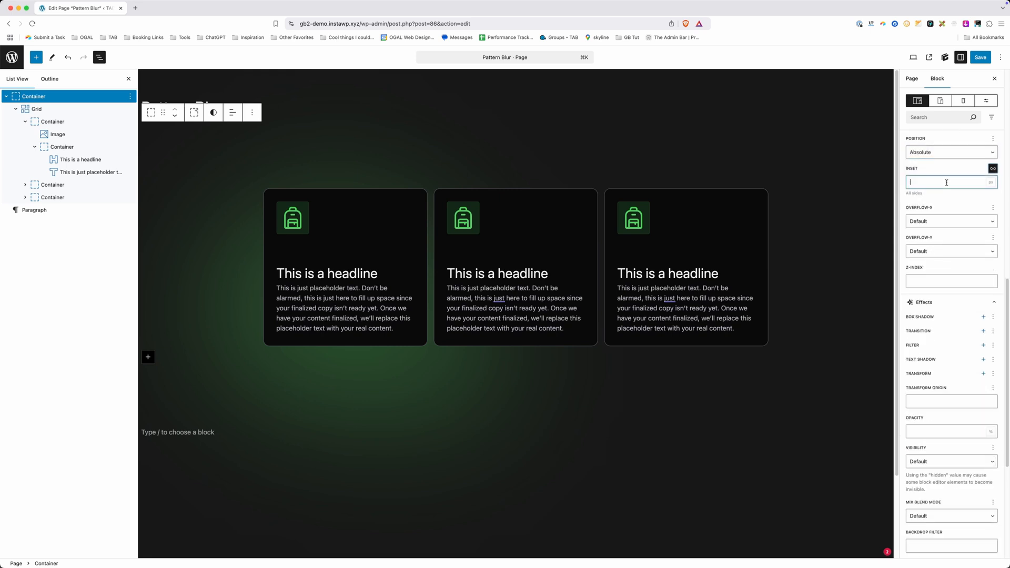
type("0")
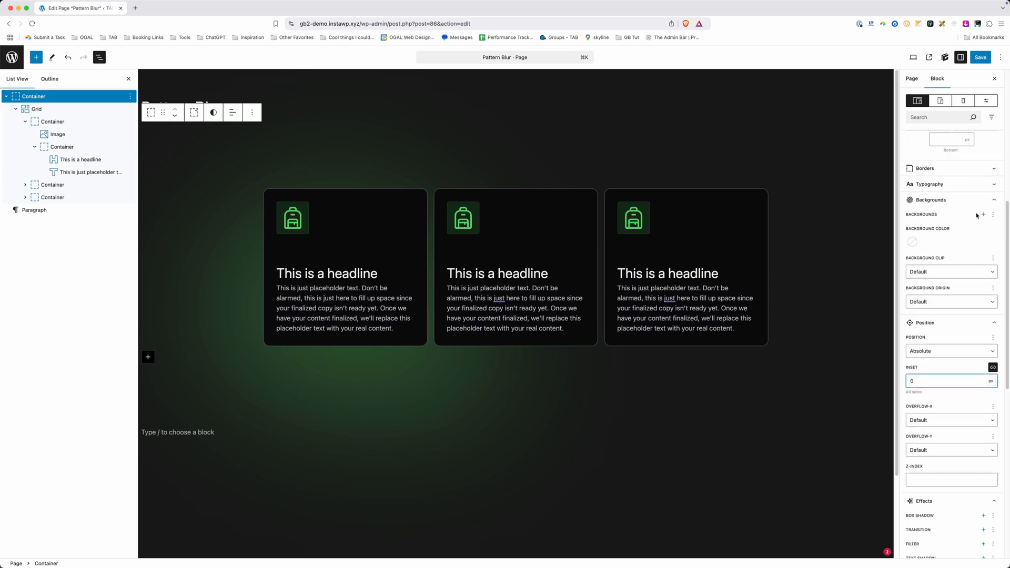
Give the :after element a background image using new-pattern from the Media Library
left_click(973, 214)
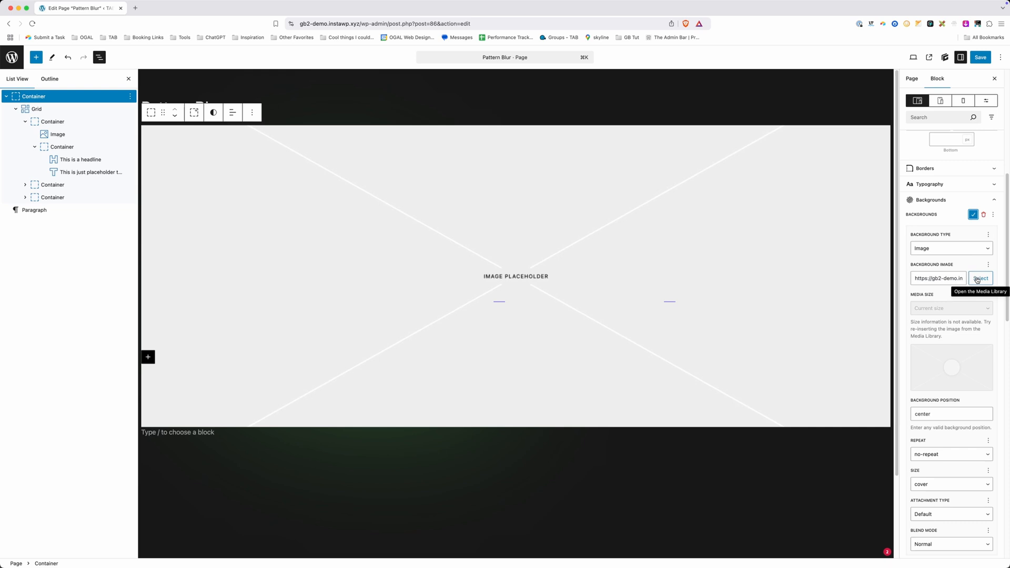
left_click(980, 278)
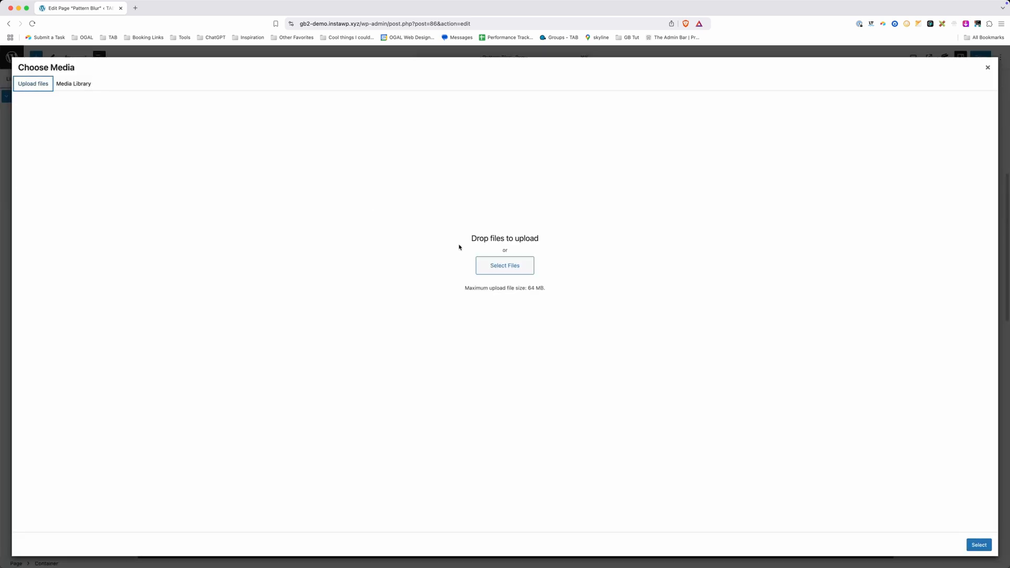
left_click(505, 265)
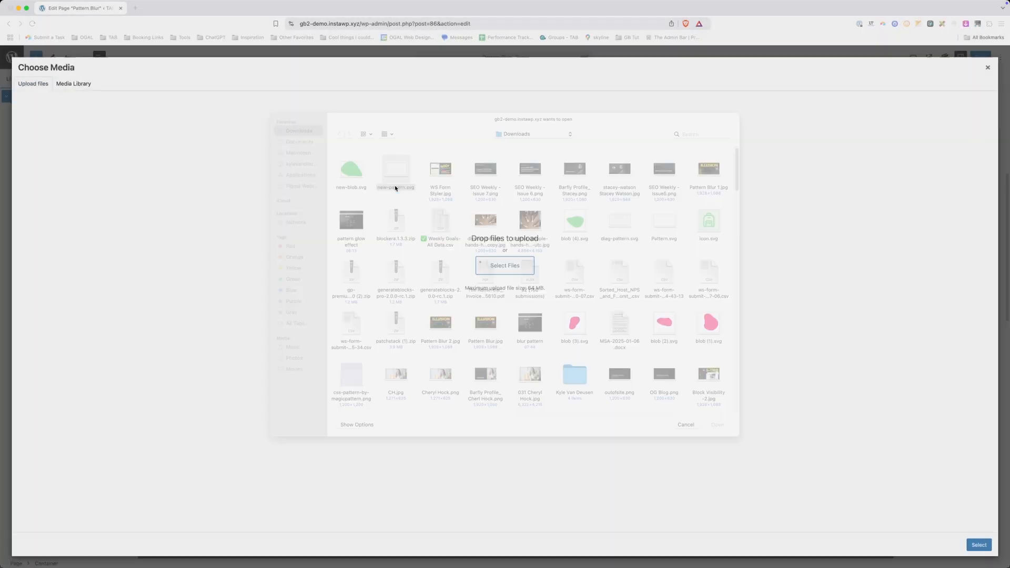
left_click(72, 84)
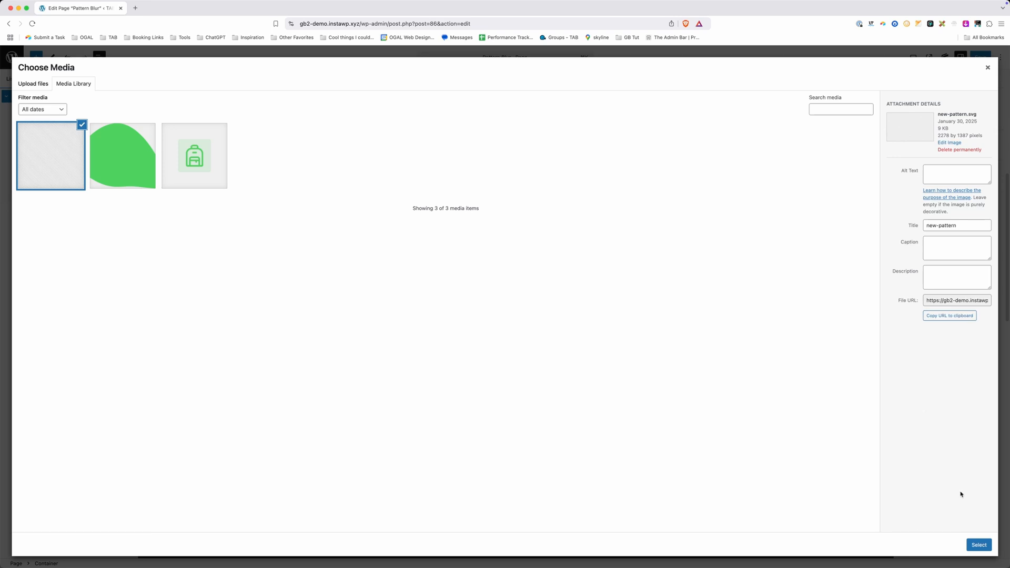
left_click(978, 545)
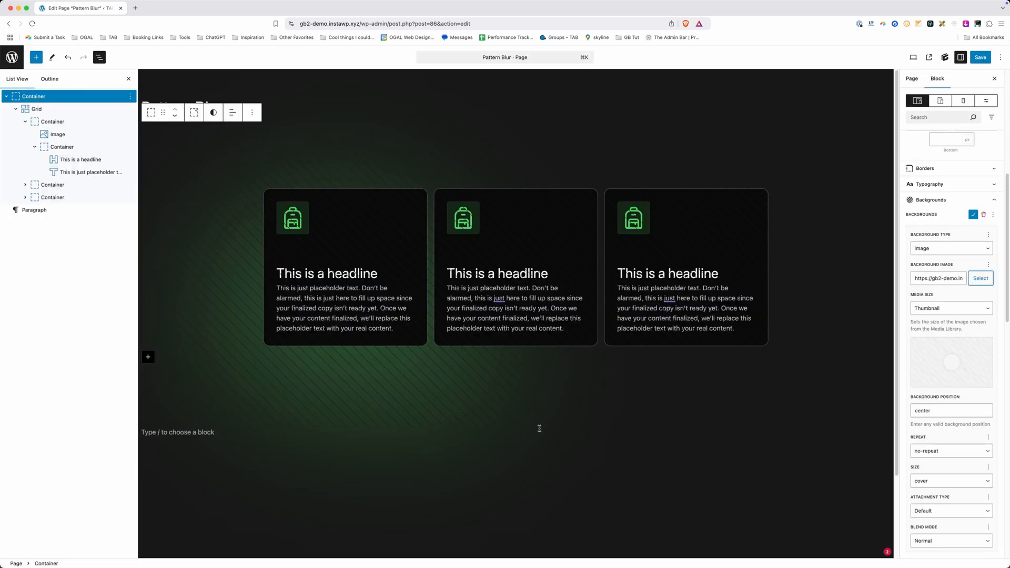
mouse_move(312, 376)
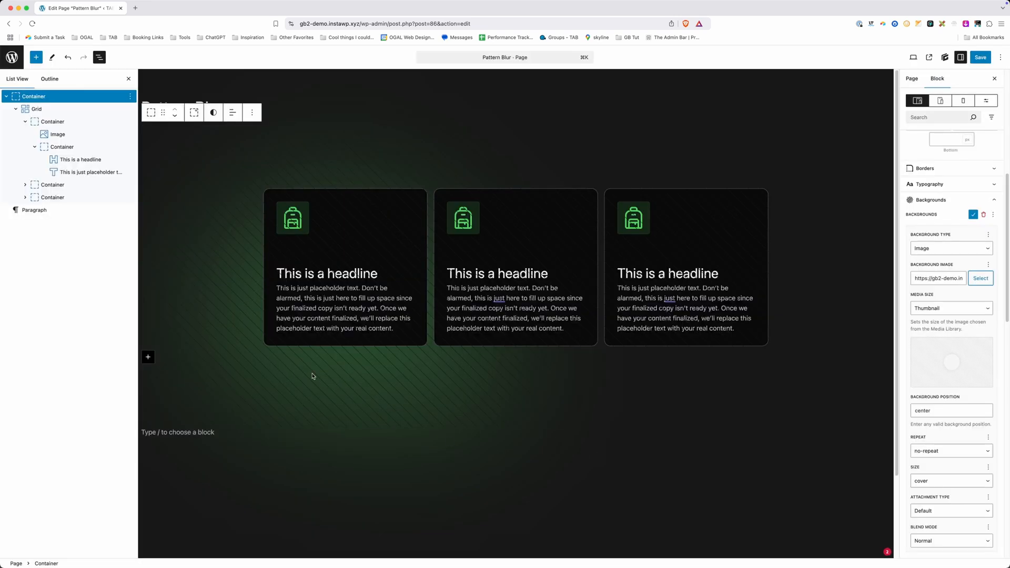
mouse_move(336, 398)
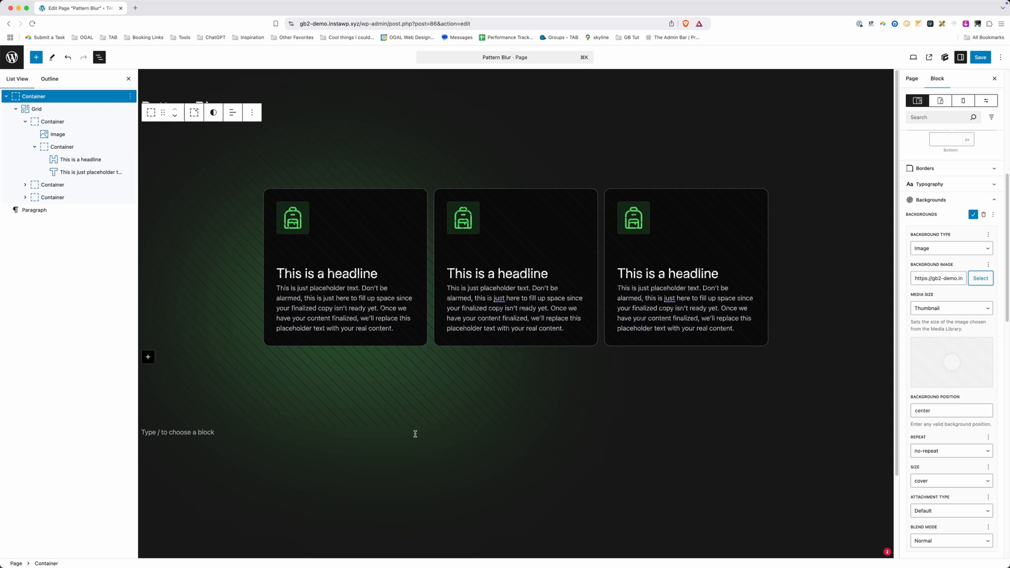
mouse_move(384, 255)
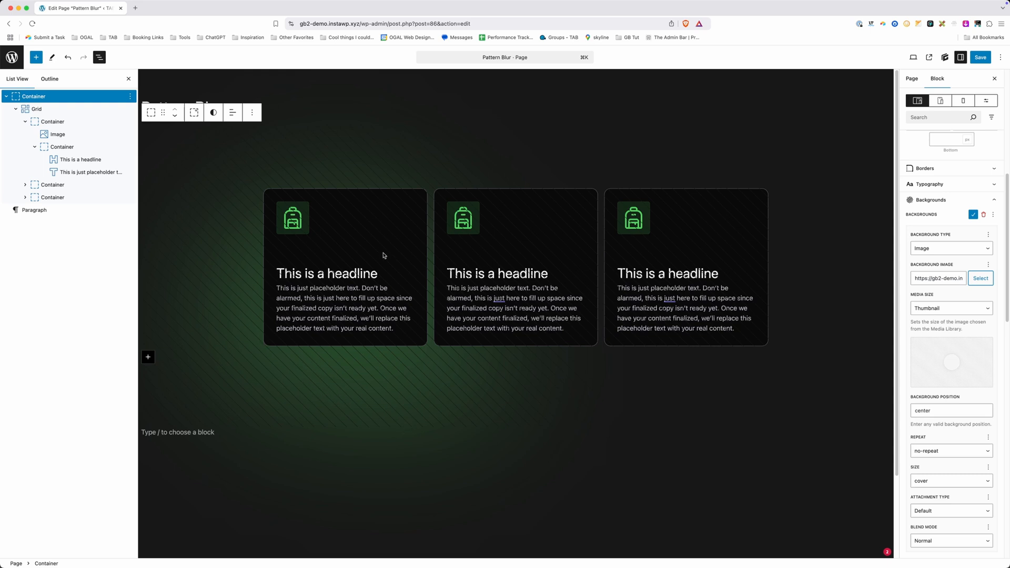
mouse_move(336, 239)
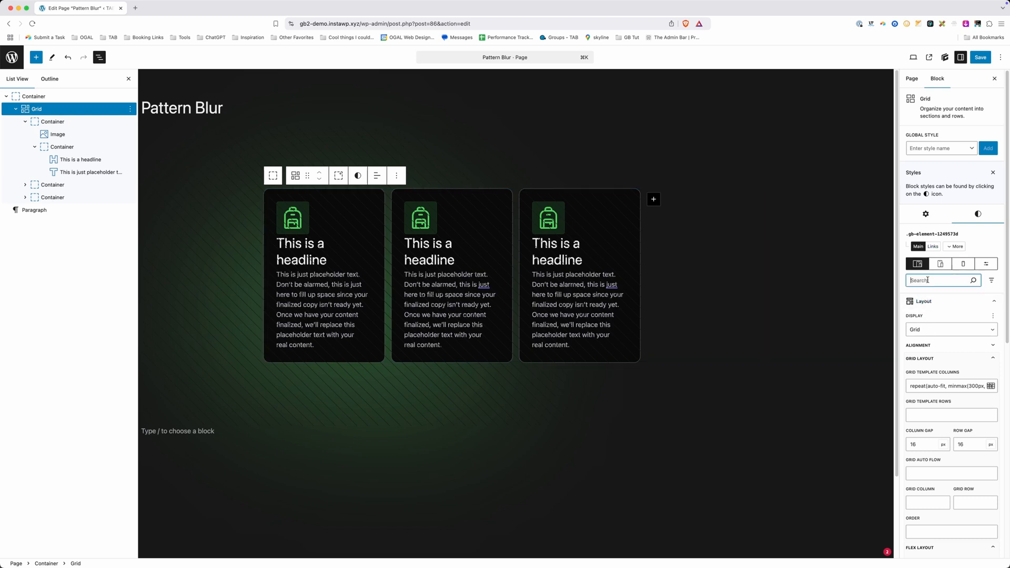
Set the card Grid block's z-index to 2 and save the page
type("z")
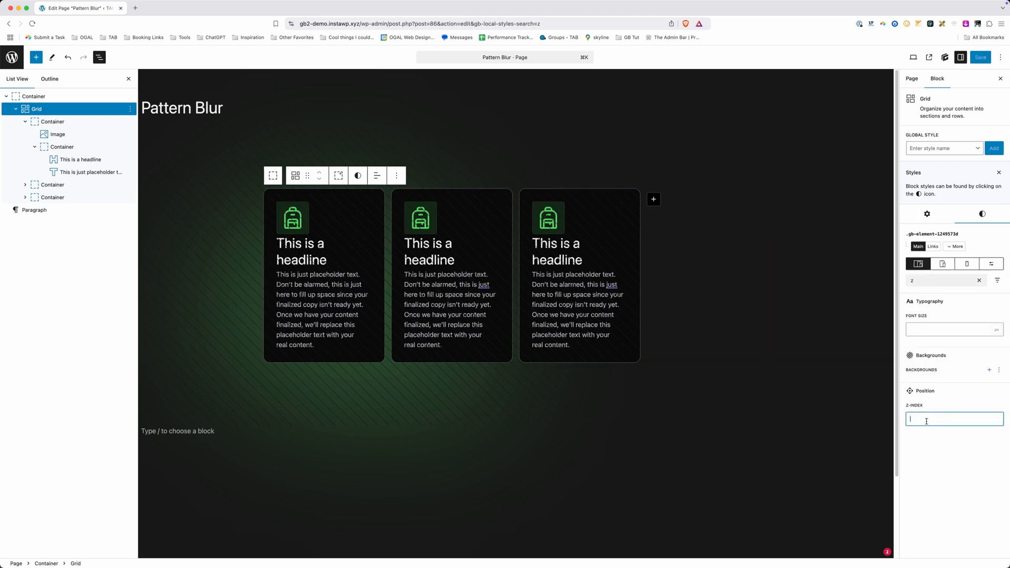
type("2")
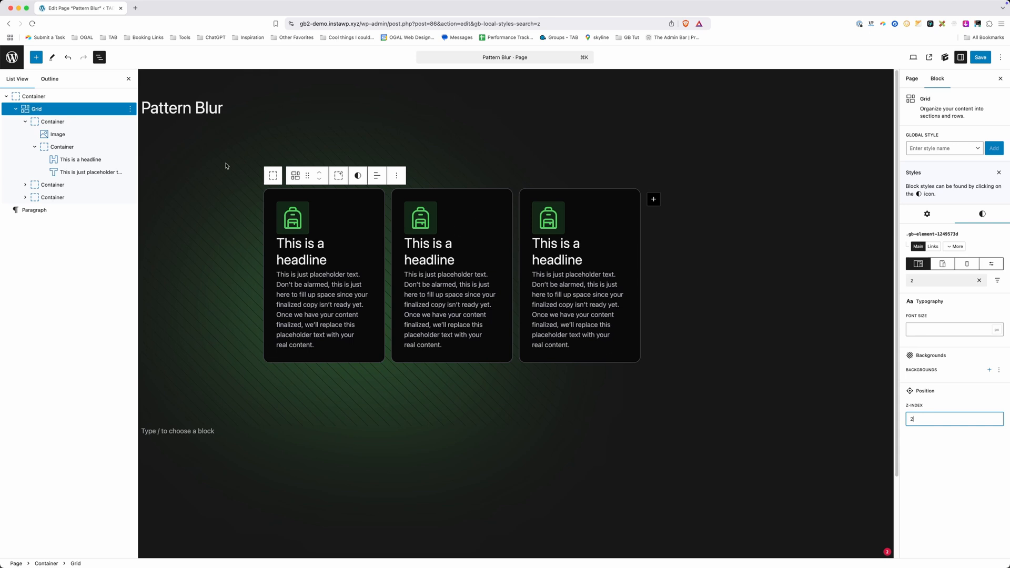
left_click(910, 77)
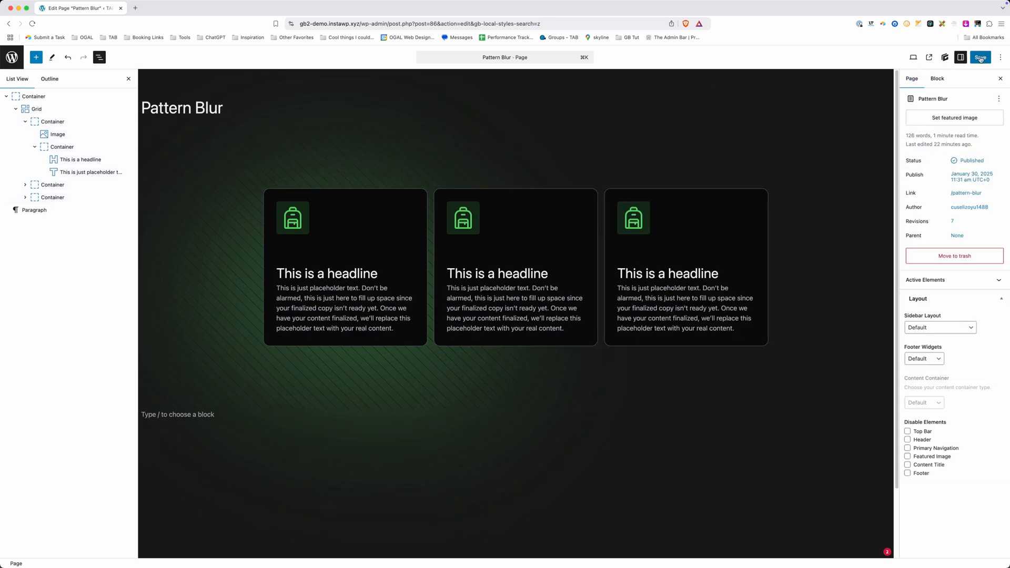
left_click(928, 58)
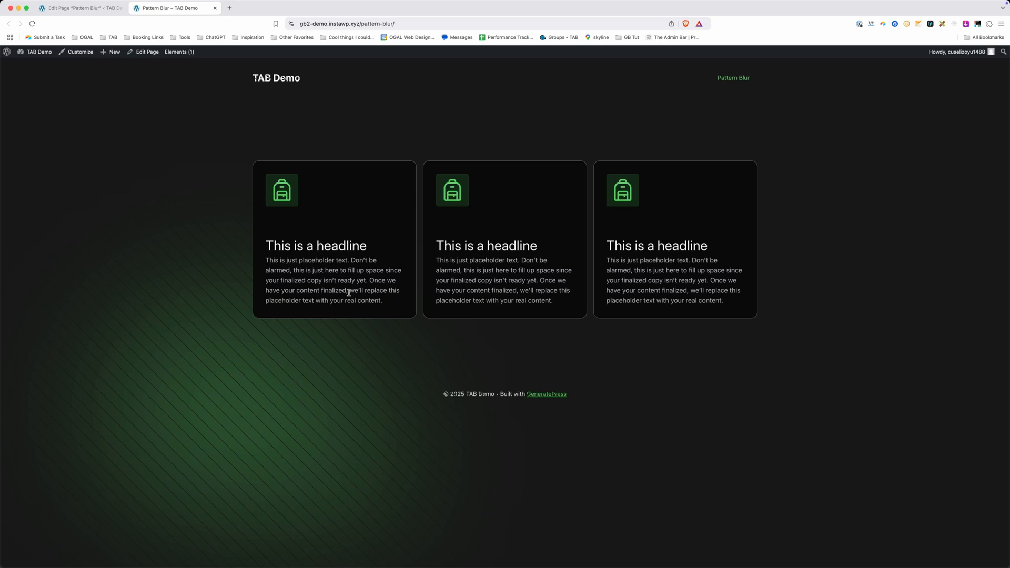
mouse_move(245, 334)
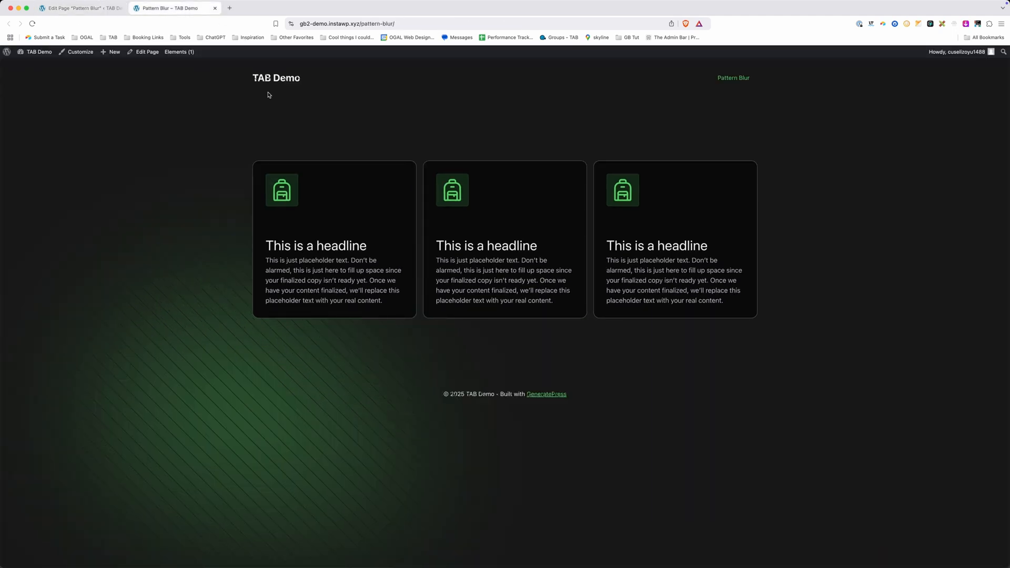
mouse_move(157, 354)
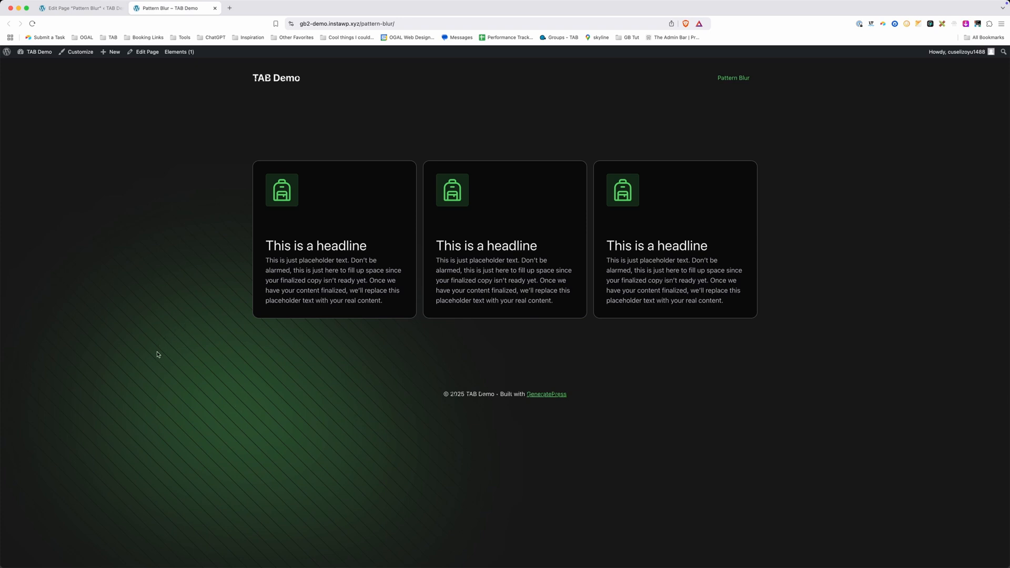
mouse_move(198, 232)
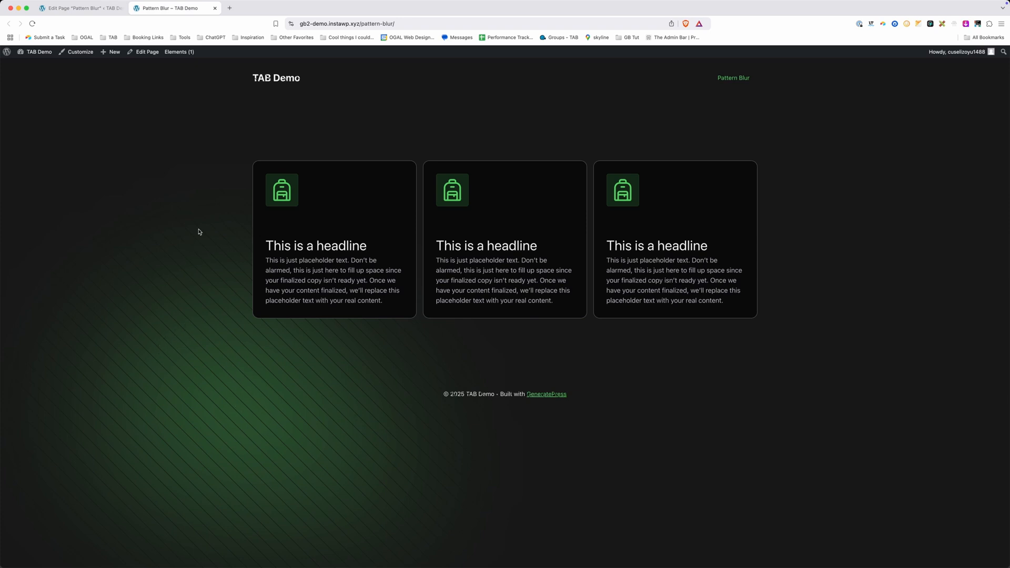
mouse_move(252, 260)
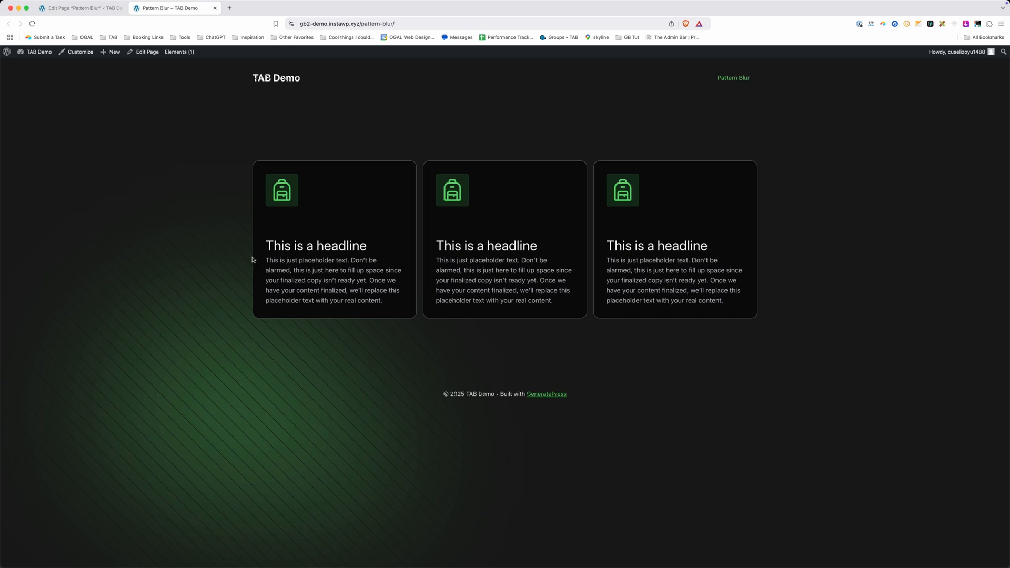
mouse_move(143, 485)
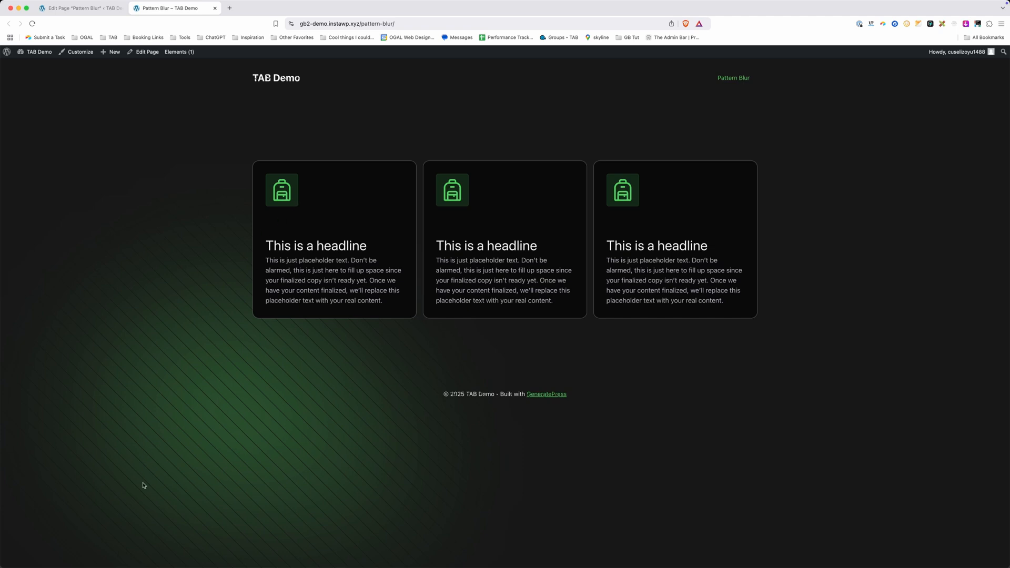
mouse_move(127, 218)
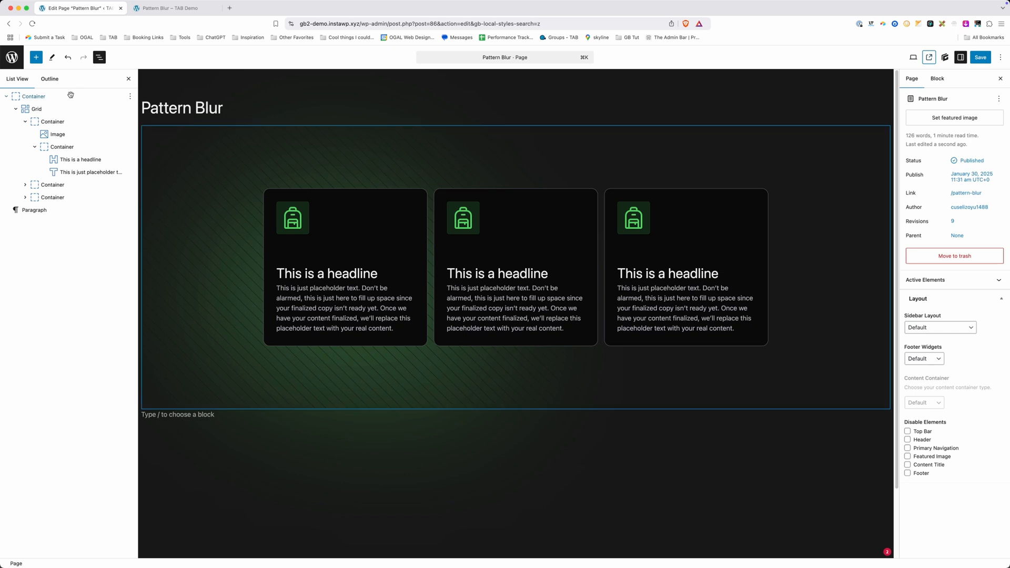
Set the outer section Container's position to Relative
left_click(33, 96)
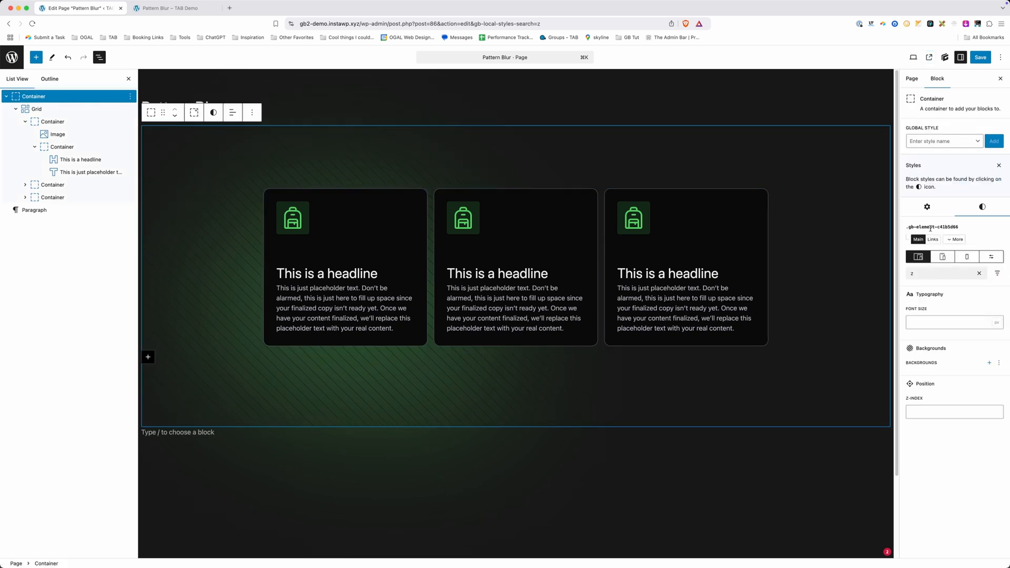
type("posi")
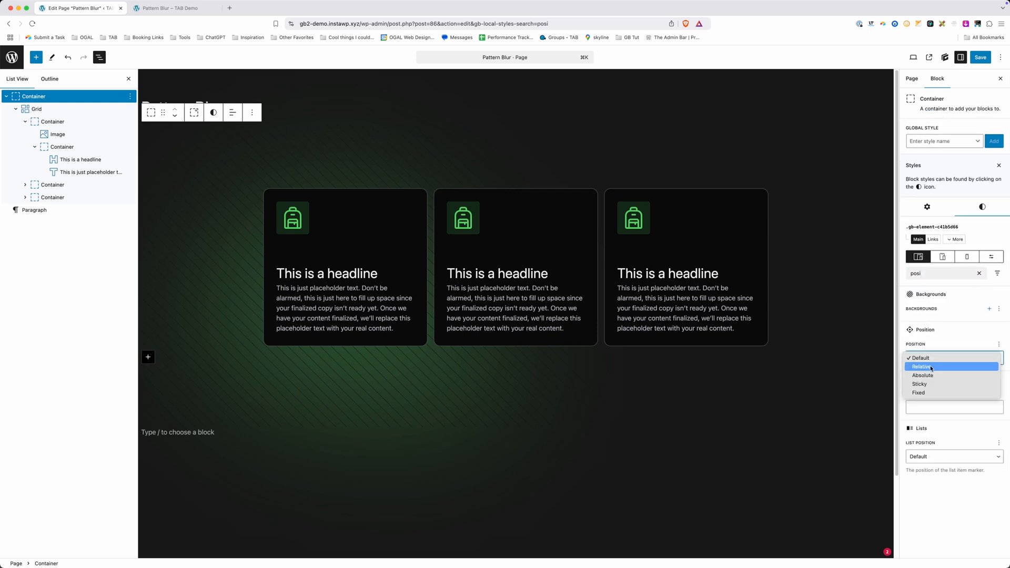
left_click(922, 367)
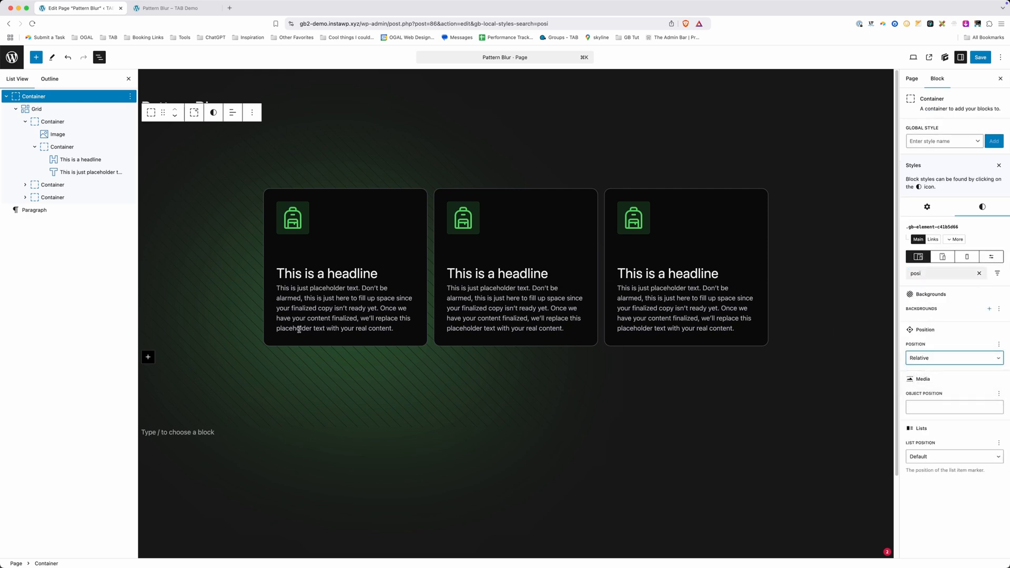
mouse_move(409, 166)
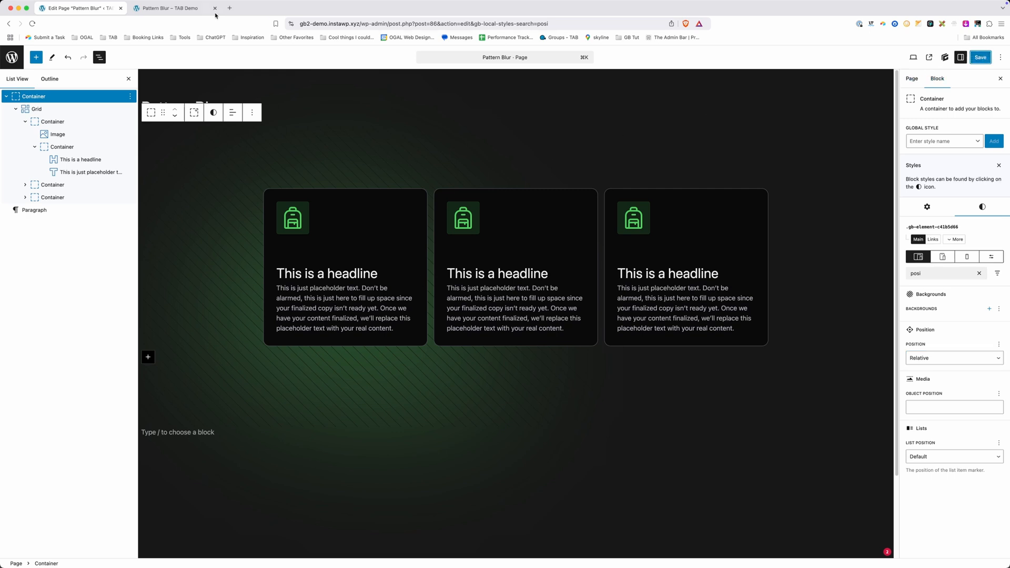
Switch to the live Pattern Blur page tab to check the layout
left_click(166, 8)
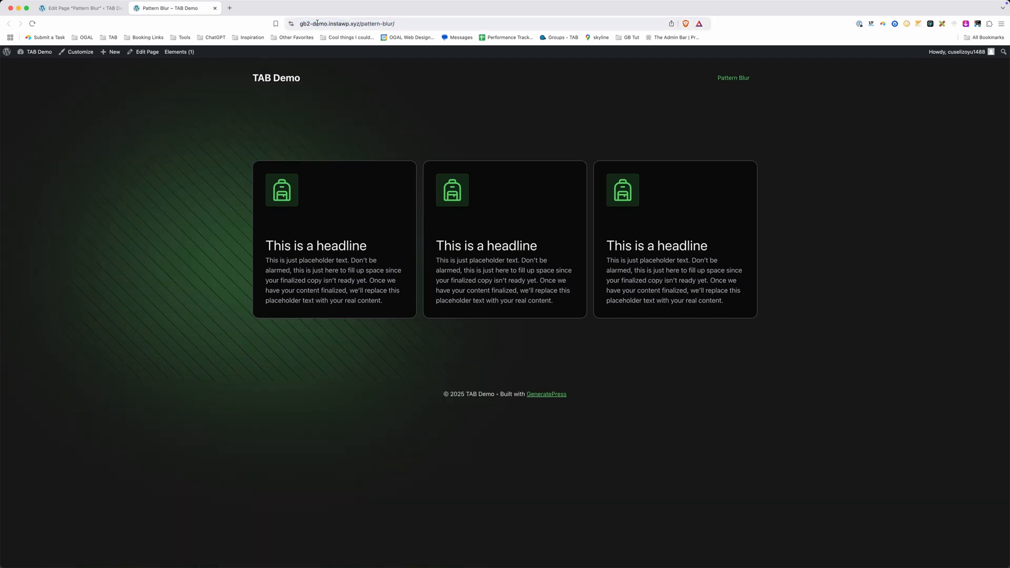
mouse_move(283, 320)
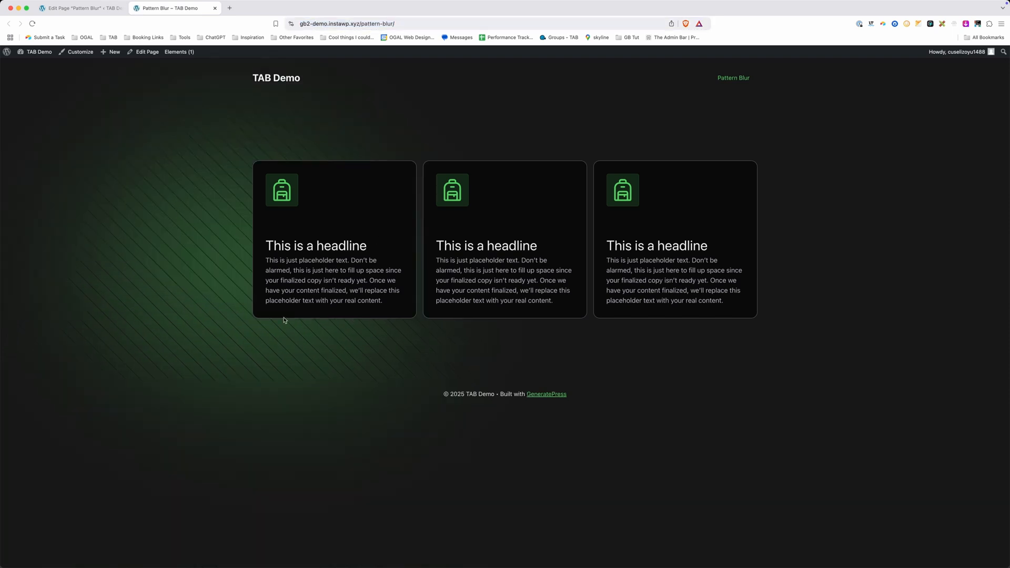
mouse_move(275, 322)
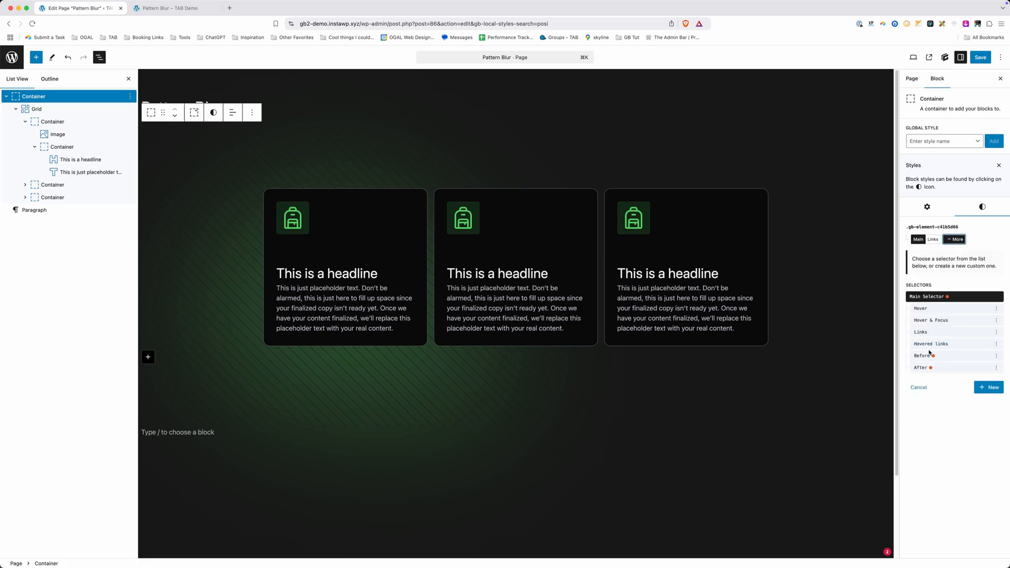
Size the container's :before green blob background to 400px, save, and view the live page
left_click(923, 355)
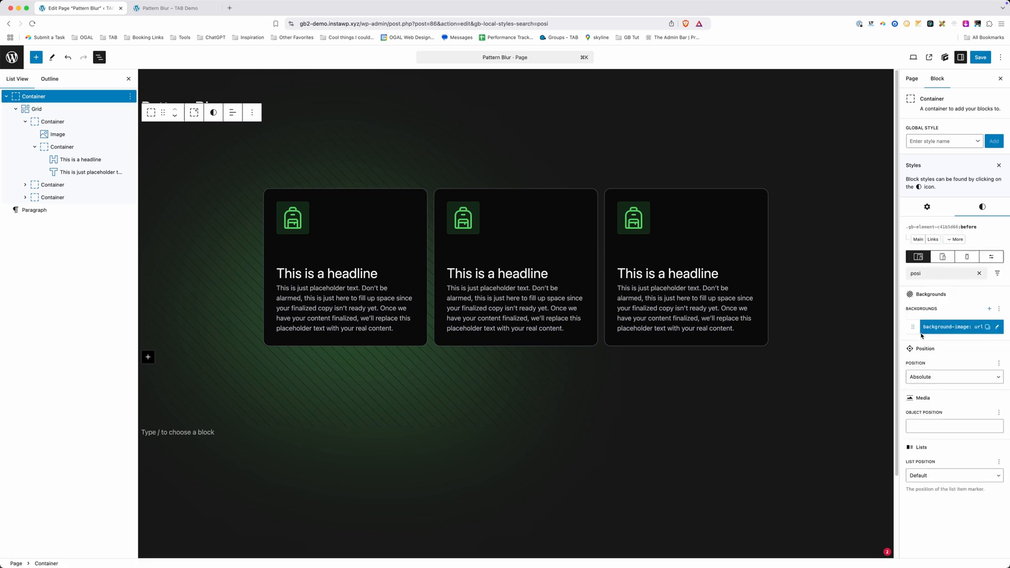
left_click(953, 327)
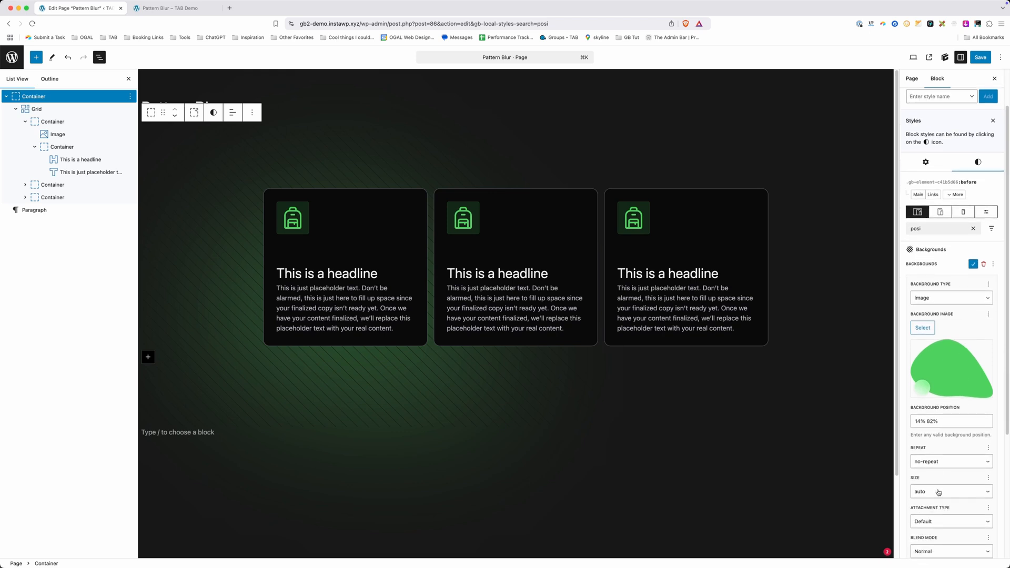
left_click(951, 492)
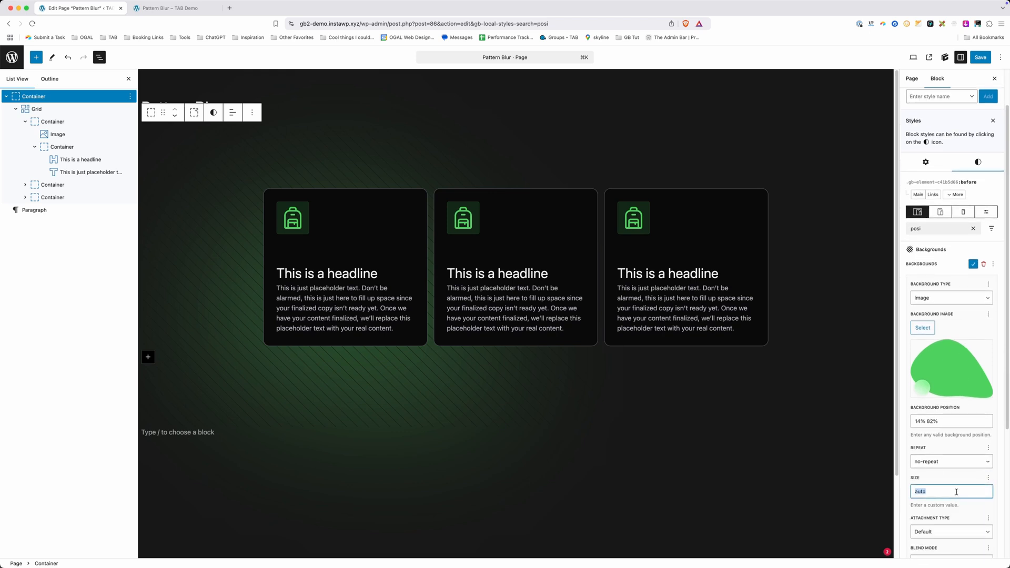
type("400px")
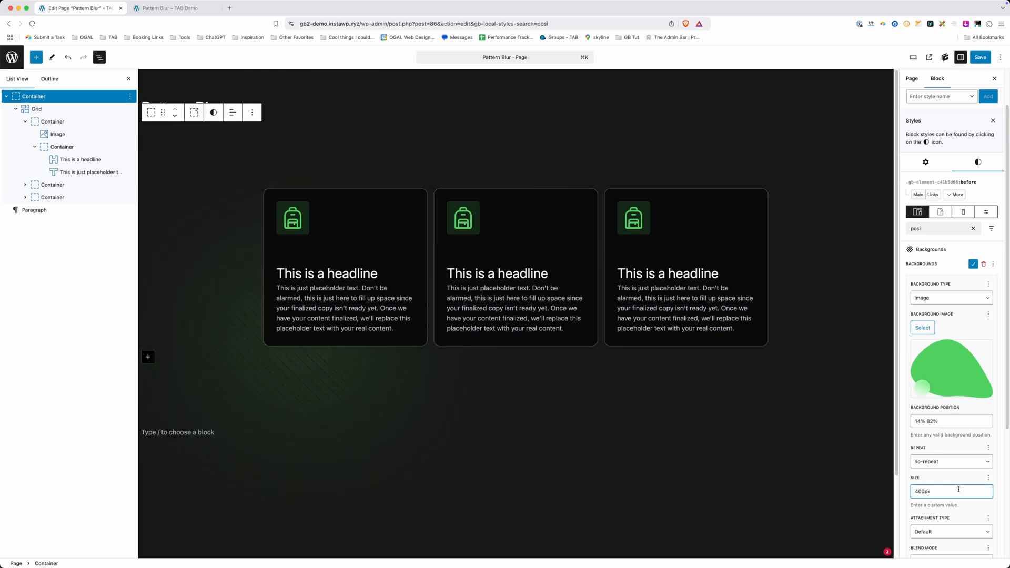
left_click(980, 57)
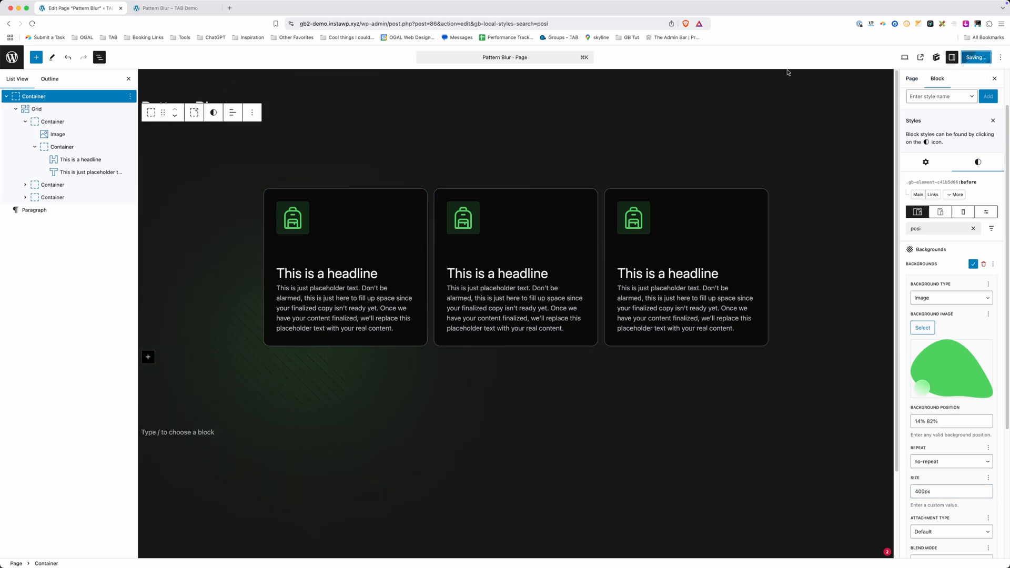
left_click(174, 8)
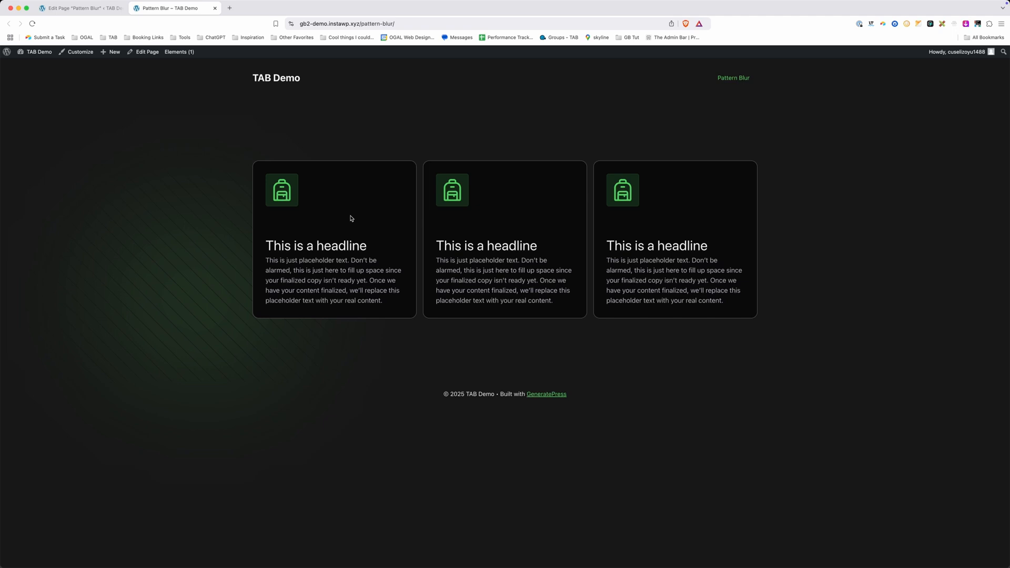
mouse_move(200, 386)
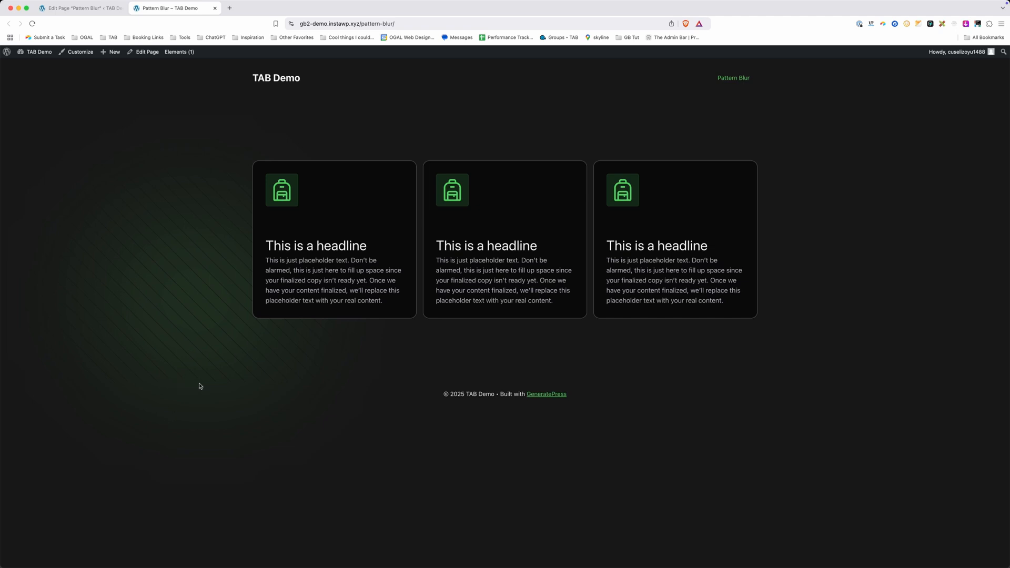
mouse_move(207, 274)
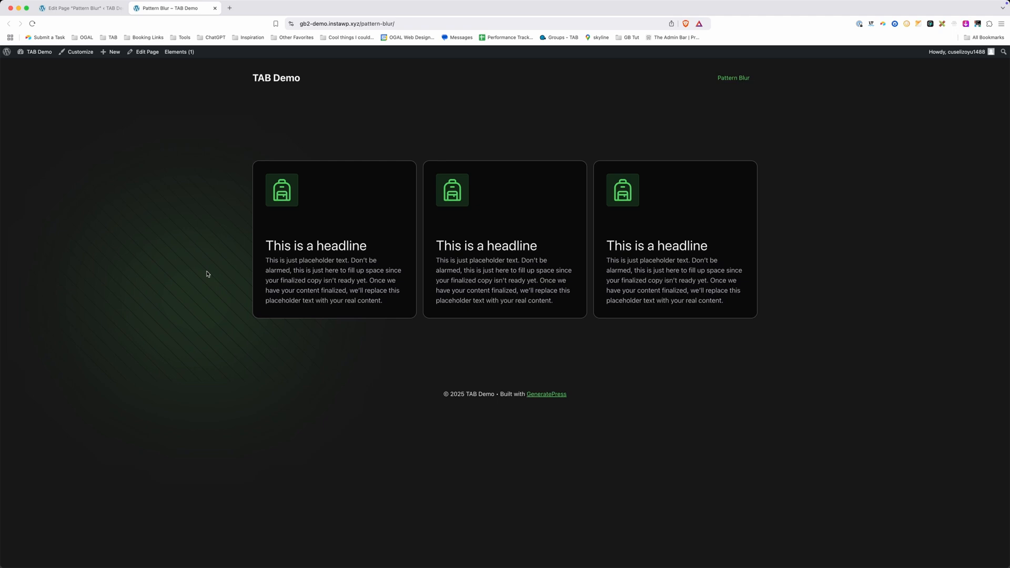
mouse_move(232, 329)
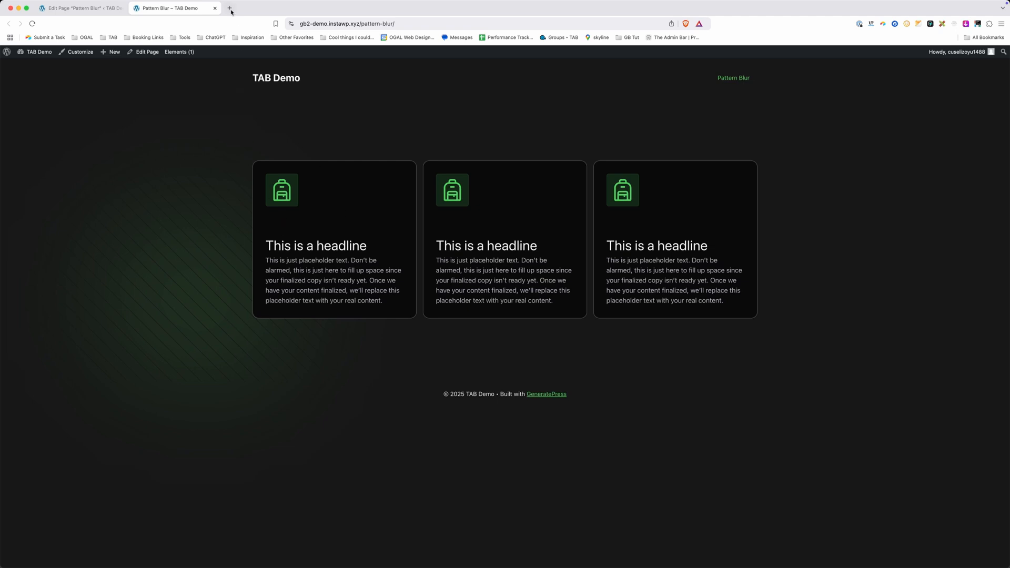
Open a new browser tab, then return to the Pattern Blur editor tab
left_click(230, 8)
type("barfly.theadminbar.com")
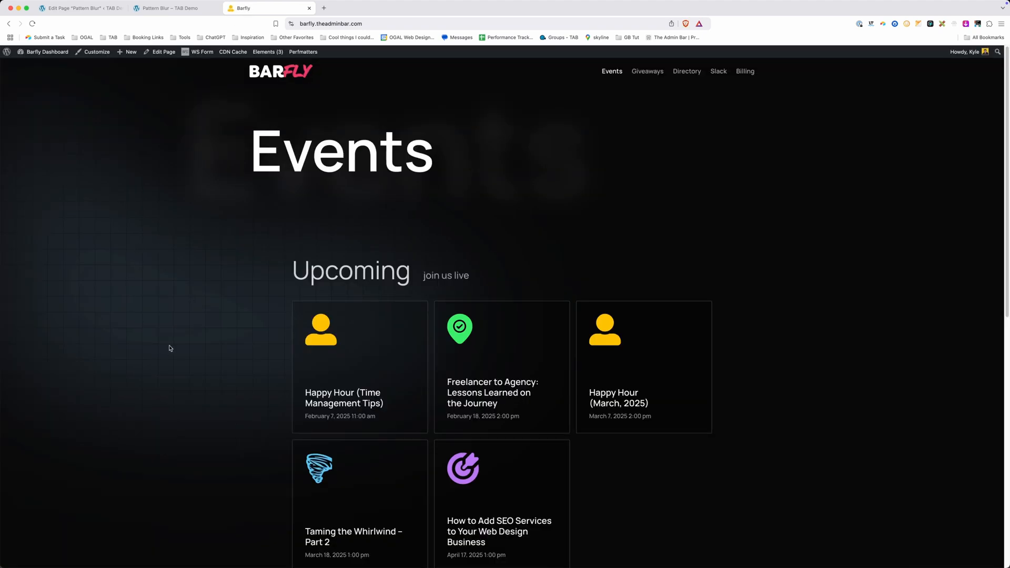
mouse_move(231, 337)
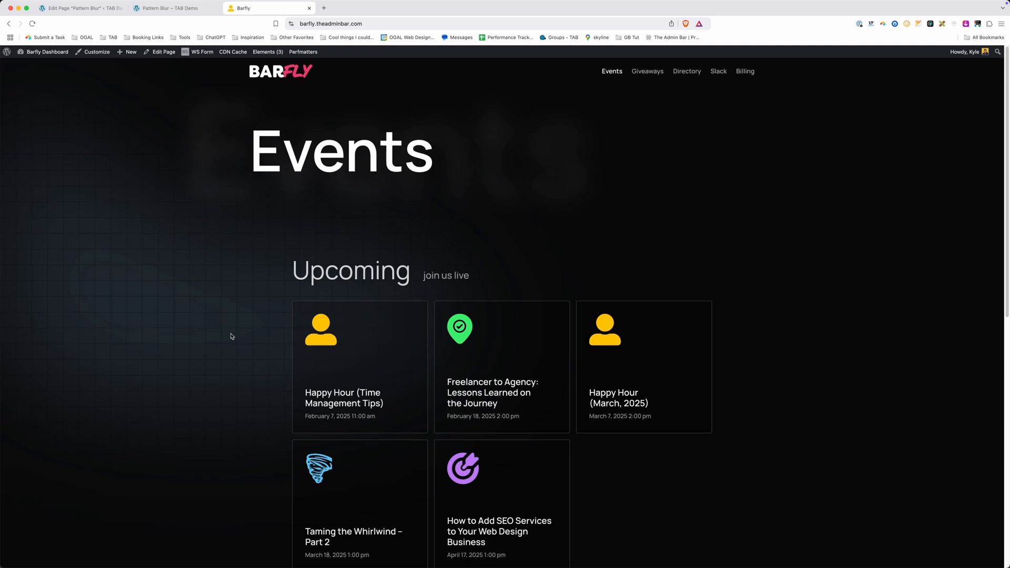
mouse_move(203, 268)
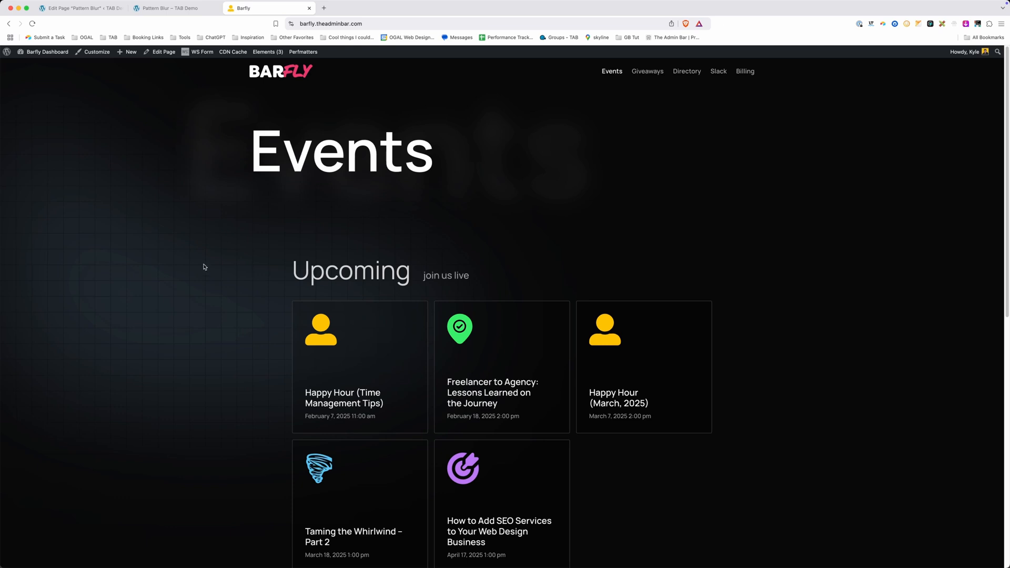
mouse_move(206, 265)
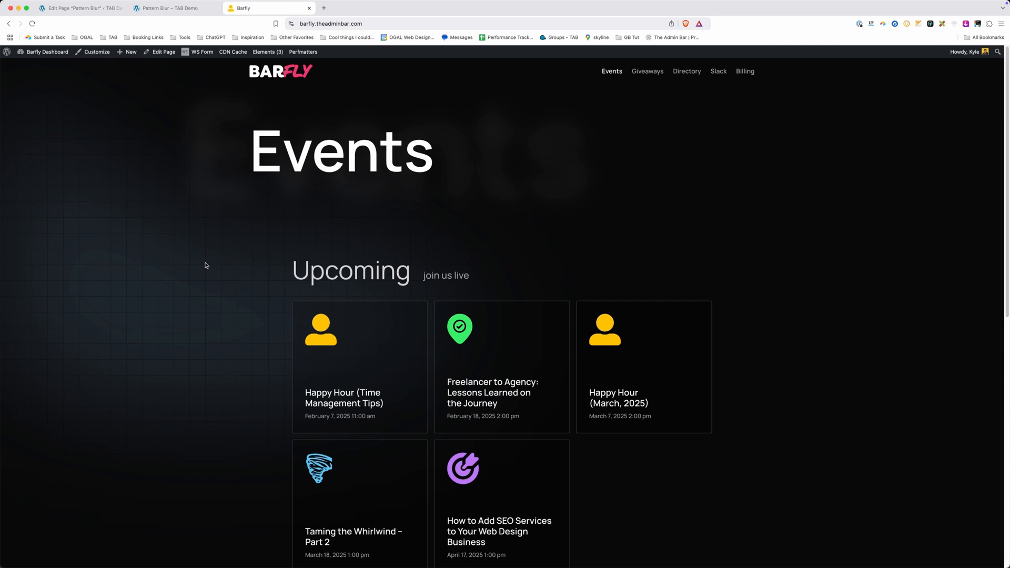
mouse_move(177, 18)
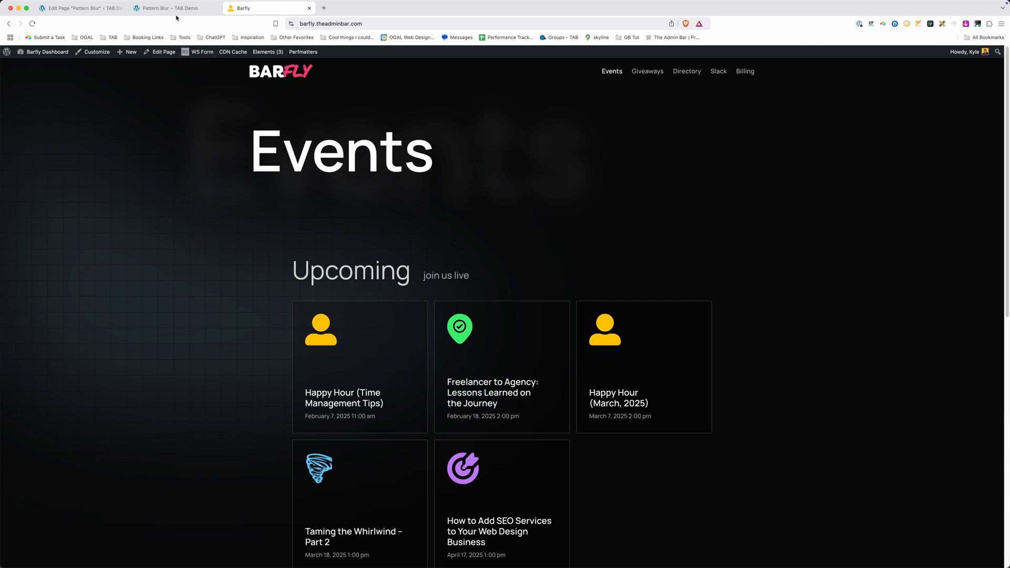
left_click(80, 8)
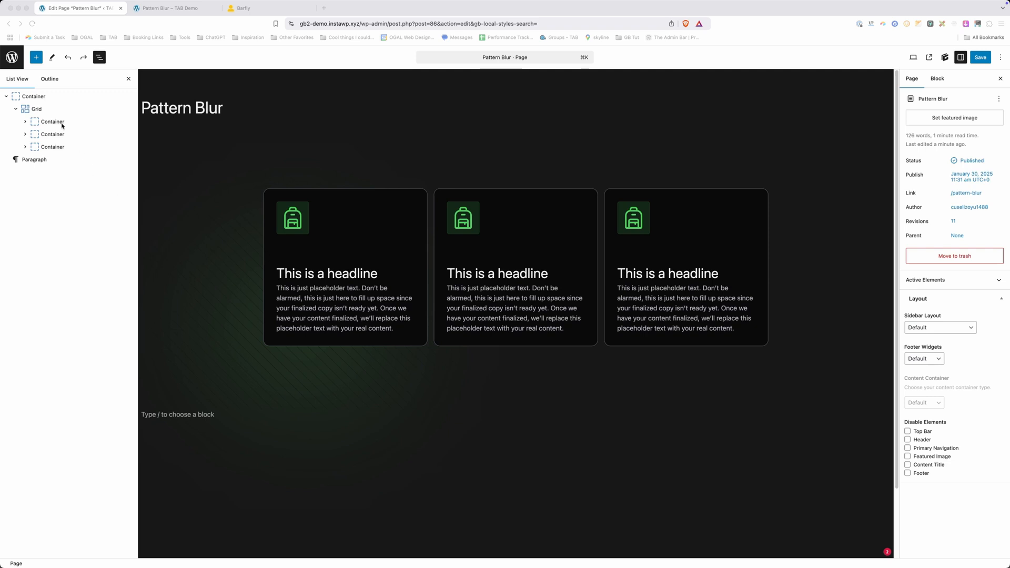
Give the three card Containers a near-black background at about 60% opacity
left_click(52, 121)
type("b")
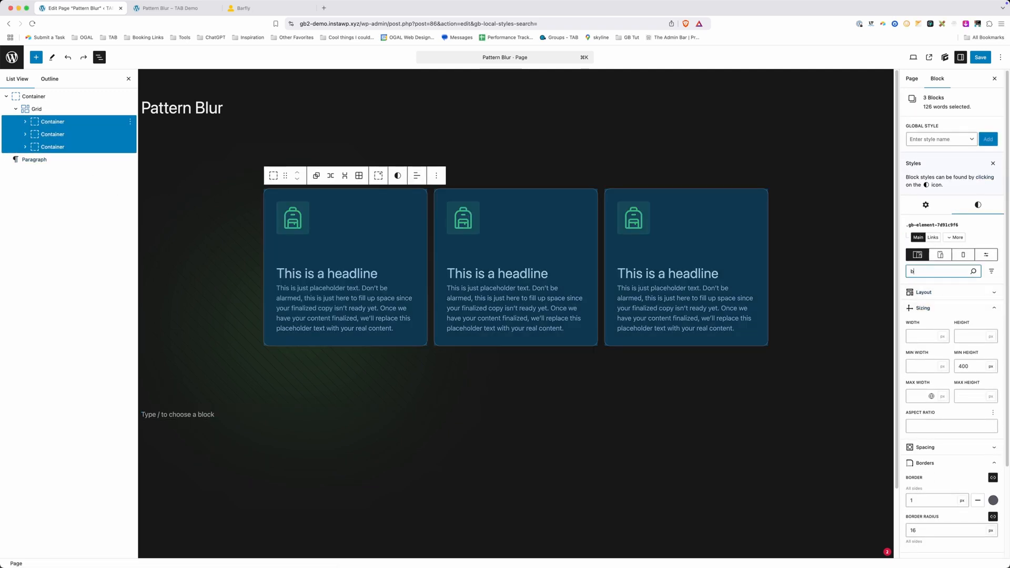
type("ack")
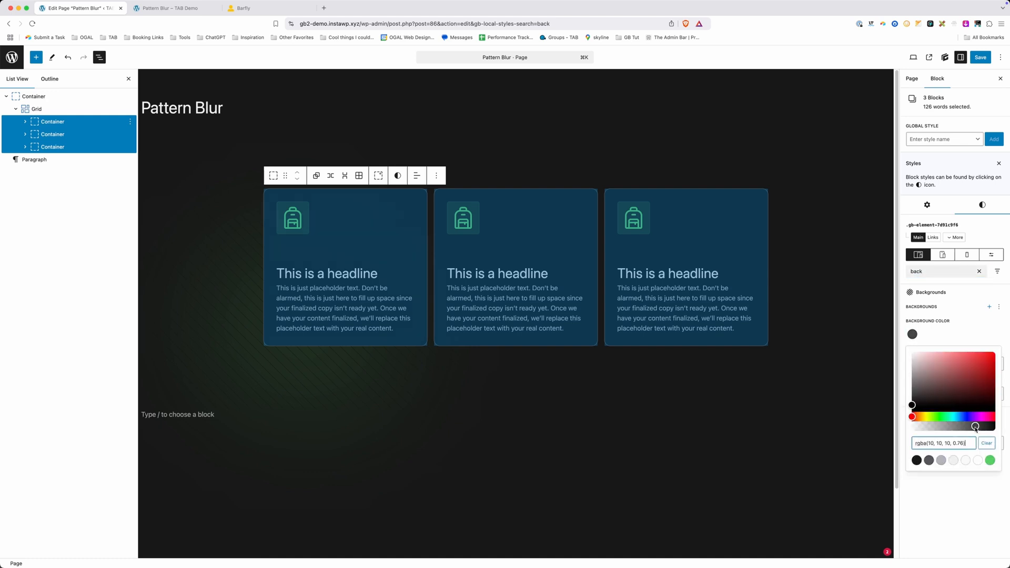
left_click_drag(976, 427, 965, 427)
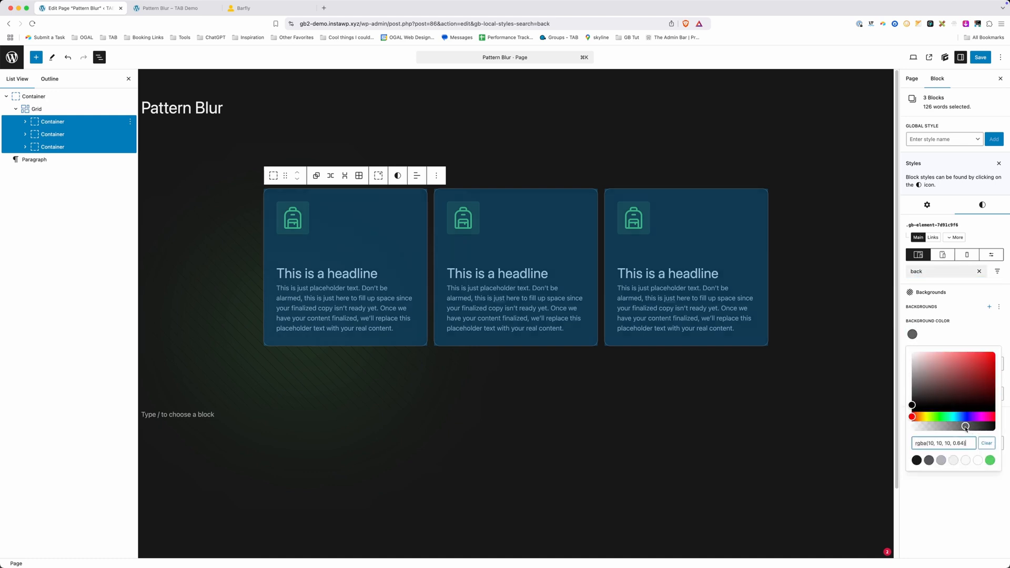
left_click_drag(967, 428, 962, 429)
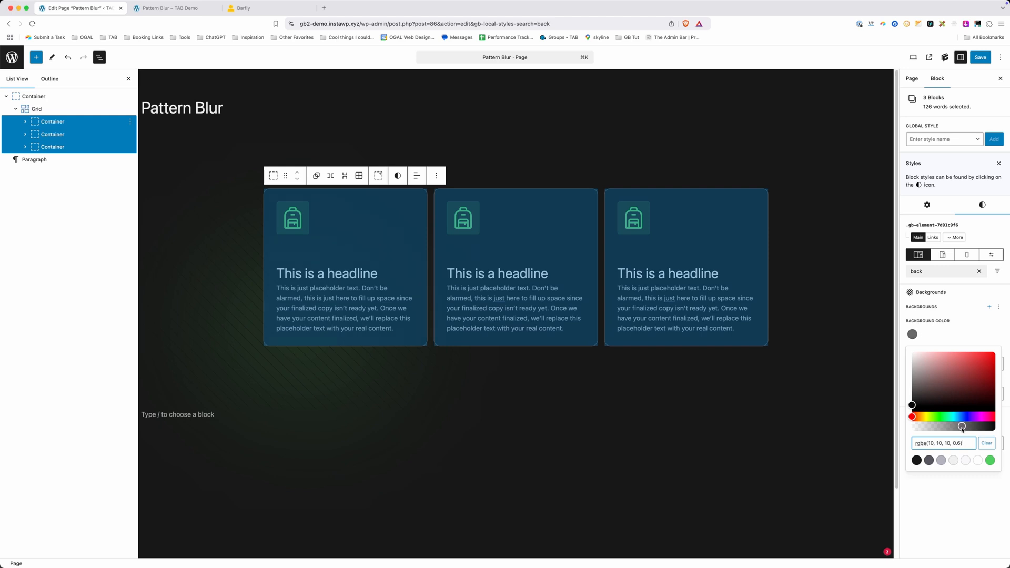
left_click(912, 333)
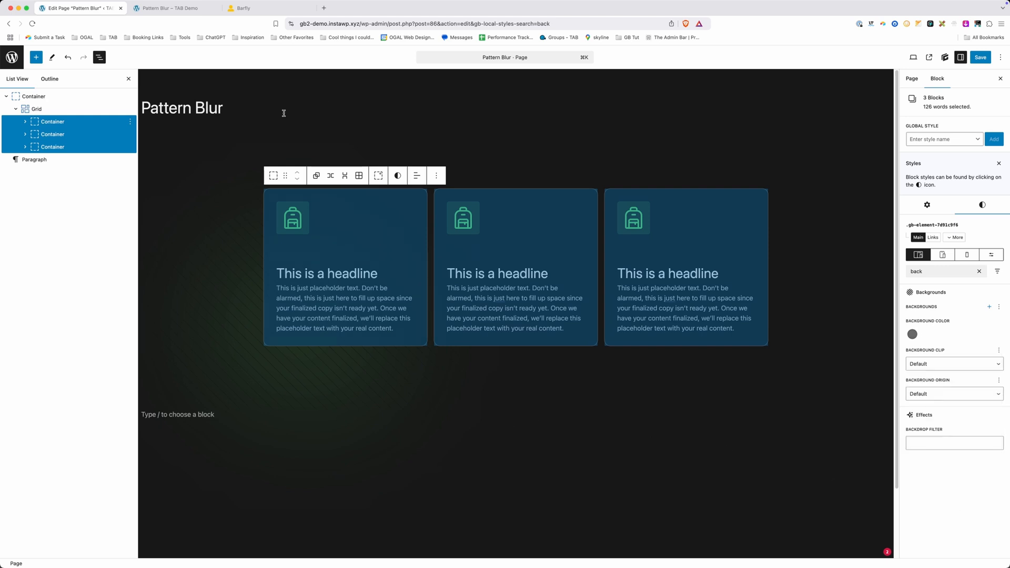
left_click(328, 251)
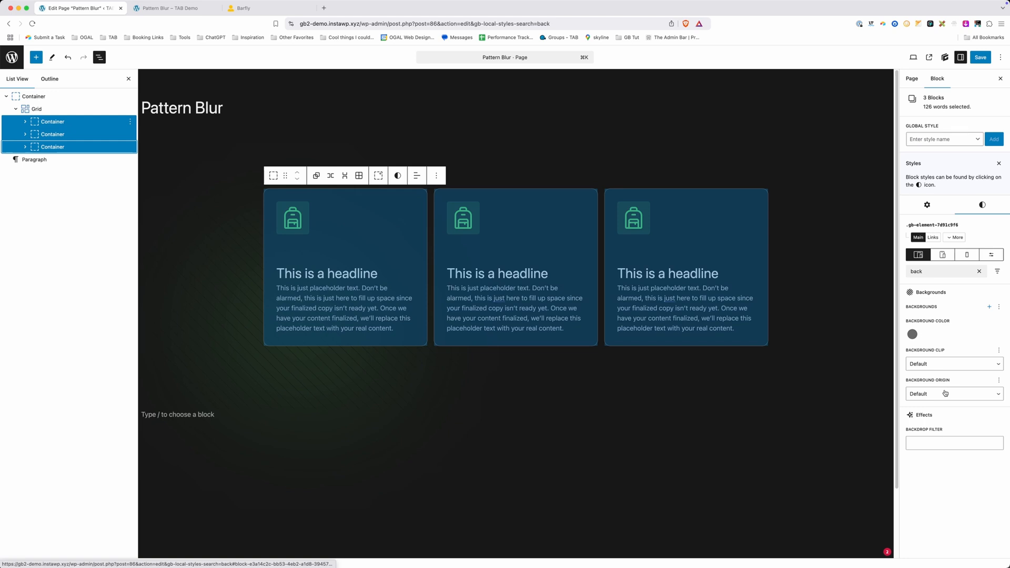
left_click(912, 335)
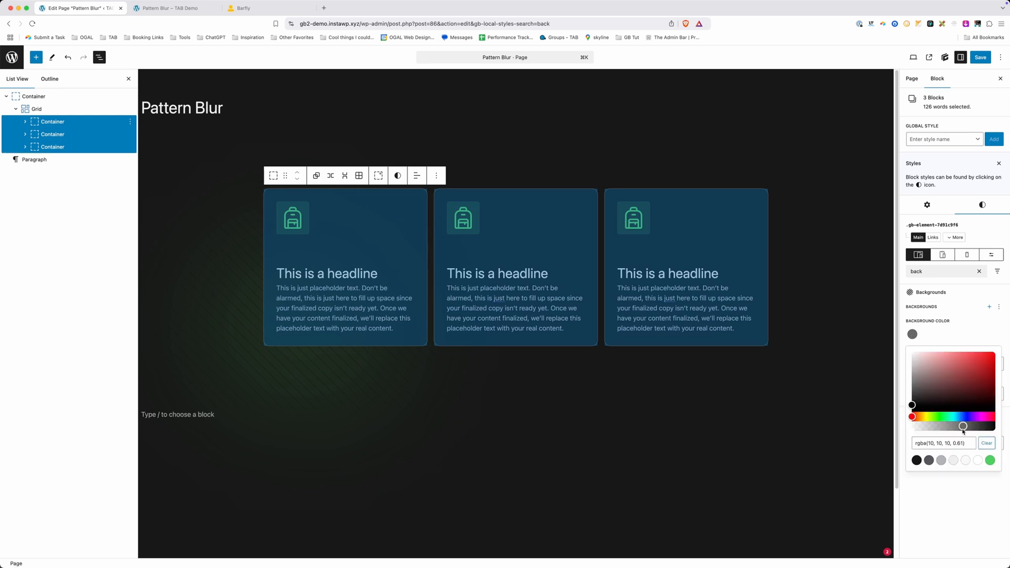
left_click_drag(963, 427, 945, 426)
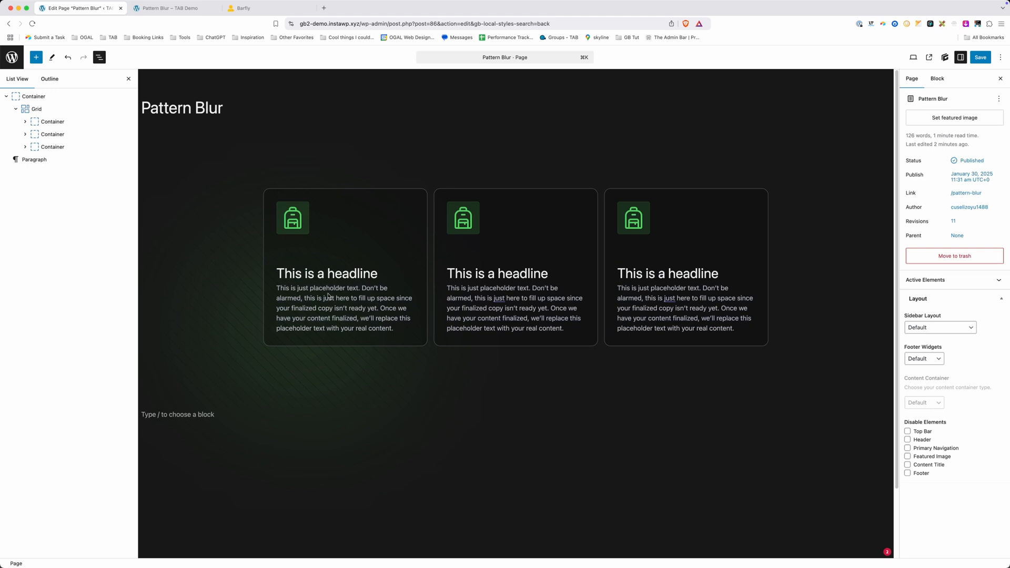
mouse_move(393, 259)
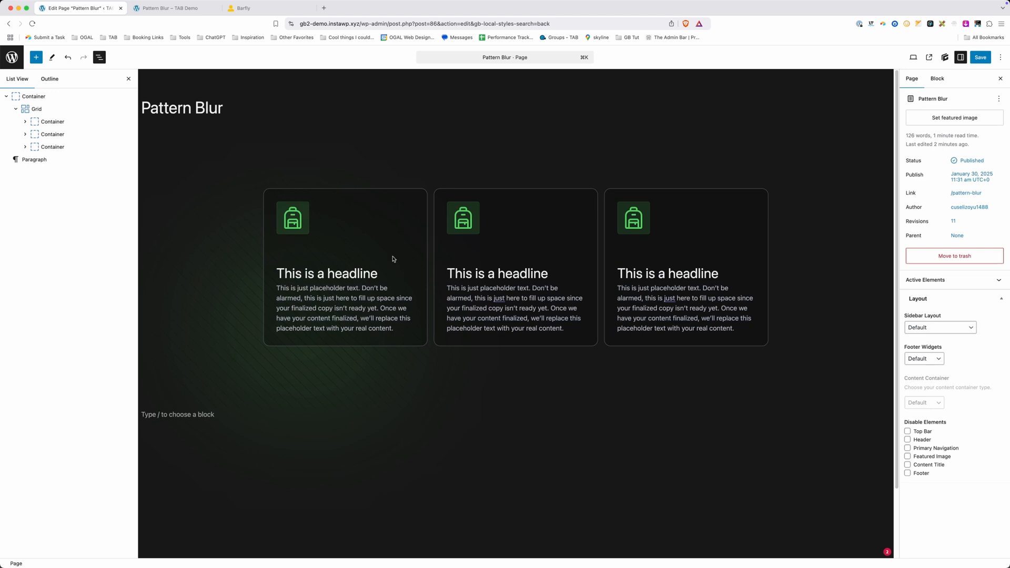
mouse_move(384, 269)
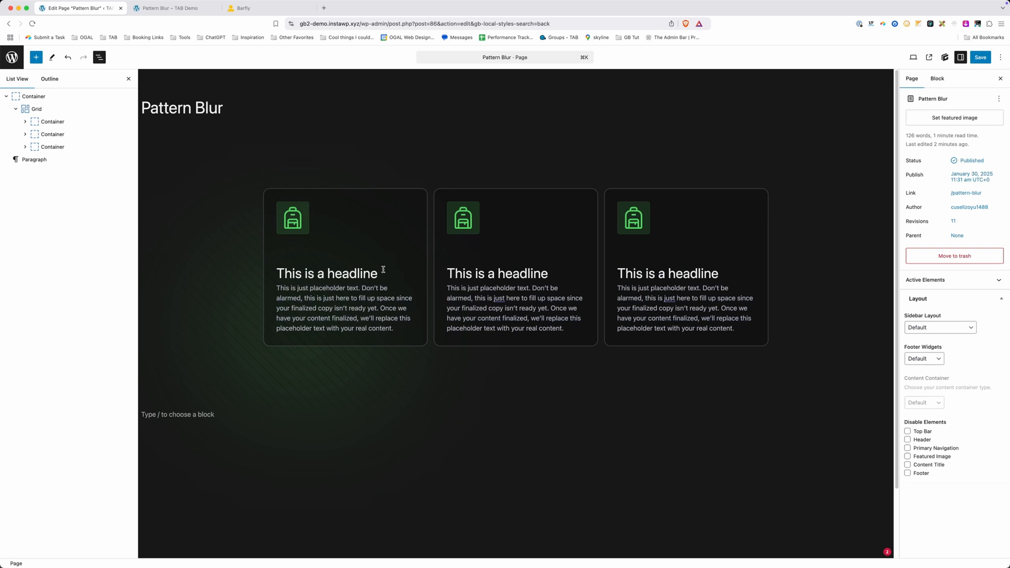
Copy the first card's .gb-element class name
left_click(345, 266)
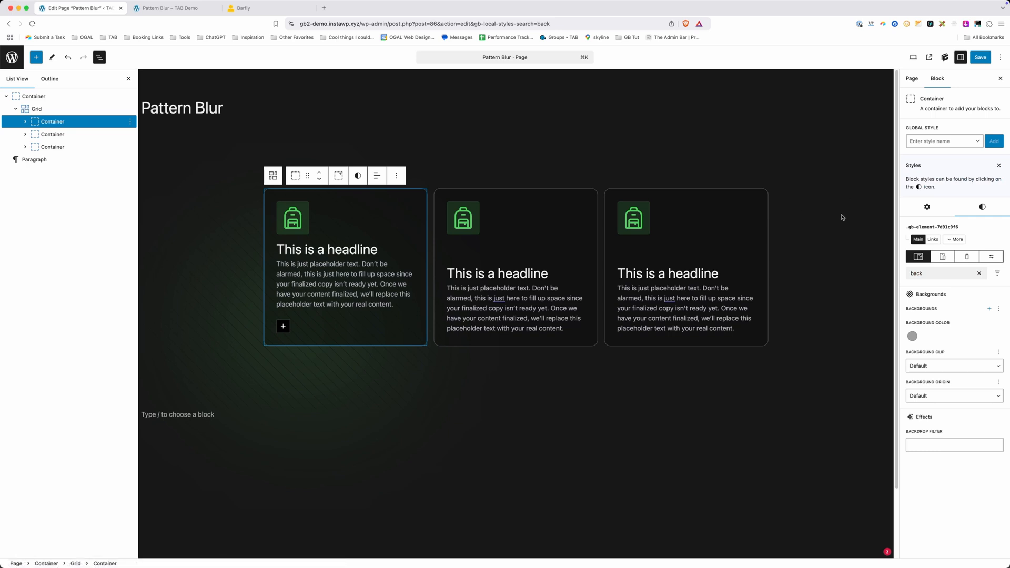
mouse_move(967, 230)
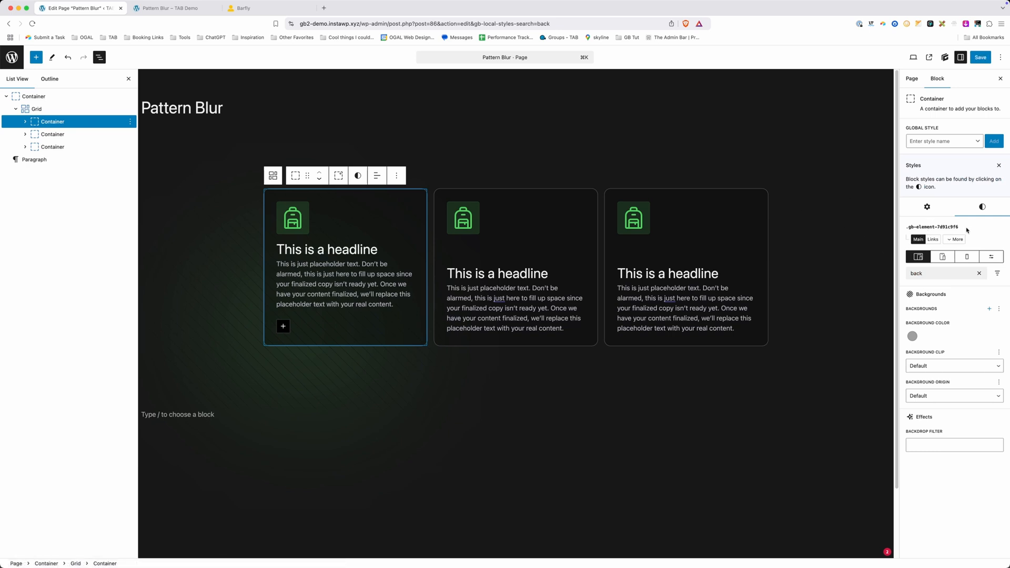
right_click(942, 226)
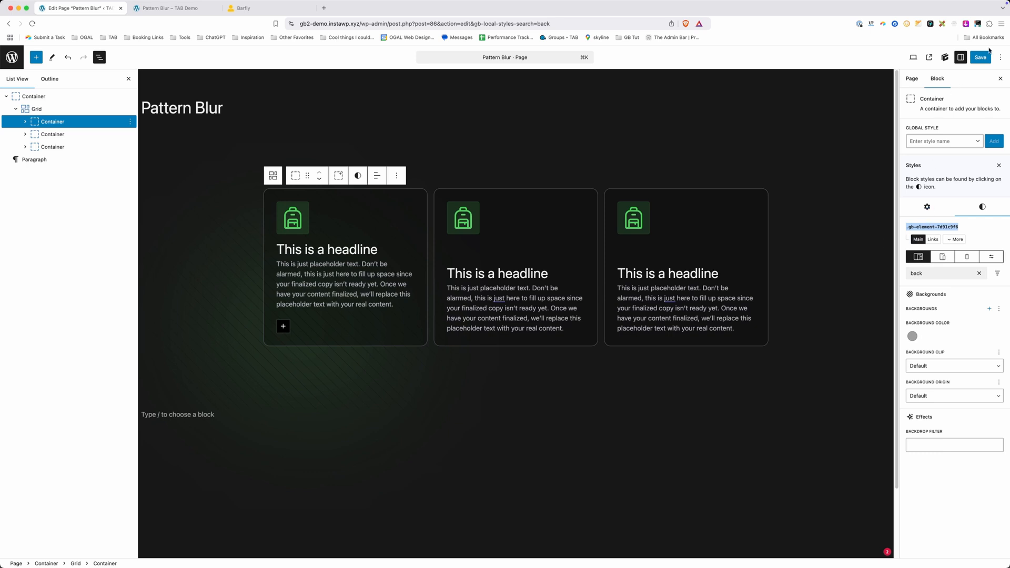
left_click(980, 57)
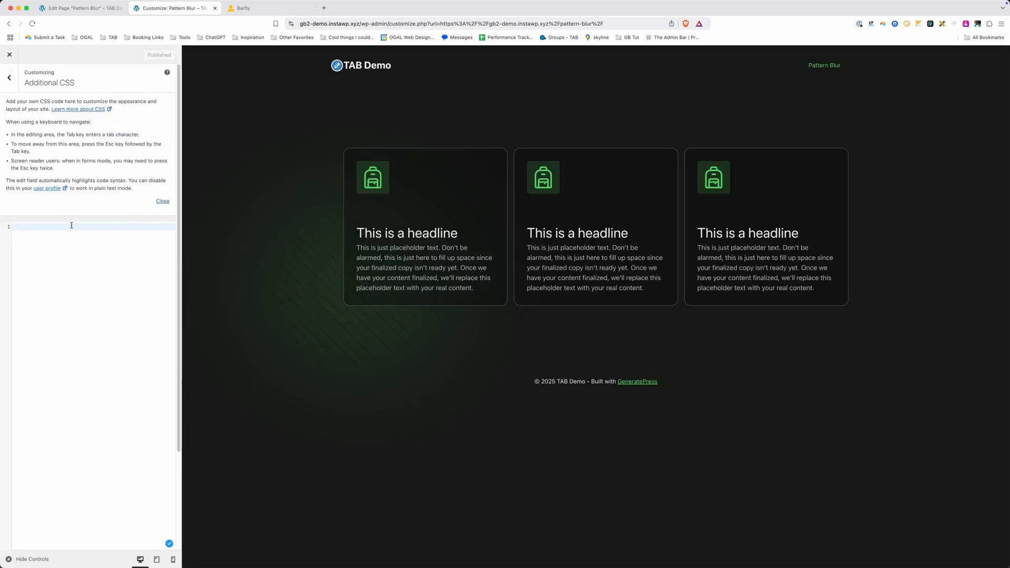
Add a .gb-element-7d91c9f6 rule with backdrop-filter: blur(5px) in Additional CSS
key("cmd+plus")
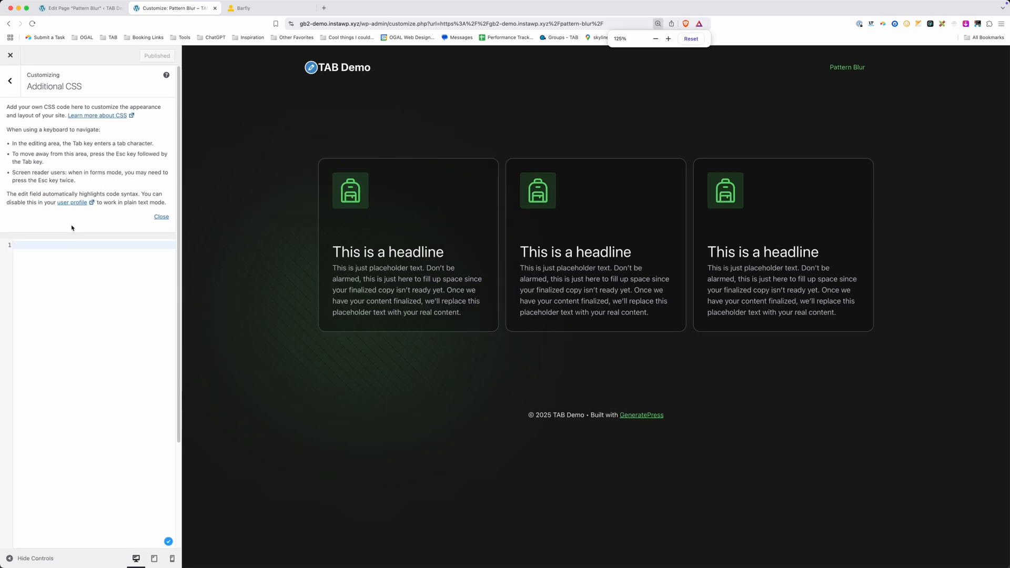
left_click(669, 39)
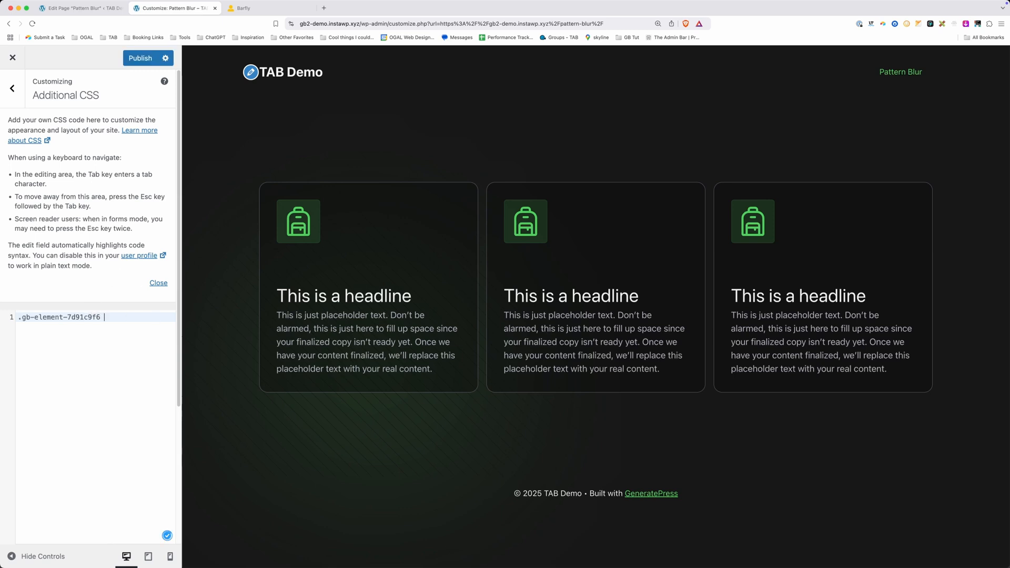
type("{")
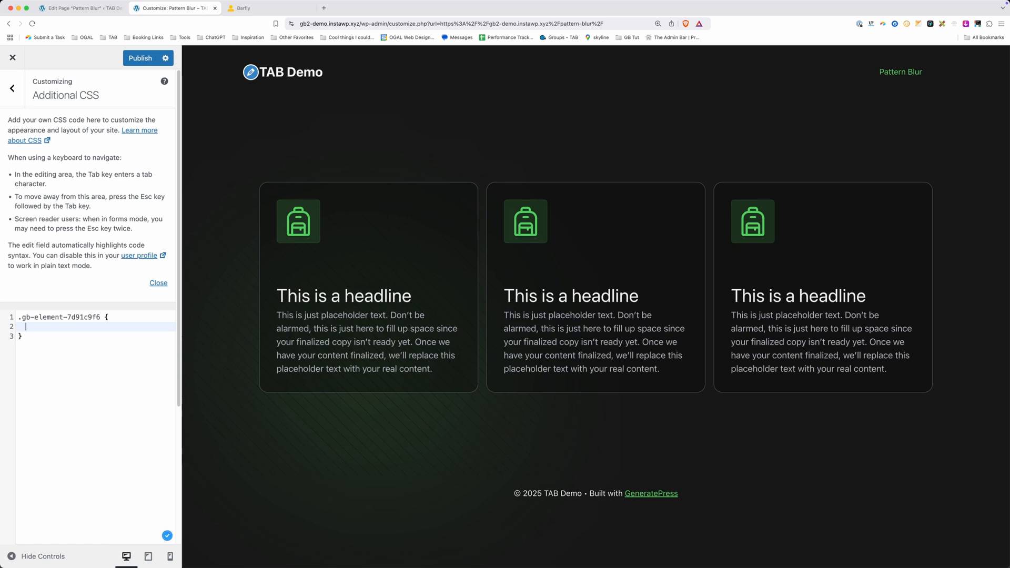
type("backdrop")
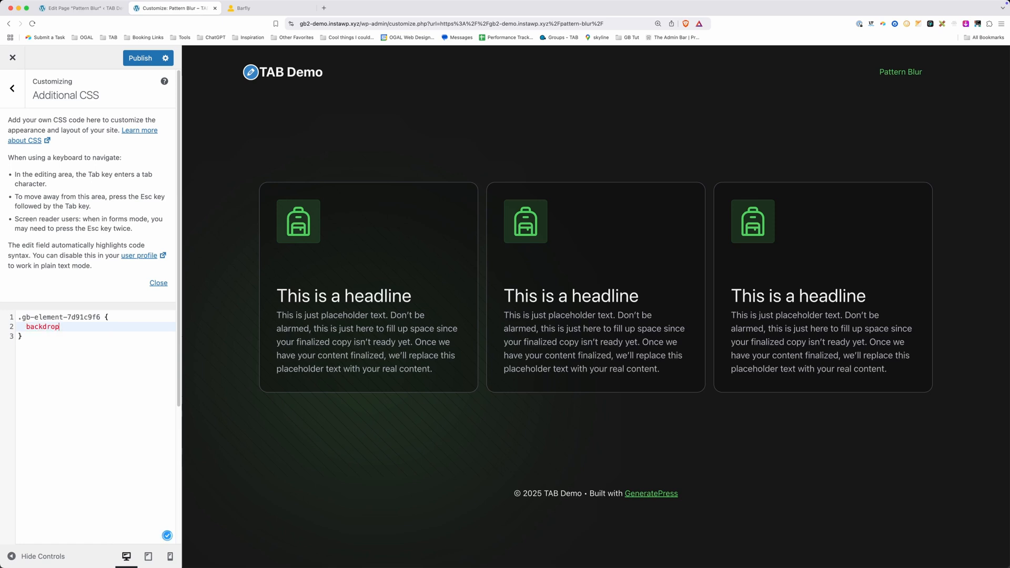
type("-filter: blur(")
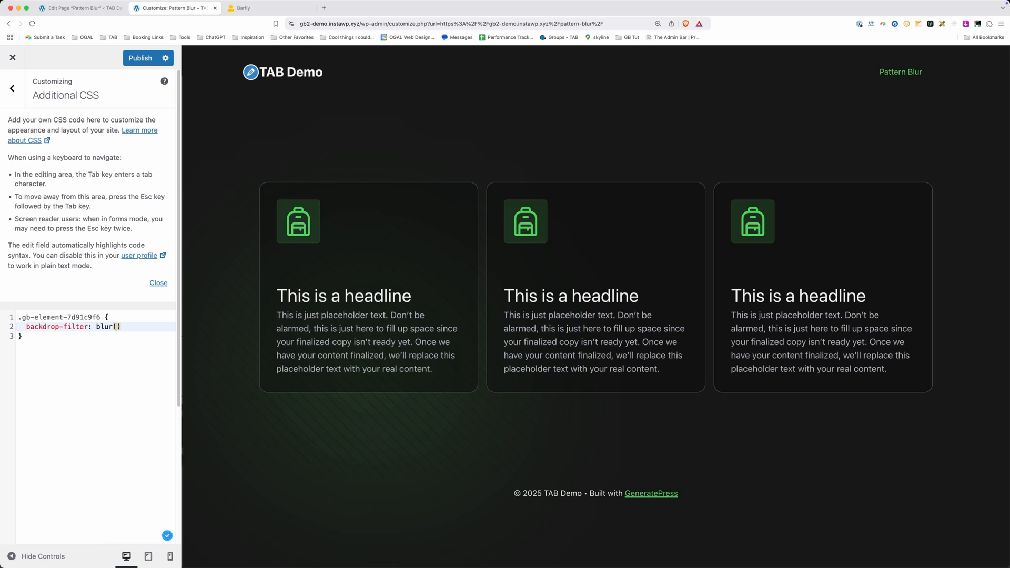
type("5px")
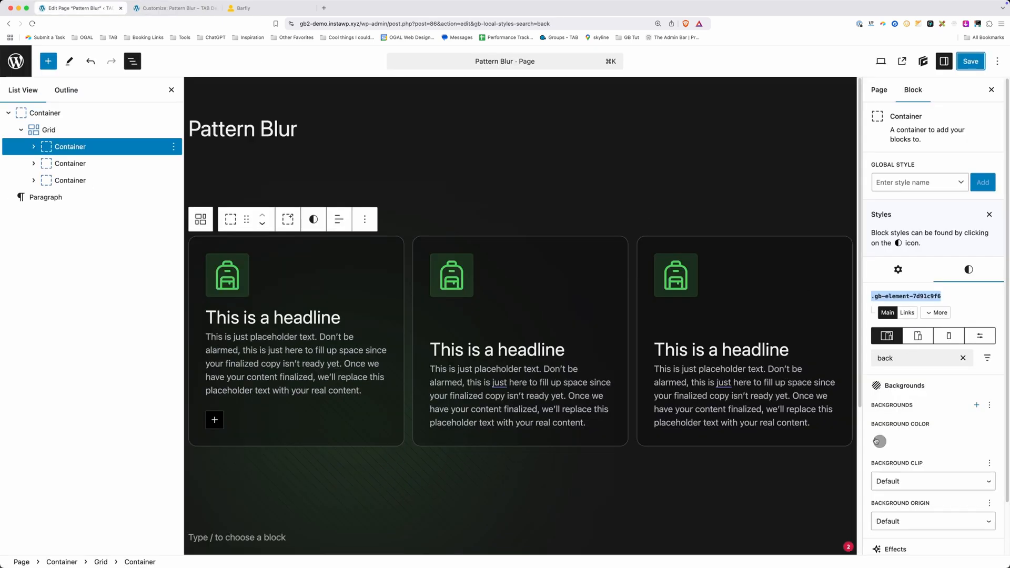
Lower the card background colour's opacity to rgba(10, 10, 10, 0.26)
left_click(878, 441)
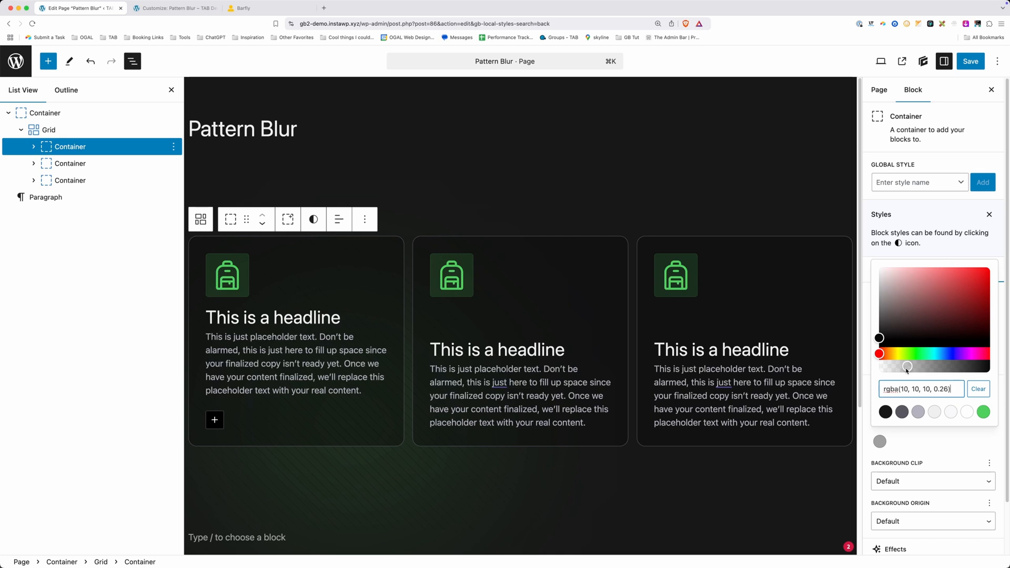
left_click_drag(906, 367, 895, 366)
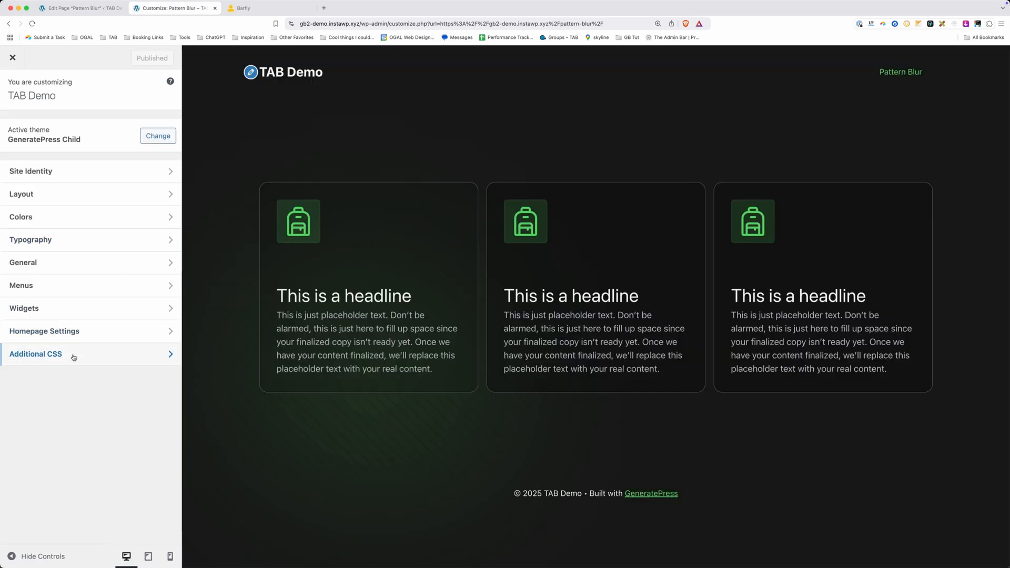
Reopen Additional CSS and change the card's backdrop-filter blur from 5px to 4px
left_click(35, 354)
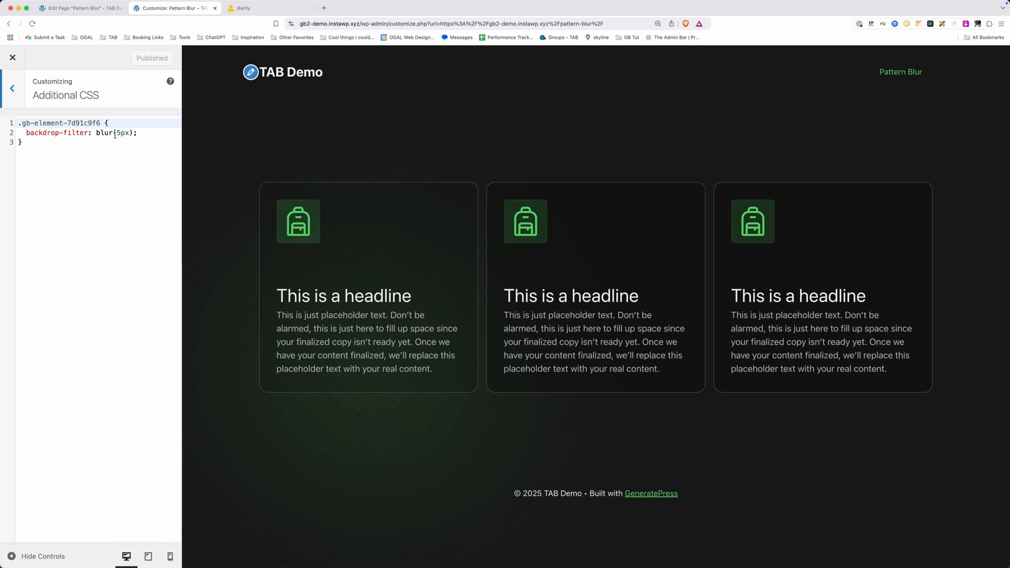
type("0px")
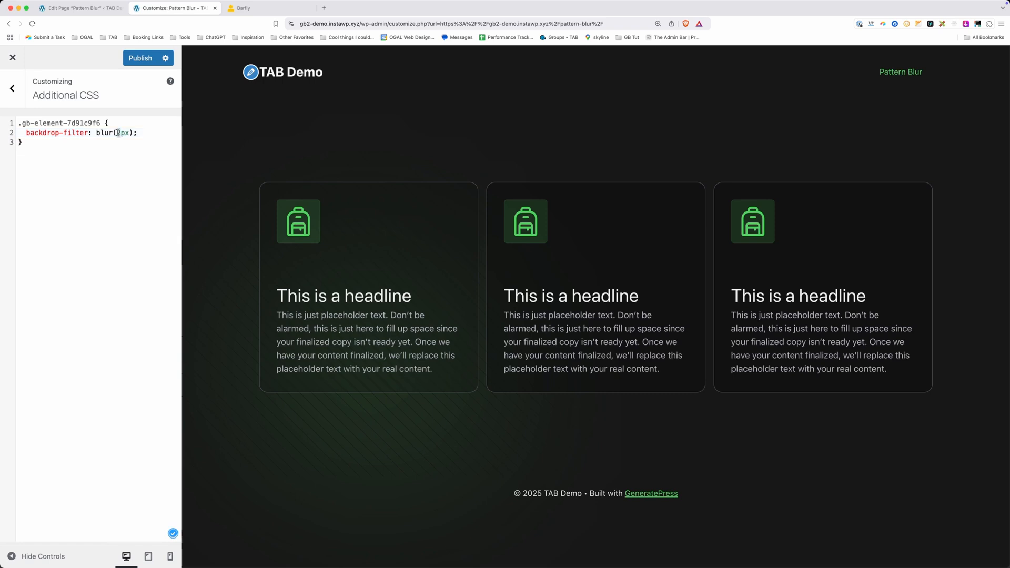
type("4")
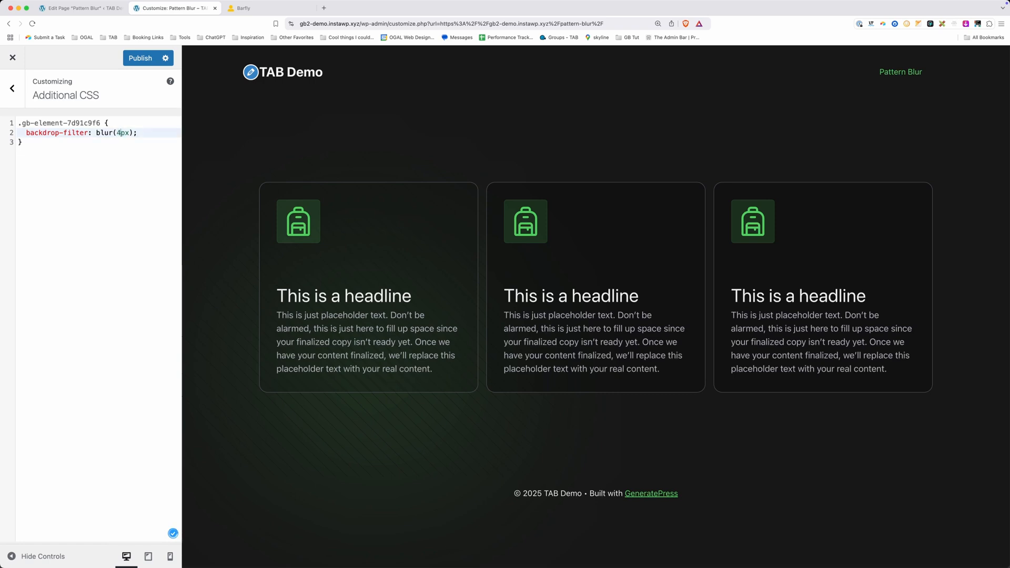